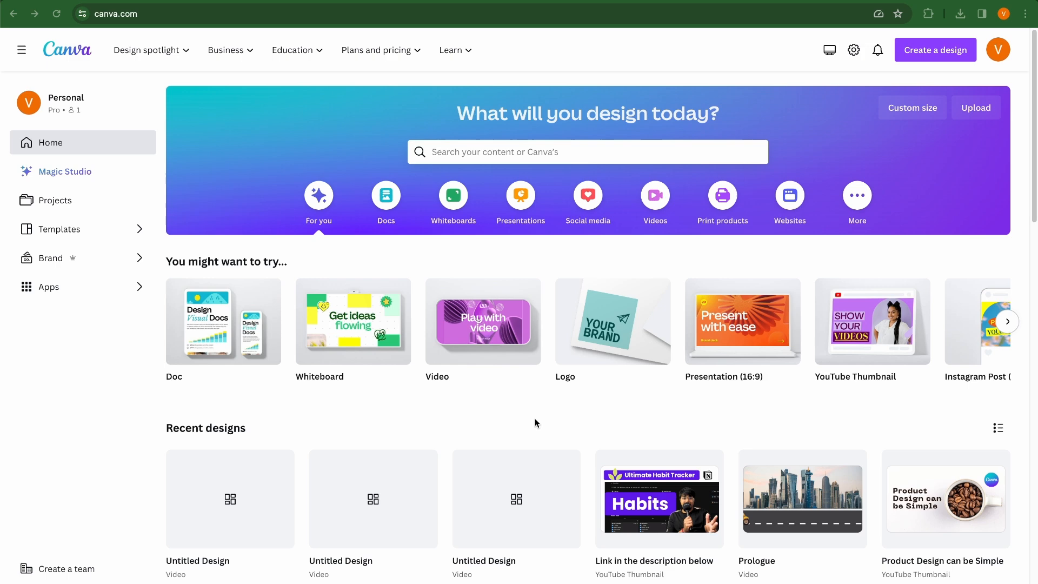
pyautogui.moveTo(481, 303)
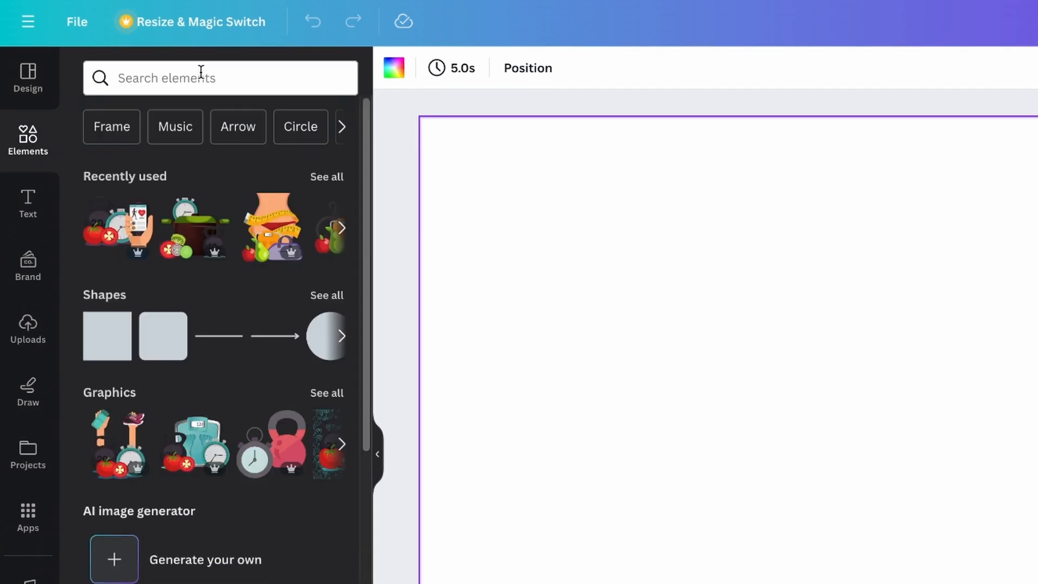
# - Show the uploaded images library and scroll through it beside the blank video canvas
pyautogui.click(219, 78)
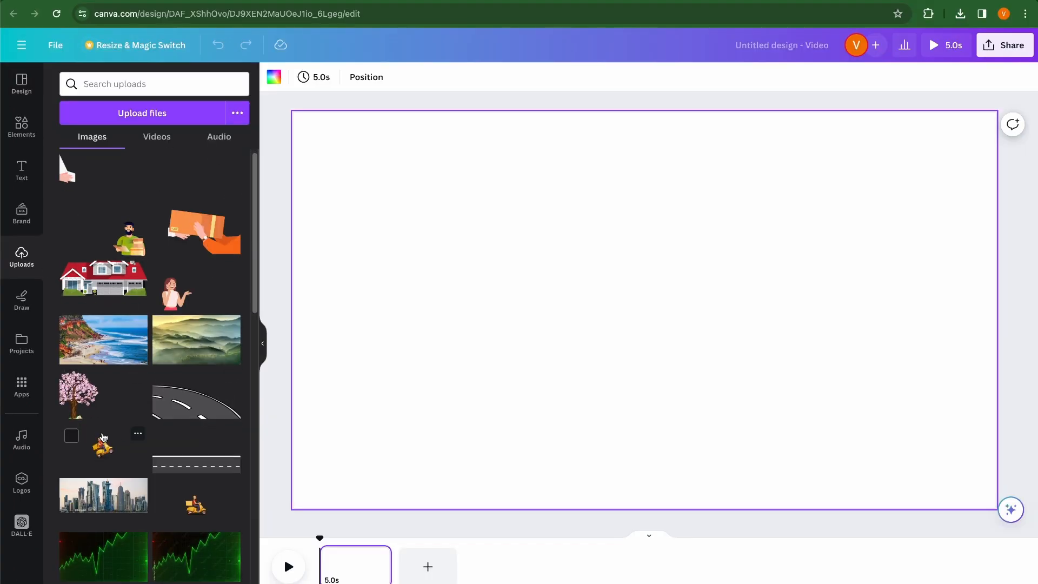
pyautogui.scroll(-3)
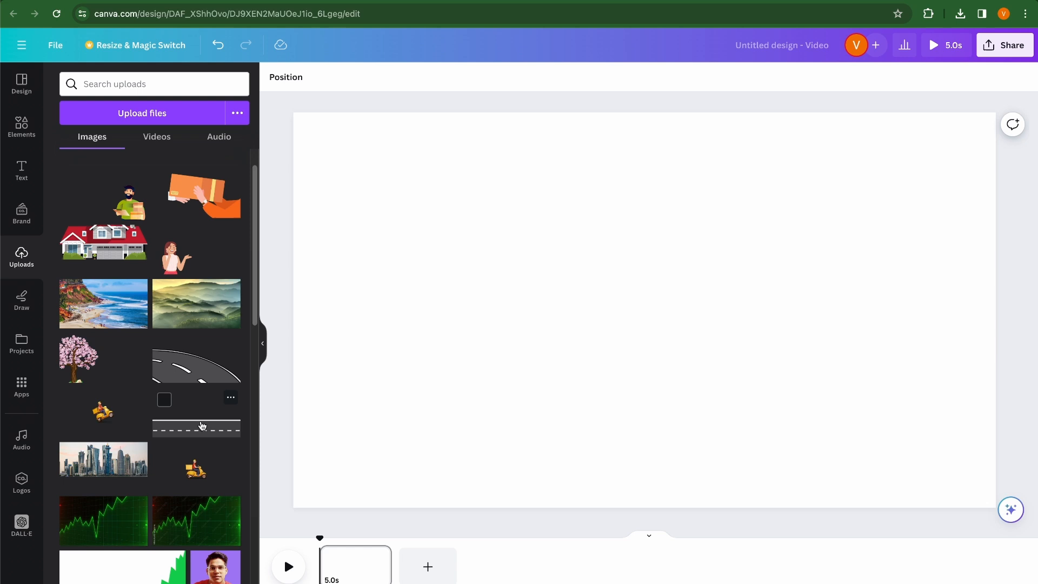
# - Add the road and skyline images, duplicate the page, and shrink the scooter rider
pyautogui.click(196, 427)
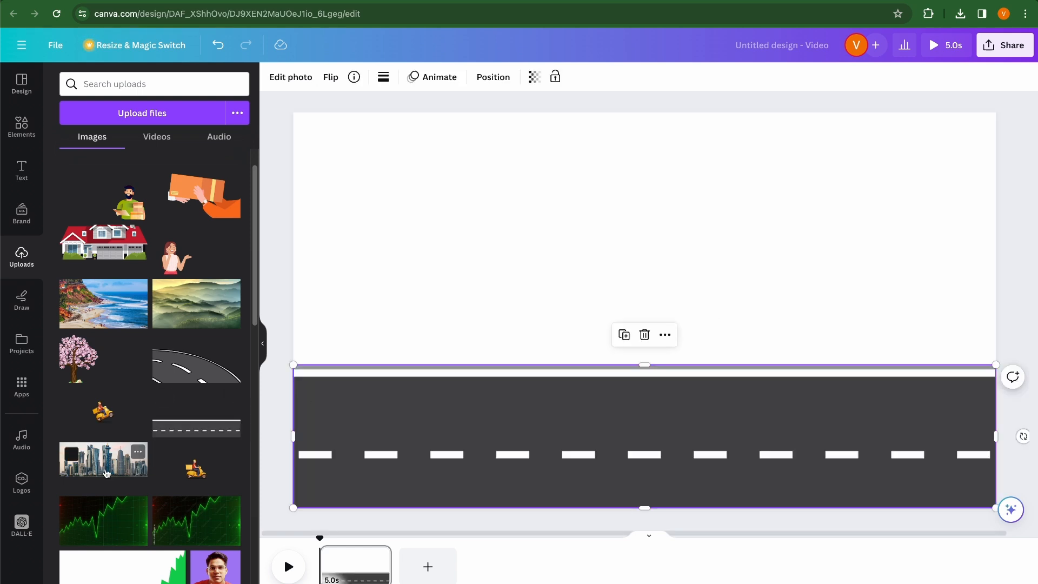
pyautogui.click(103, 459)
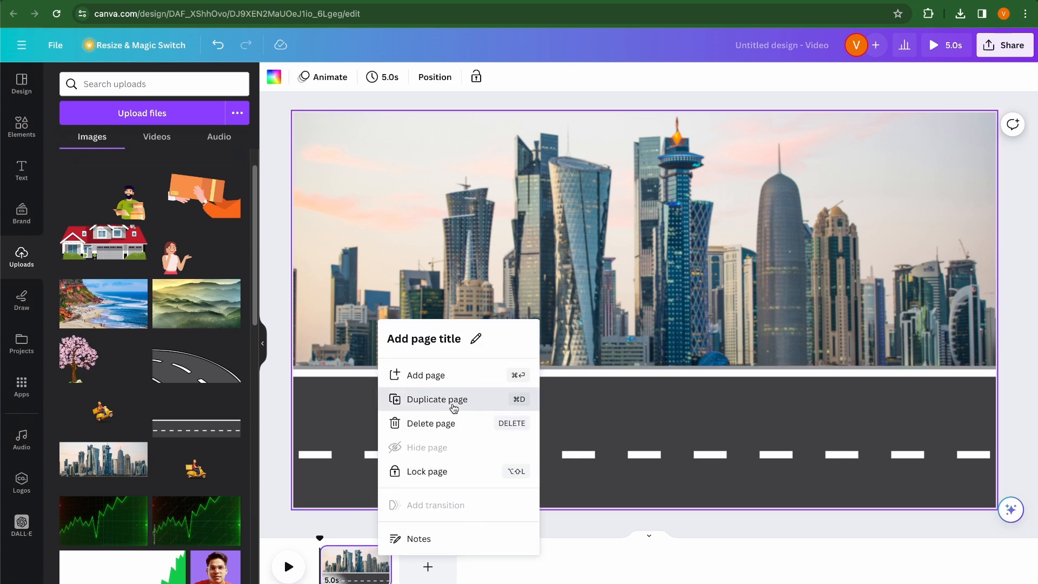
pyautogui.click(436, 399)
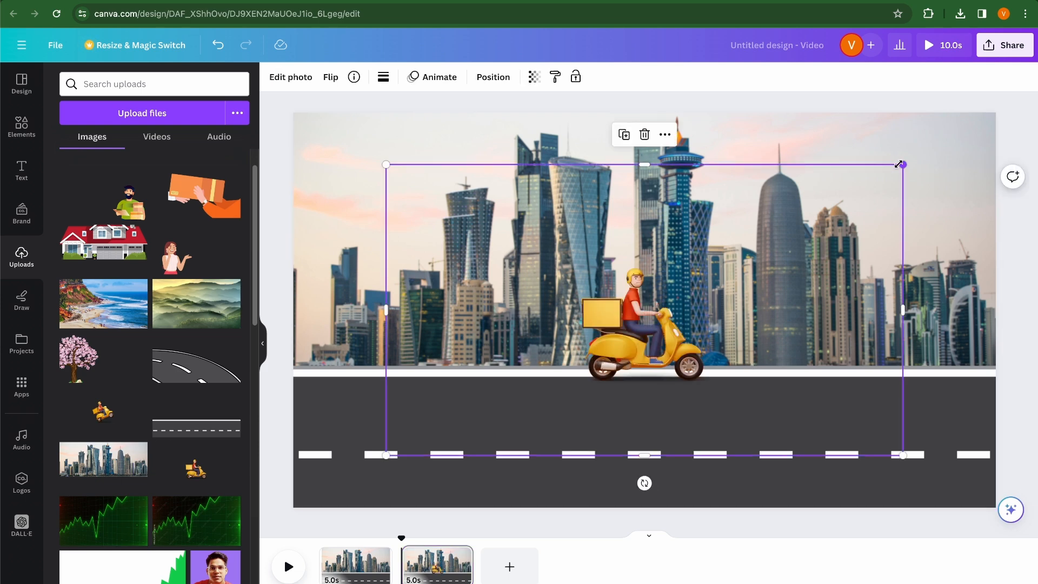
pyautogui.moveTo(901, 165); pyautogui.dragTo(880, 177)
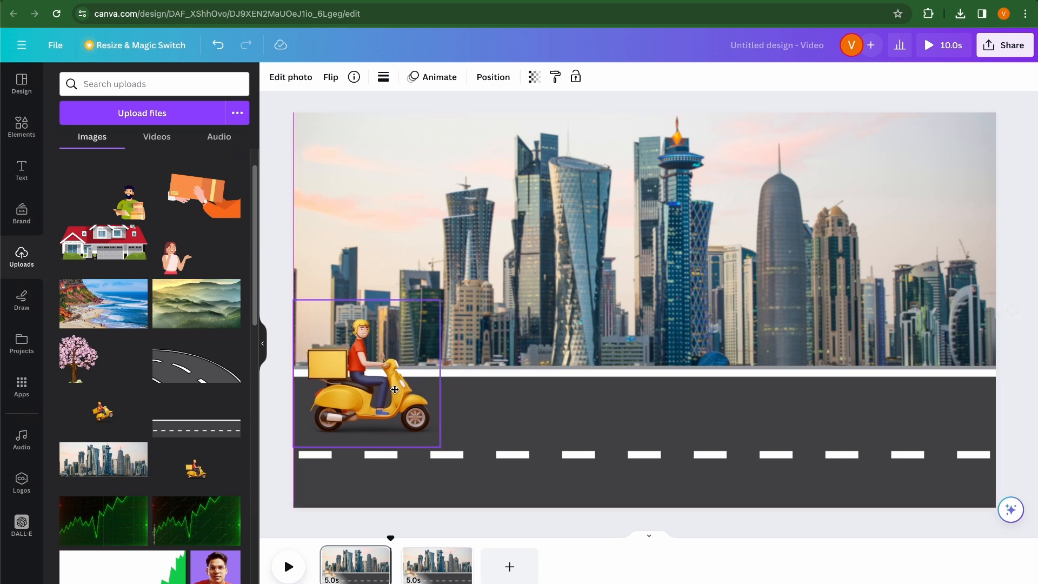
# - Give the scooter rider a Smooth custom path from off the left edge across the road
pyautogui.moveTo(394, 390); pyautogui.dragTo(309, 386)
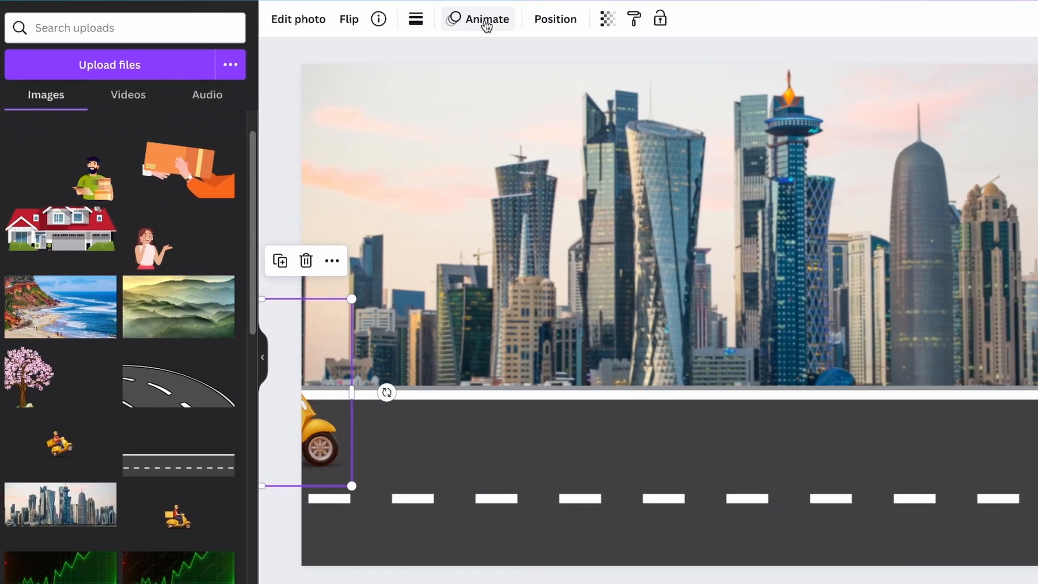
pyautogui.click(478, 18)
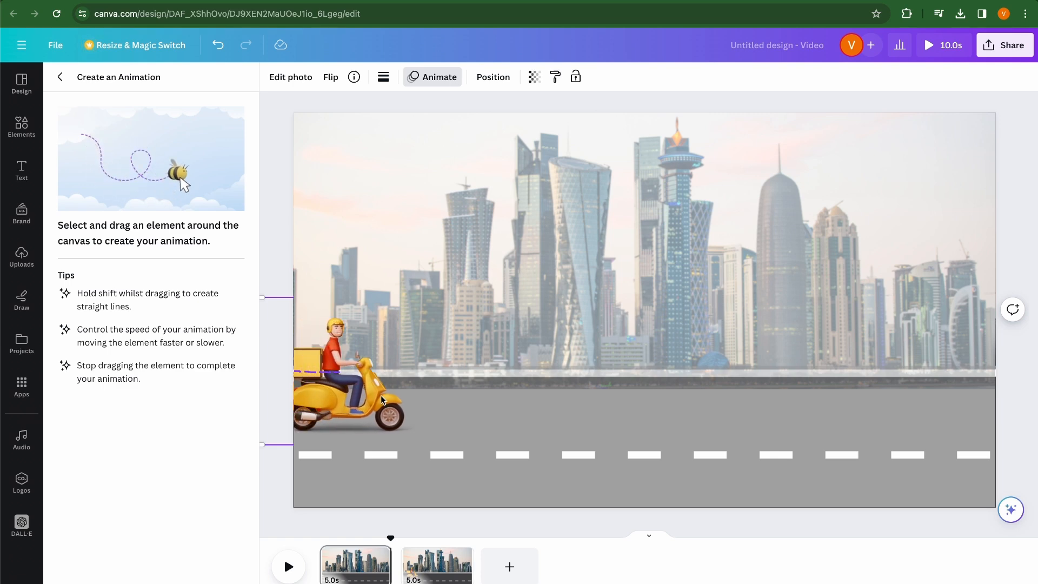
pyautogui.moveTo(349, 394); pyautogui.dragTo(731, 390)
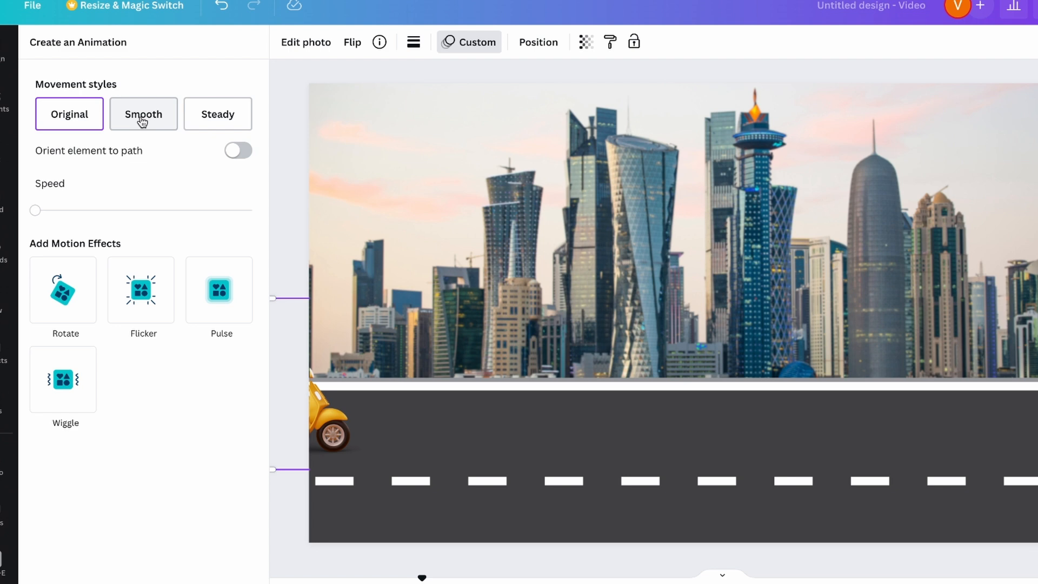
pyautogui.click(142, 114)
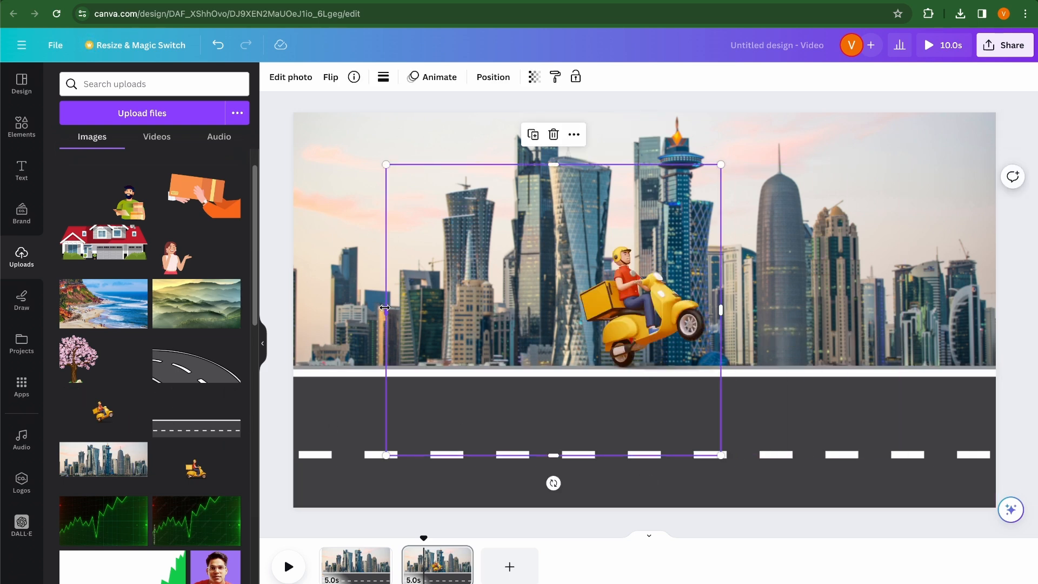
# - Shrink the wheelie scooter rider and place it just off the road's left edge
pyautogui.moveTo(552, 453); pyautogui.dragTo(640, 388)
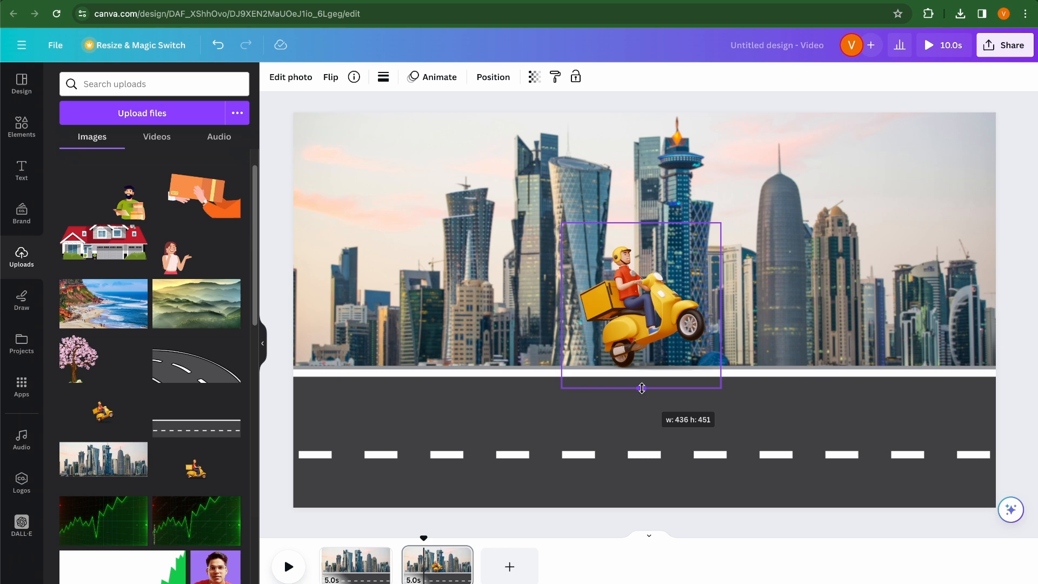
pyautogui.moveTo(641, 304); pyautogui.dragTo(373, 371)
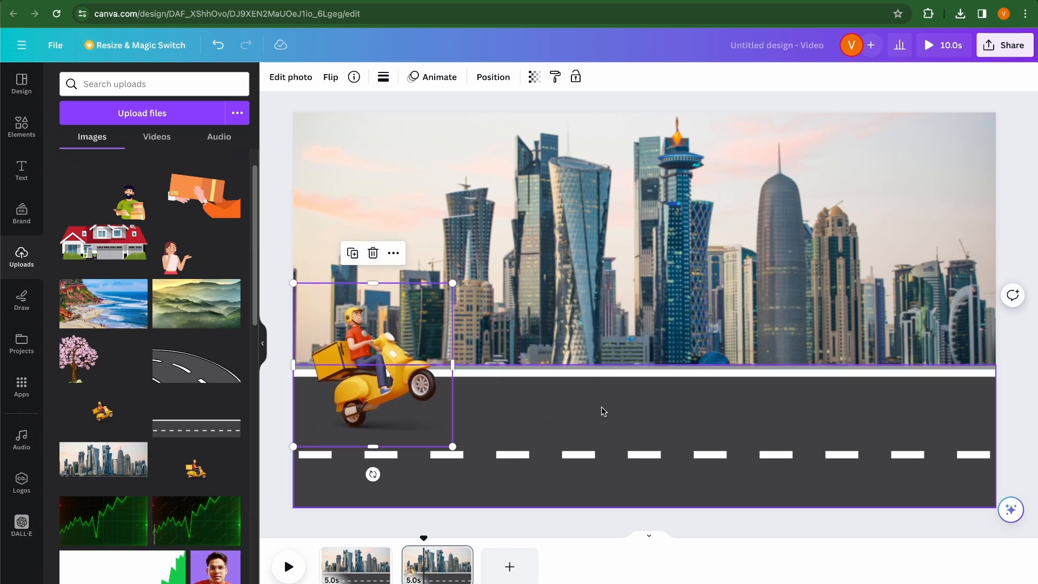
pyautogui.moveTo(370, 364); pyautogui.dragTo(324, 364)
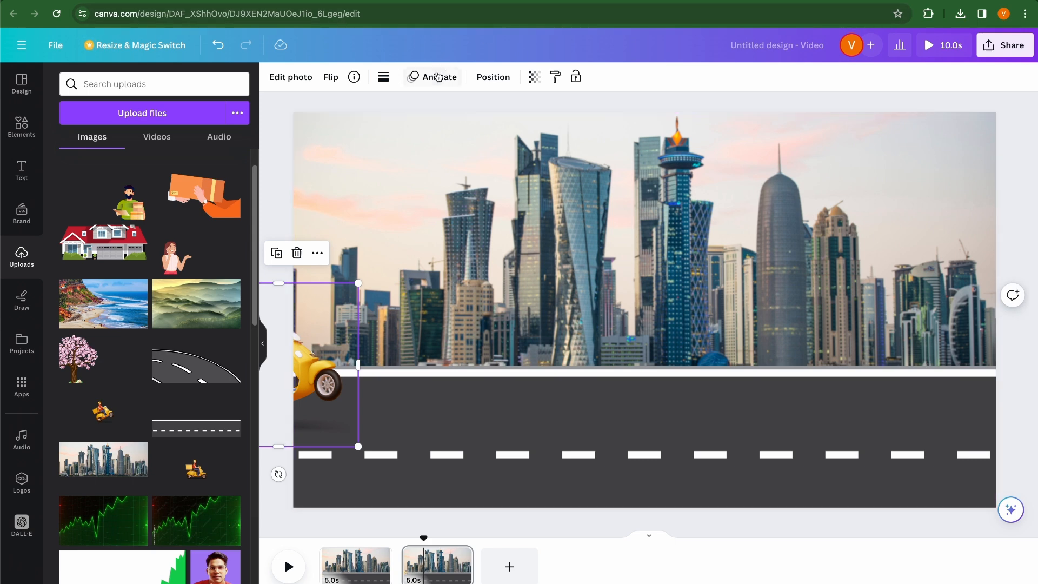
# - Record a Steady ride-across-the-road path for the rider and replay from the start
pyautogui.click(438, 76)
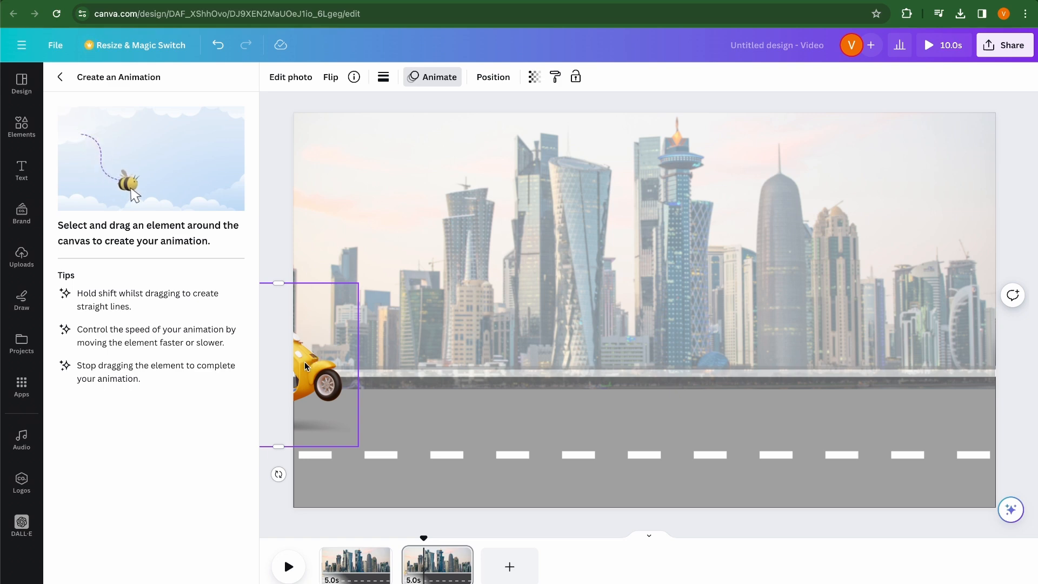
pyautogui.moveTo(311, 367); pyautogui.dragTo(417, 368)
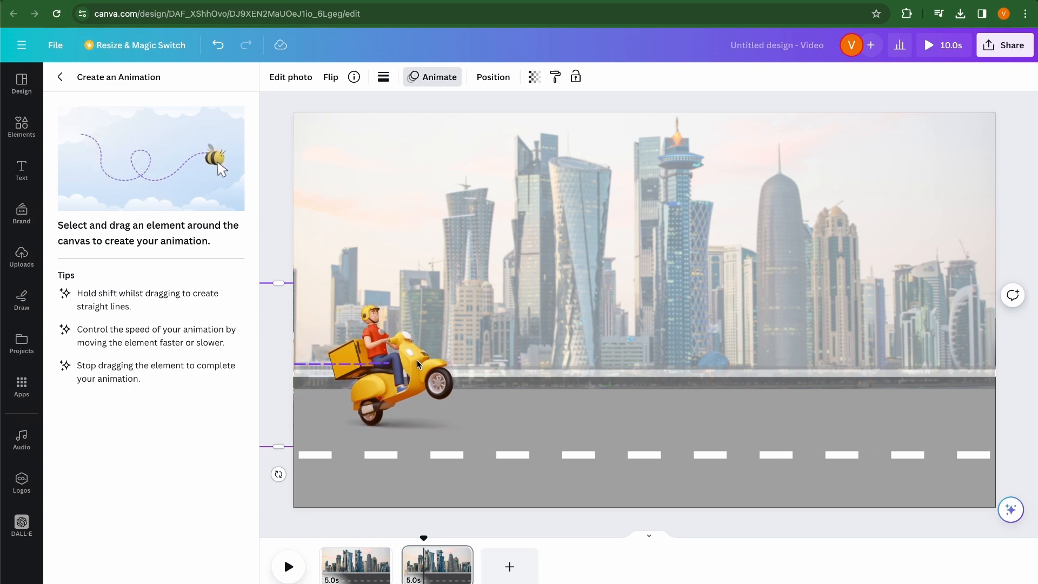
pyautogui.moveTo(390, 364); pyautogui.dragTo(701, 360)
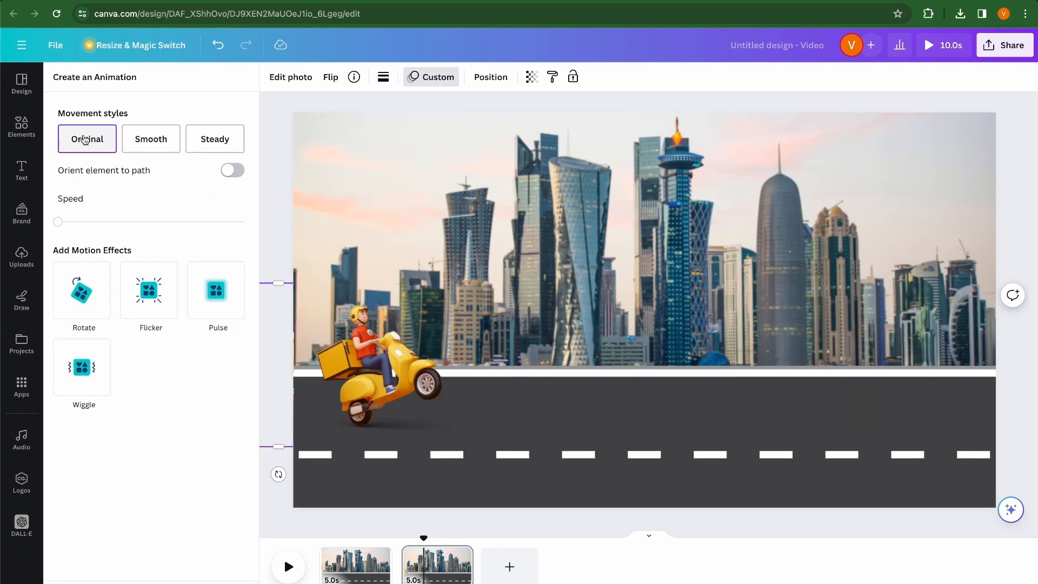
pyautogui.click(214, 139)
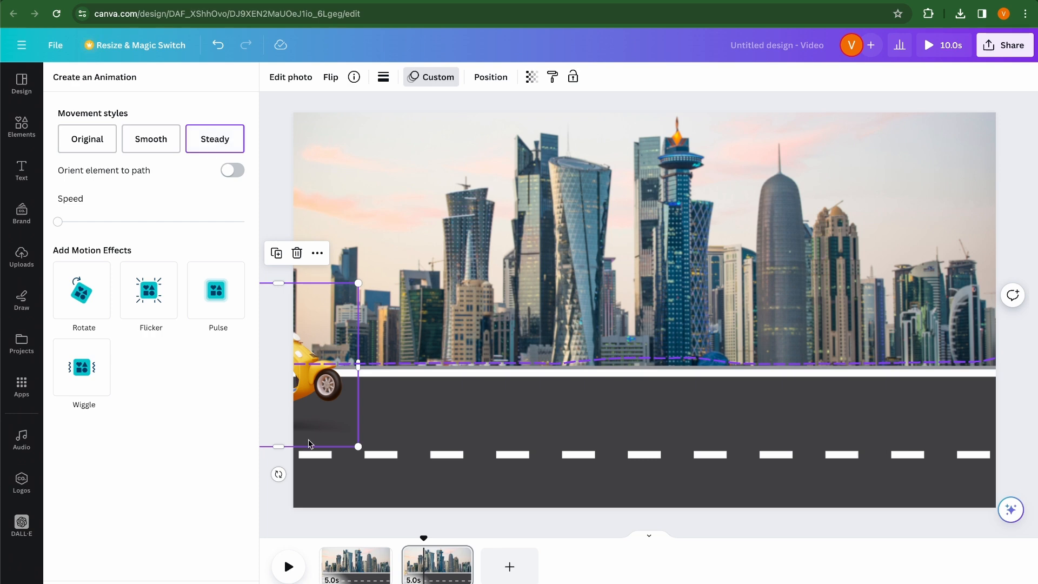
pyautogui.moveTo(354, 564)
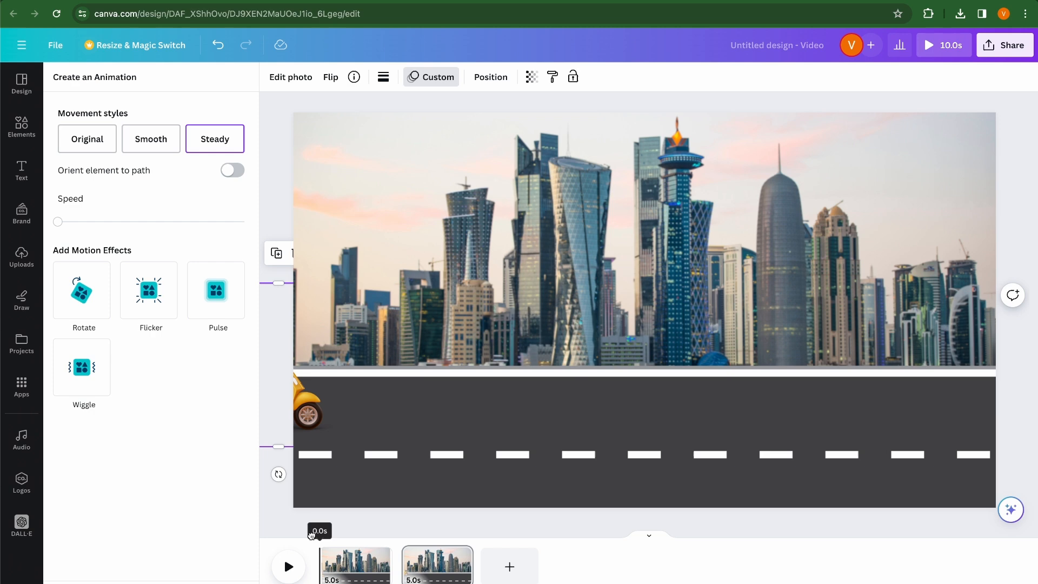
pyautogui.click(21, 258)
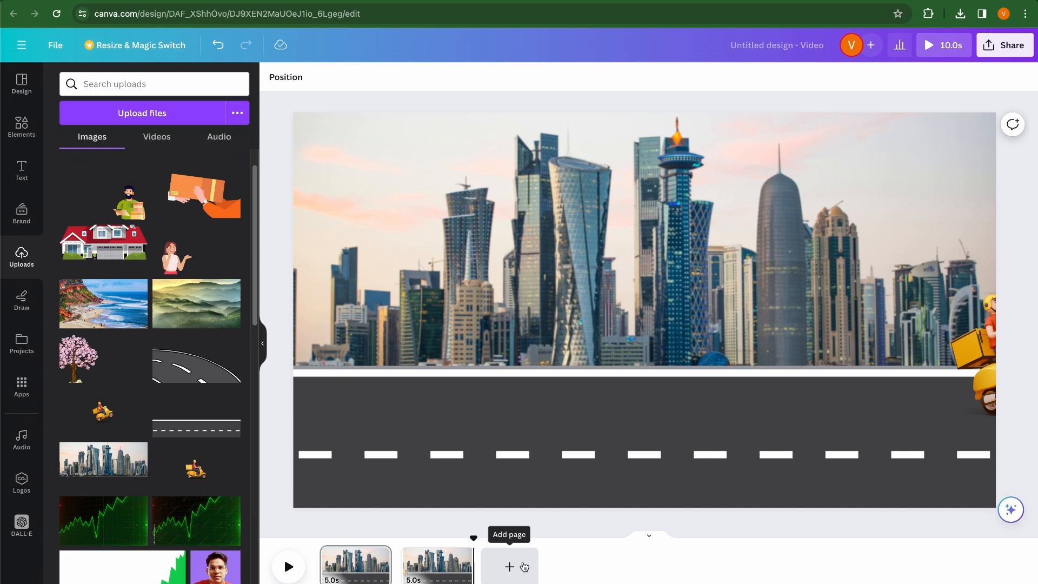
# - Add a third page with the curved road stretched to fill it, plus landscape images
pyautogui.click(509, 566)
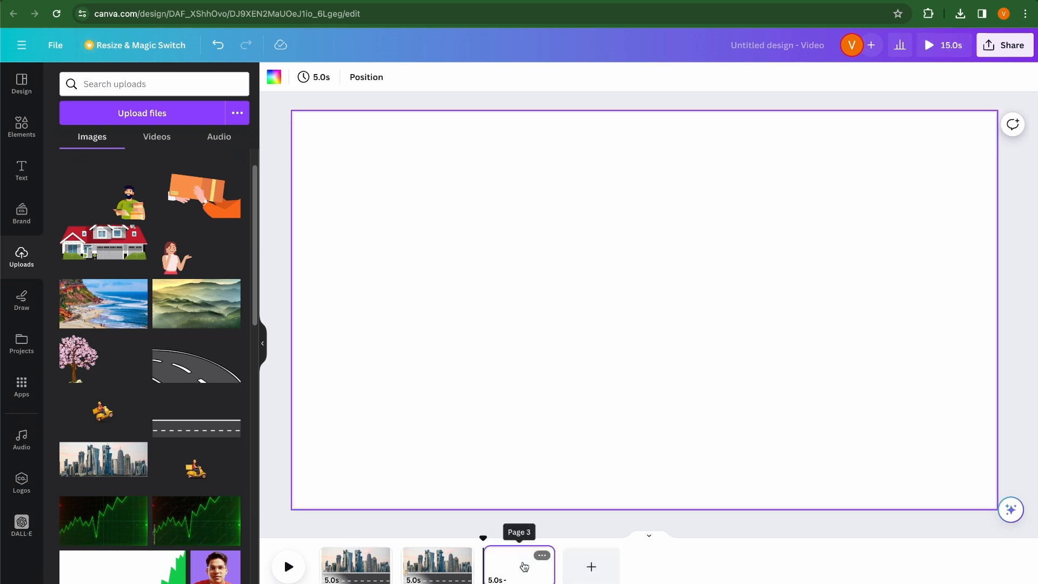
pyautogui.moveTo(313, 387)
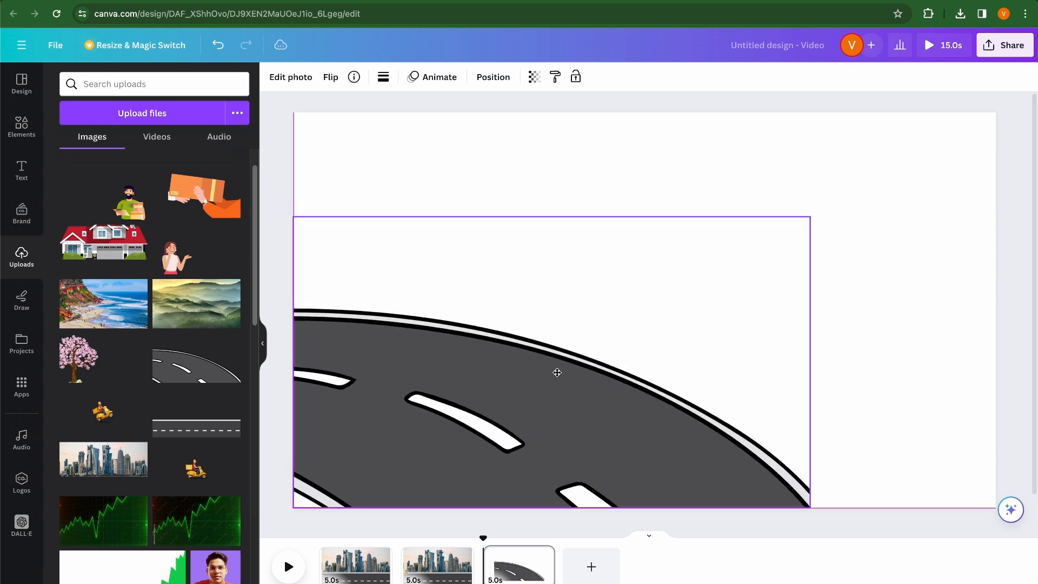
pyautogui.moveTo(557, 372); pyautogui.dragTo(621, 321)
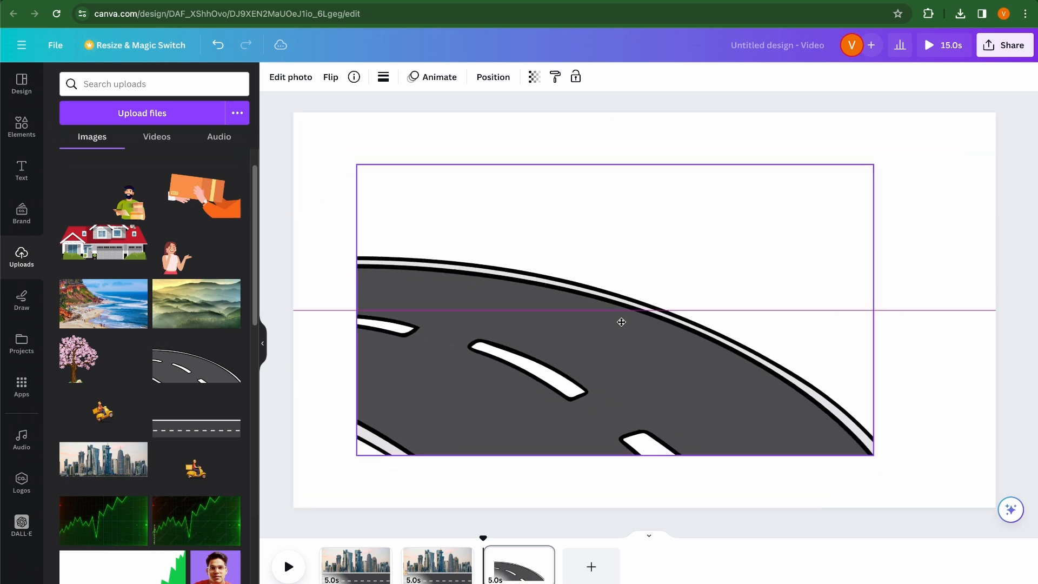
pyautogui.click(614, 310)
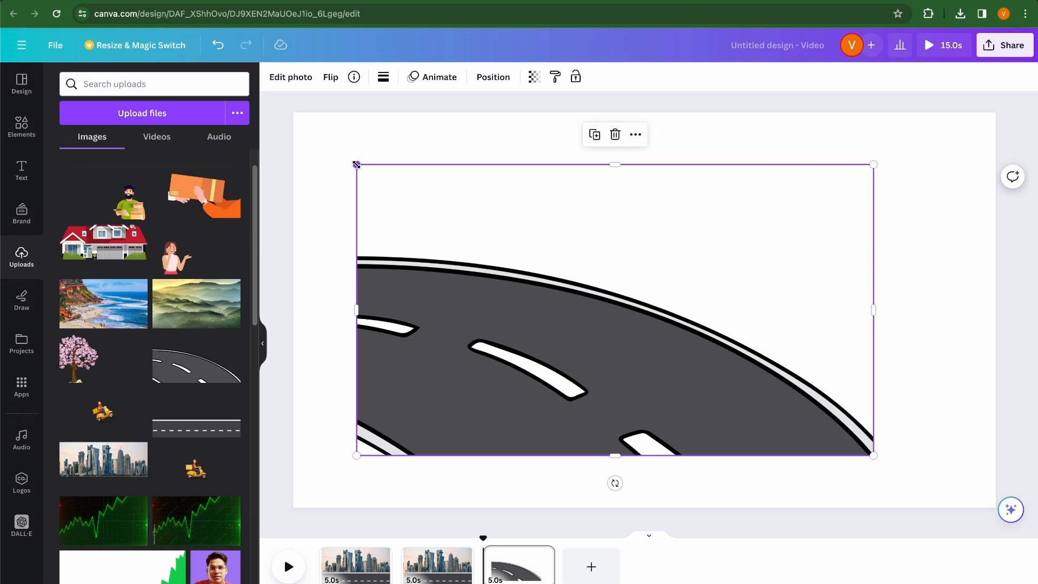
pyautogui.moveTo(356, 164); pyautogui.dragTo(293, 129)
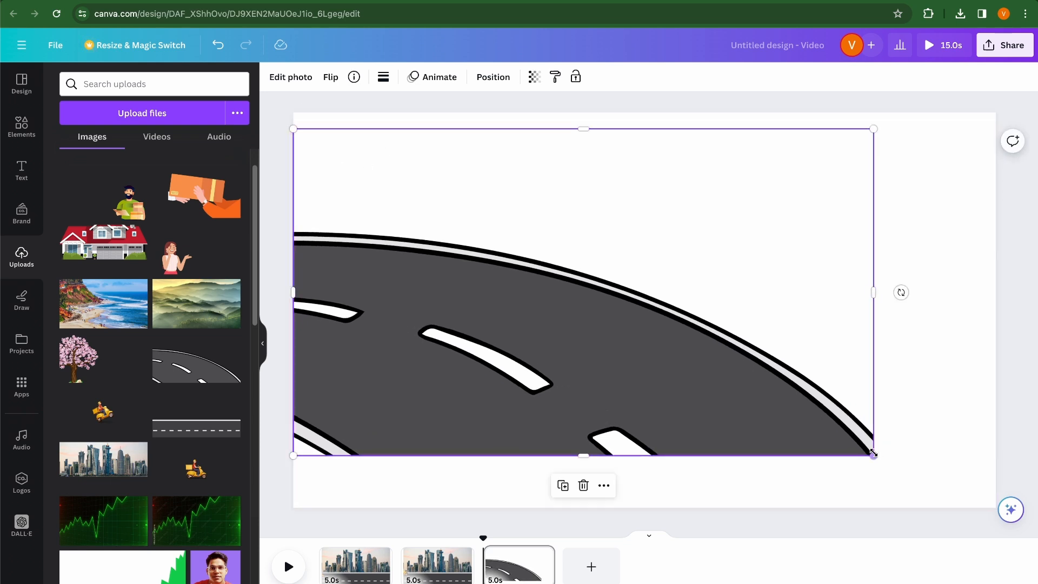
pyautogui.moveTo(872, 454); pyautogui.dragTo(962, 506)
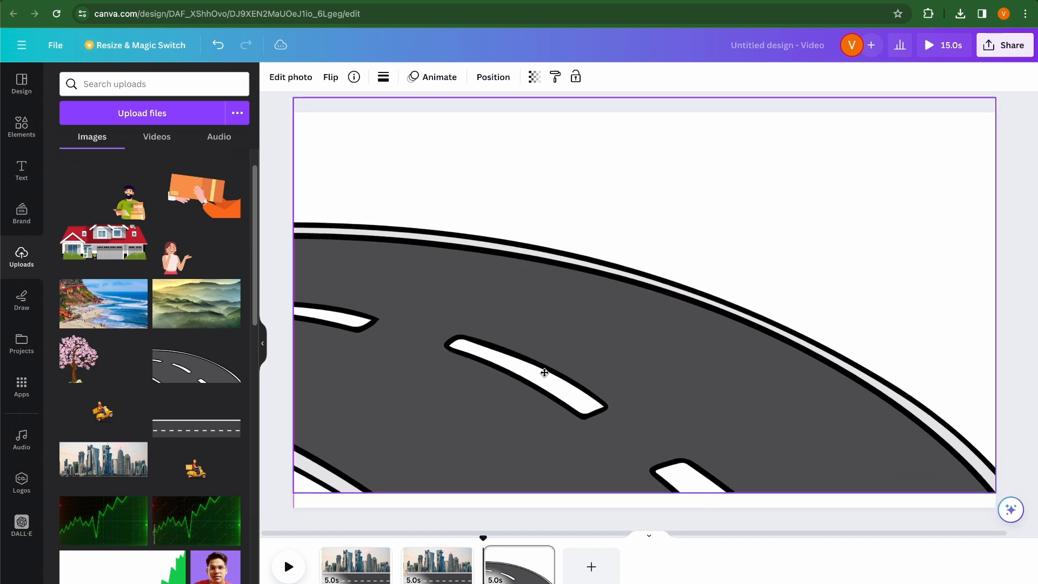
pyautogui.click(543, 371)
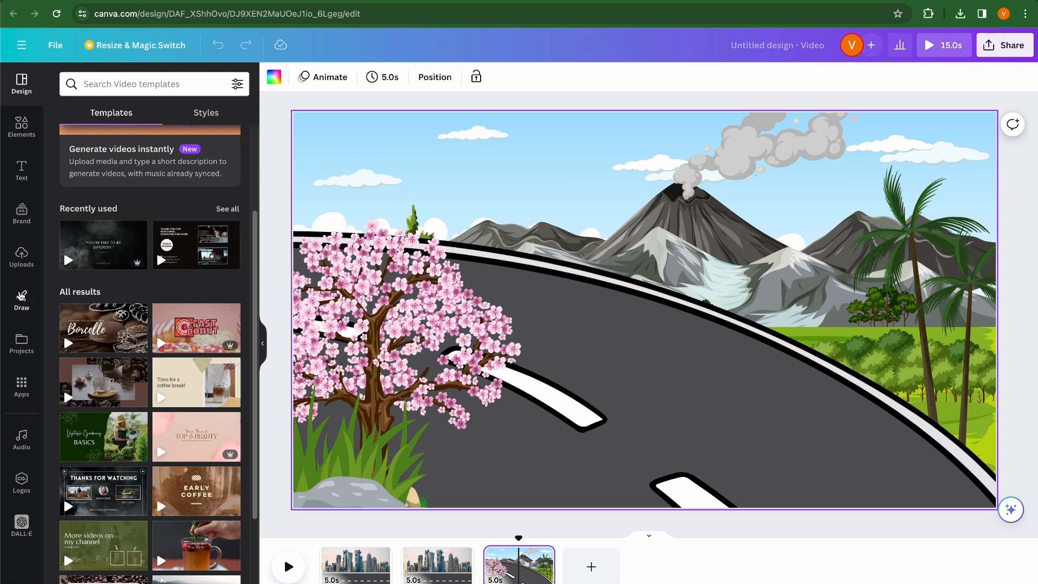
# - Add the motorbike delivery rider, flip it horizontally, and move it off the left edge
pyautogui.click(21, 257)
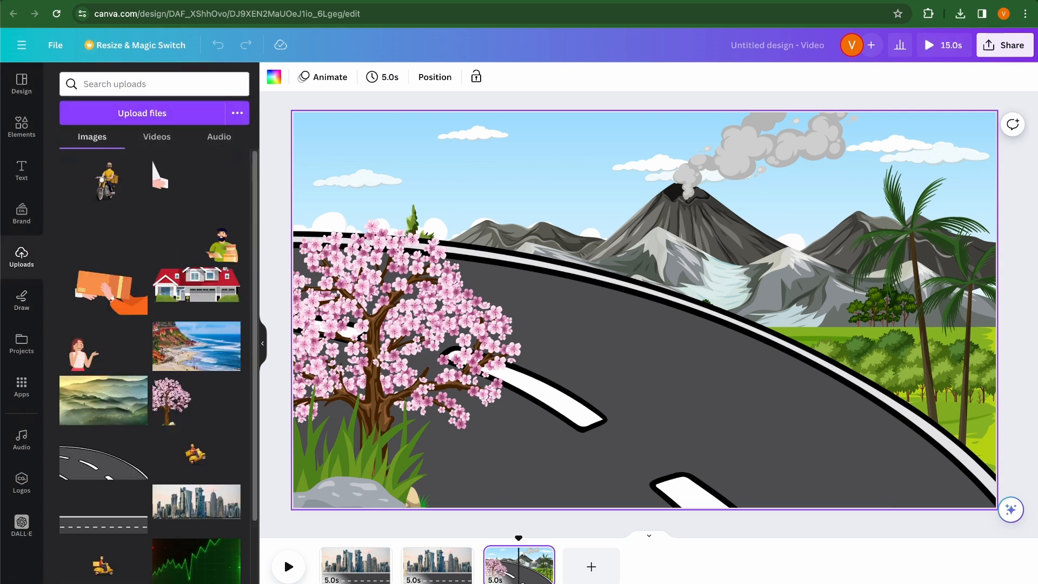
pyautogui.moveTo(105, 180)
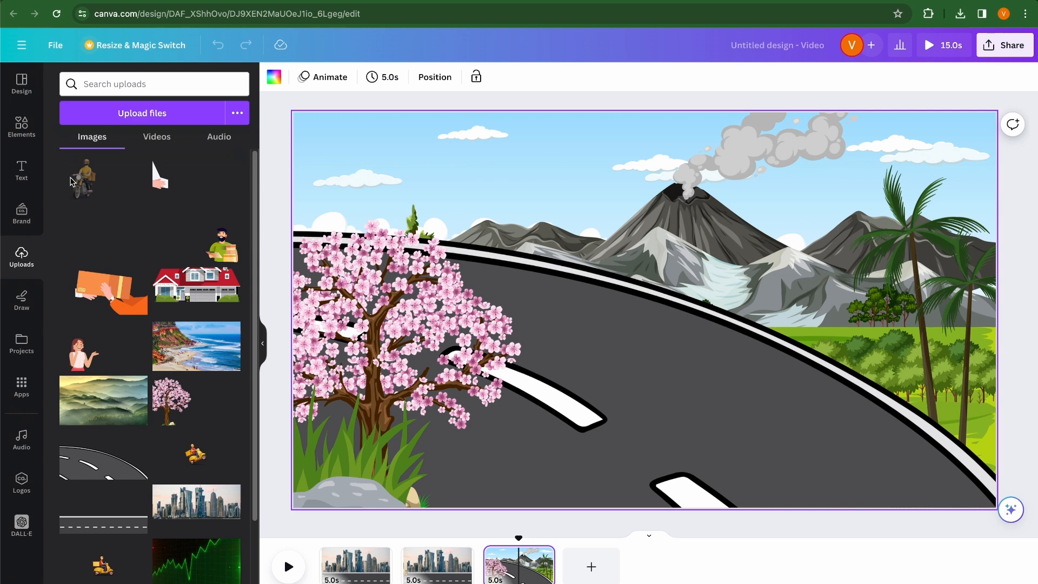
pyautogui.click(82, 180)
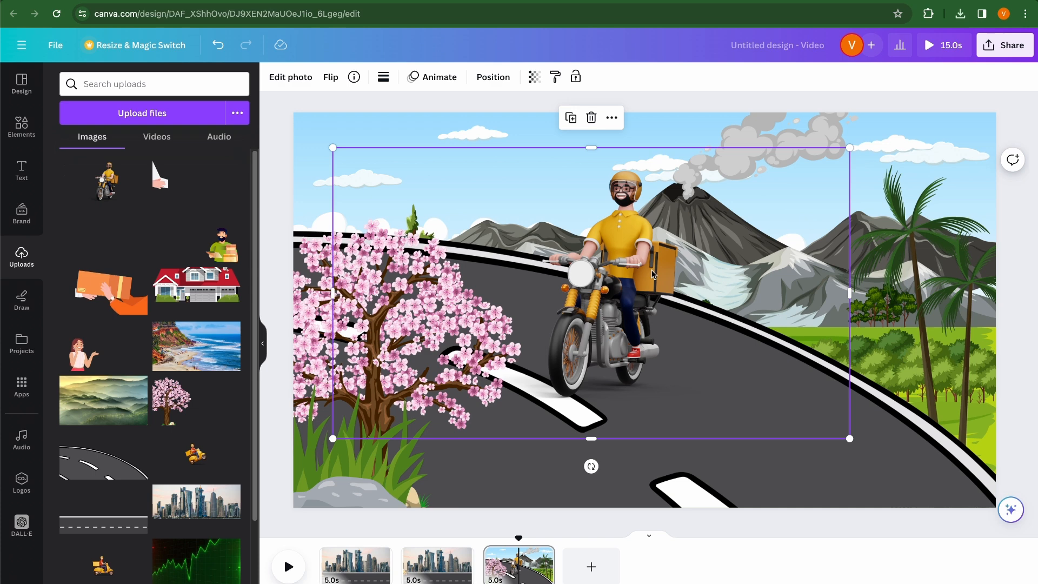
pyautogui.click(330, 77)
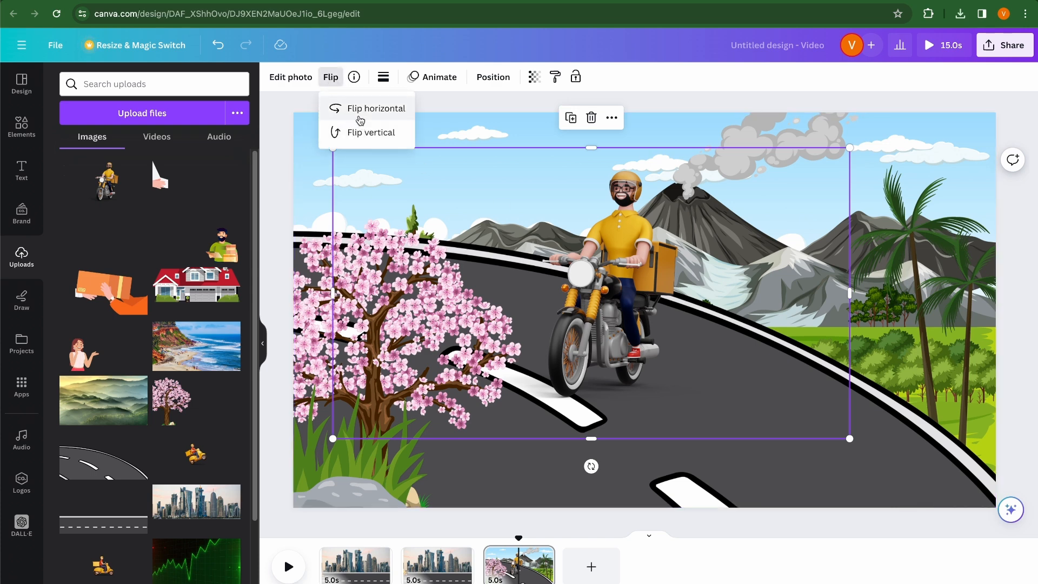
pyautogui.click(375, 108)
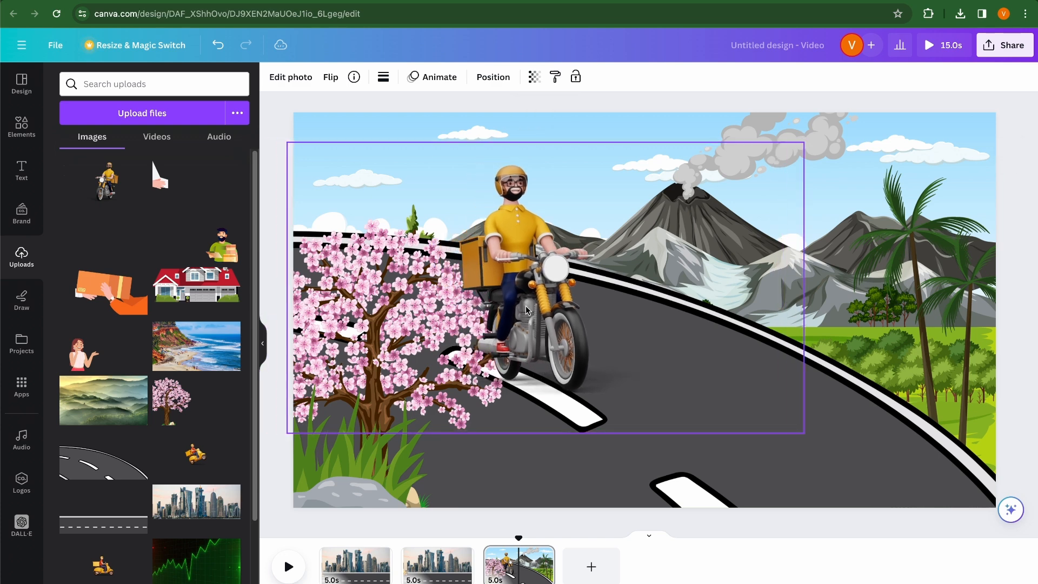
pyautogui.click(522, 310)
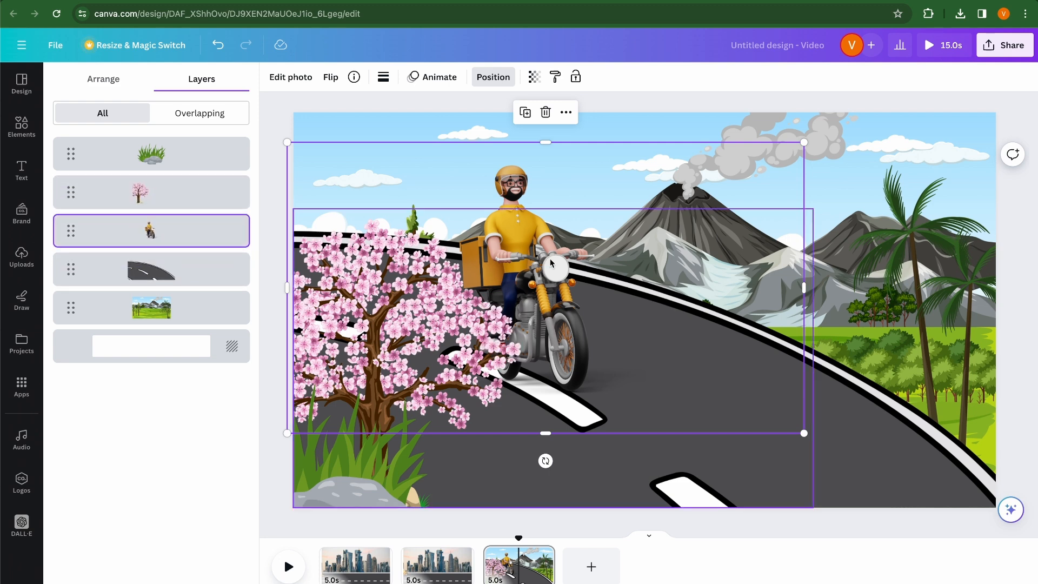
pyautogui.moveTo(542, 265); pyautogui.dragTo(297, 219)
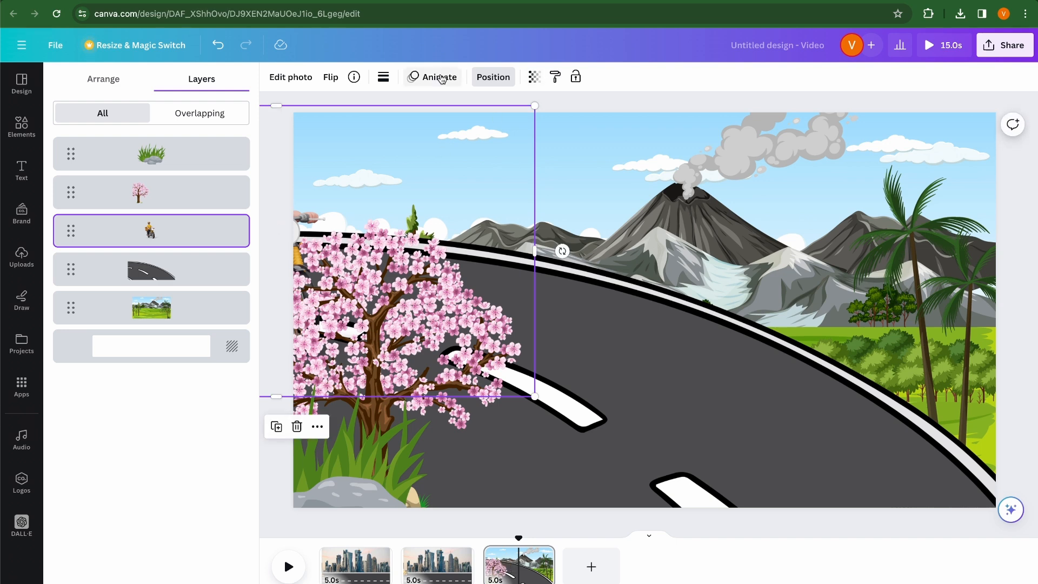
# - Record a Steady custom path taking the motorbike rider along the road toward the bottom right
pyautogui.click(437, 77)
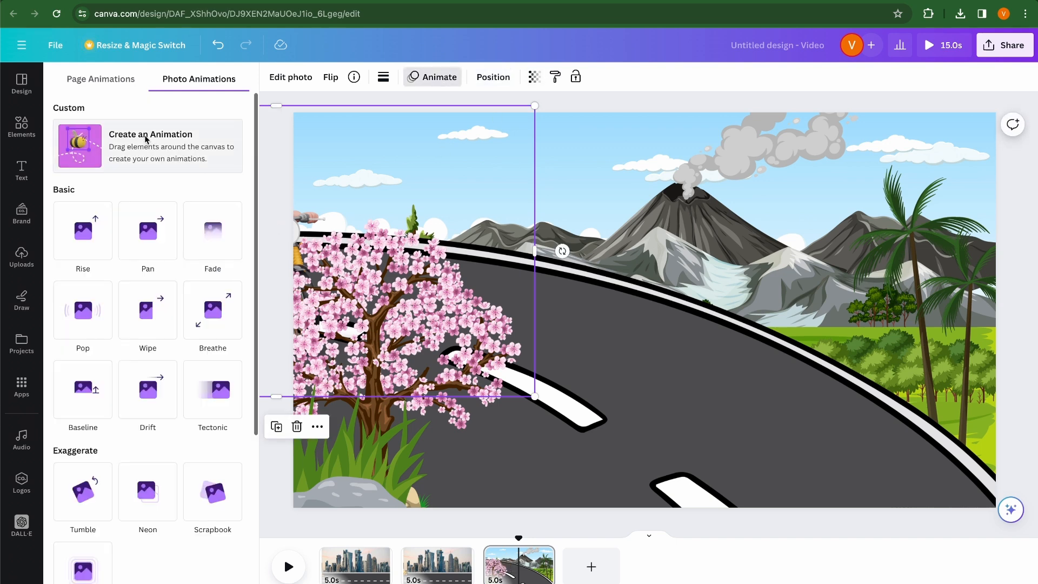
pyautogui.click(150, 134)
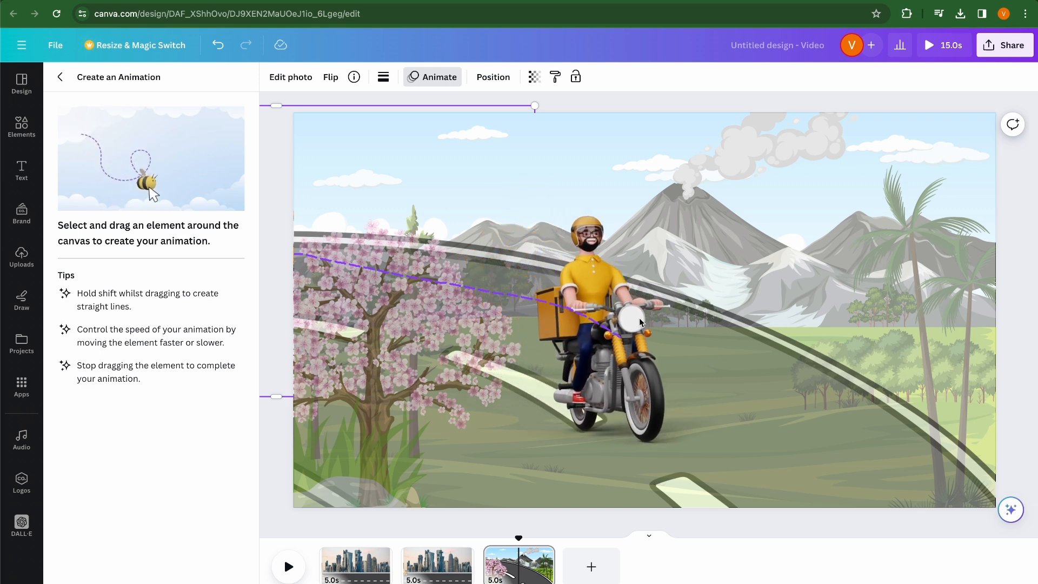
pyautogui.moveTo(638, 321); pyautogui.dragTo(791, 455)
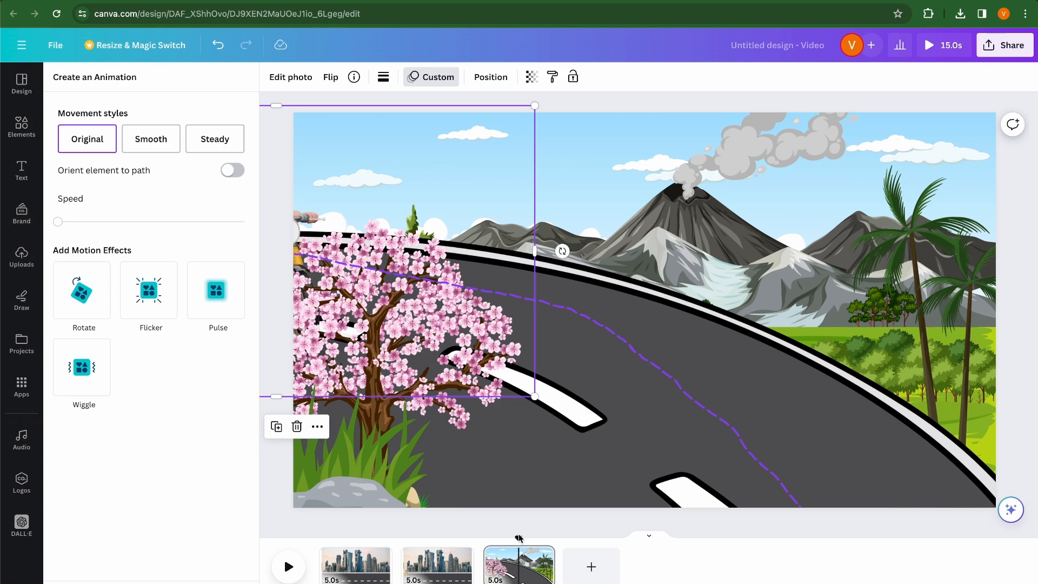
pyautogui.moveTo(519, 538); pyautogui.dragTo(551, 537)
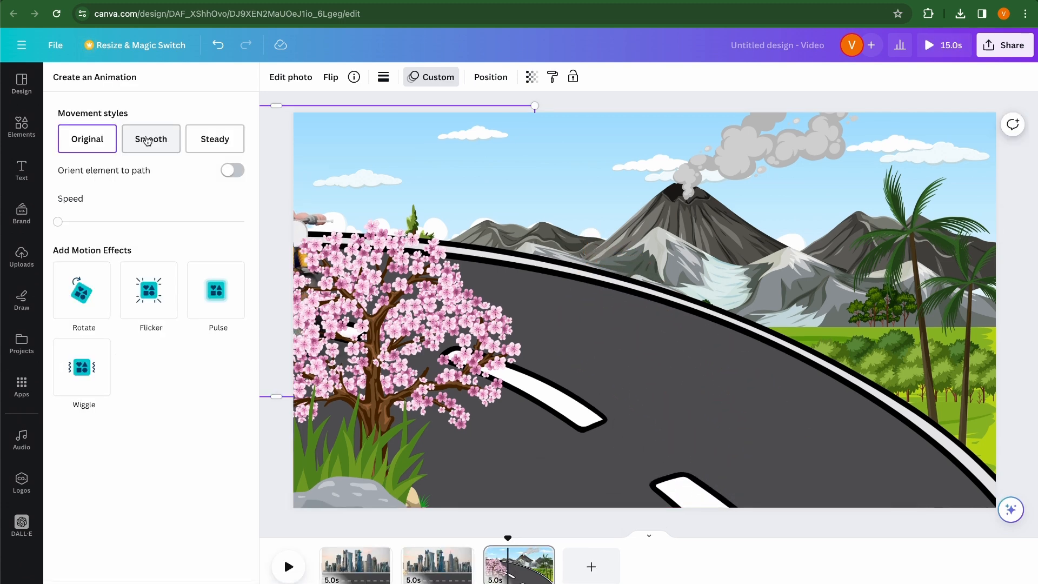
pyautogui.click(150, 139)
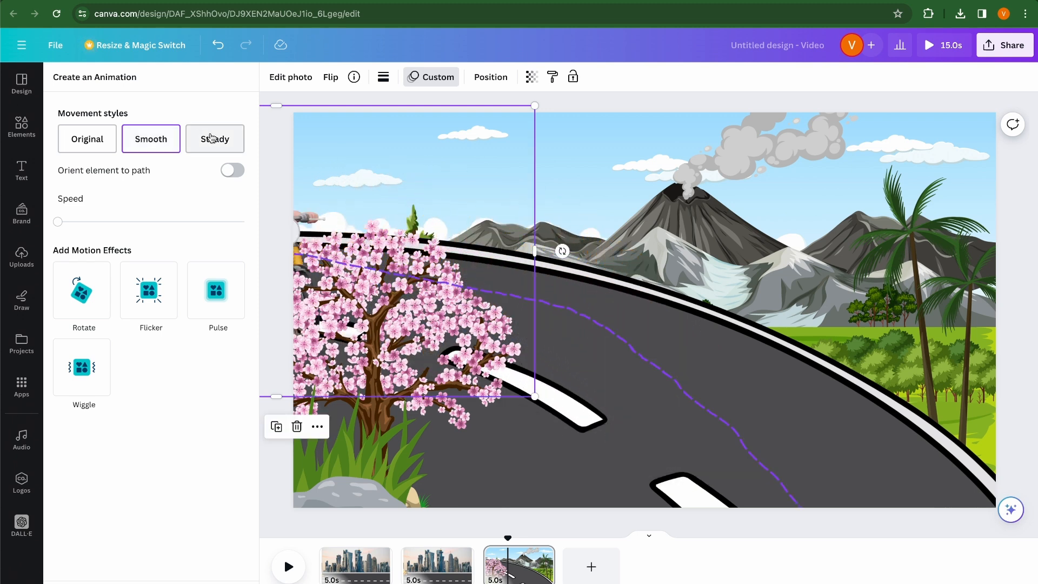
pyautogui.click(214, 139)
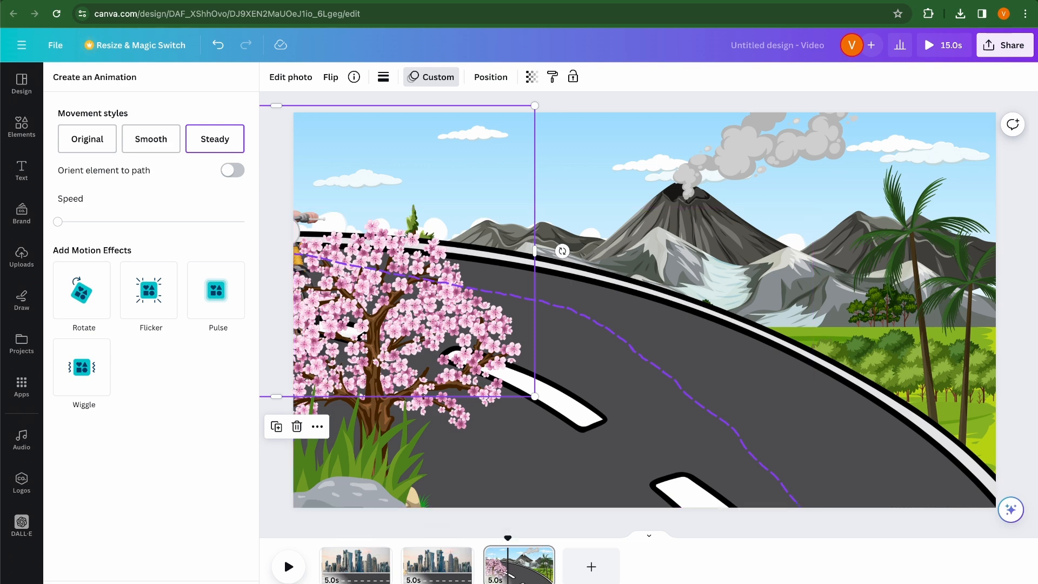
pyautogui.click(21, 257)
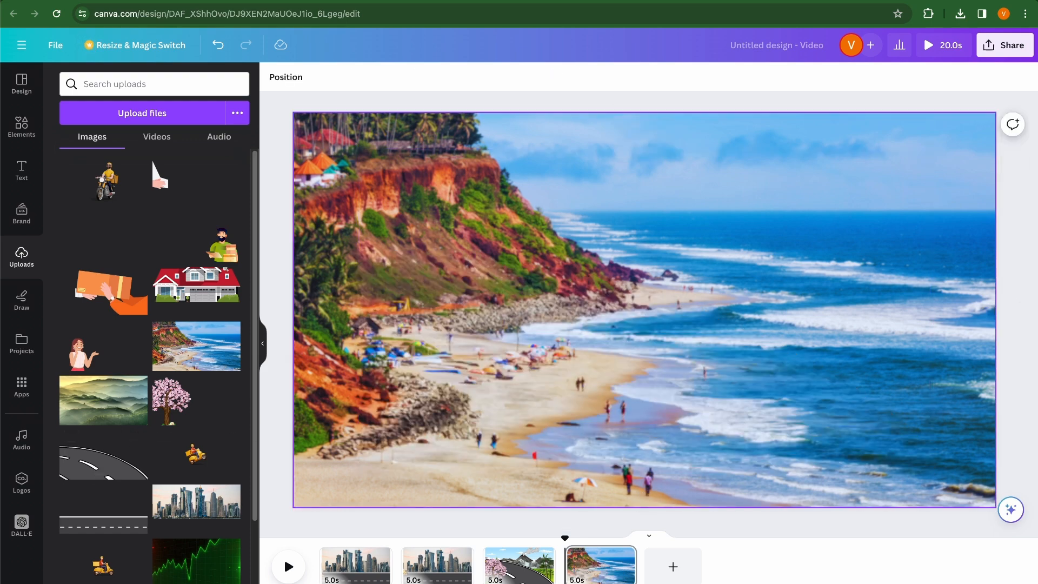
# - Copy the curved road from page 3 onto the beach scene and flip it horizontally
pyautogui.click(518, 566)
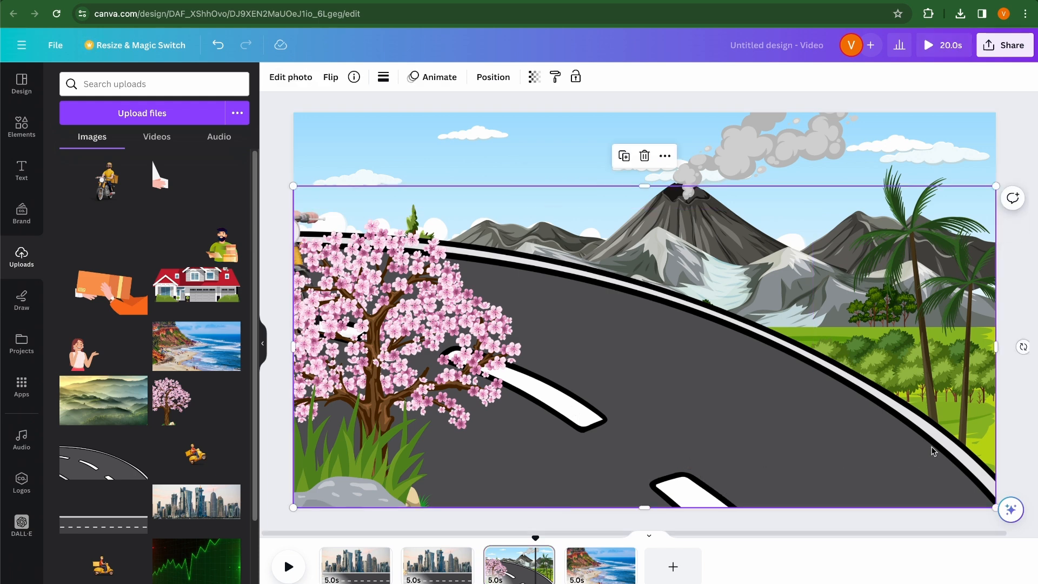
pyautogui.click(598, 565)
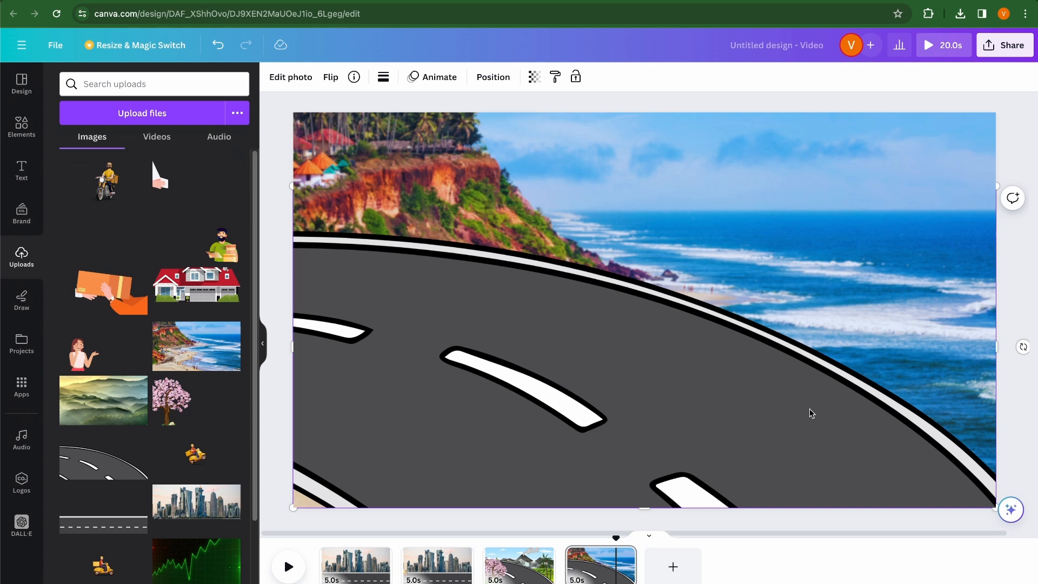
pyautogui.moveTo(369, 195)
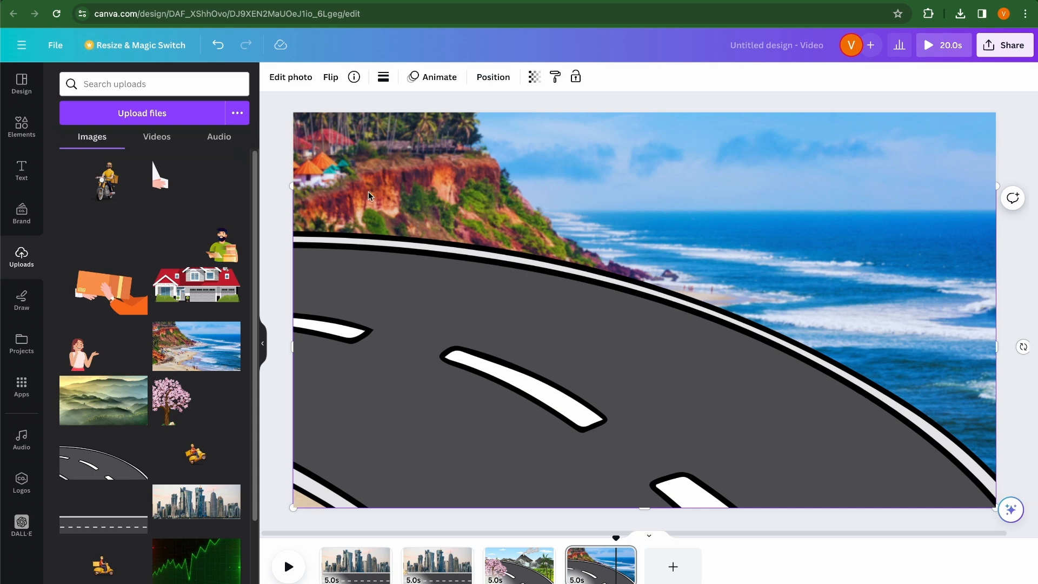
pyautogui.click(329, 76)
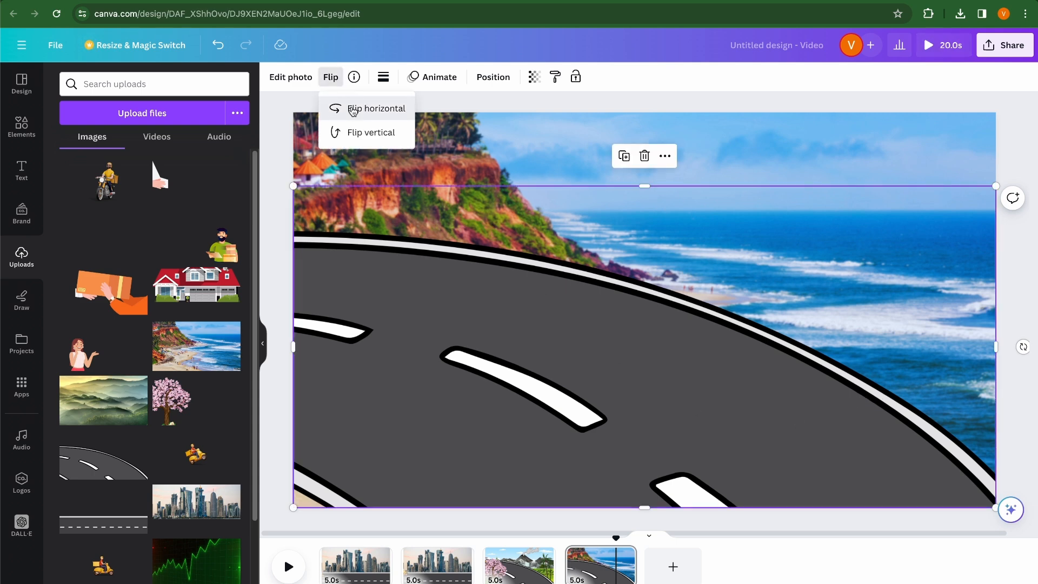
pyautogui.click(376, 108)
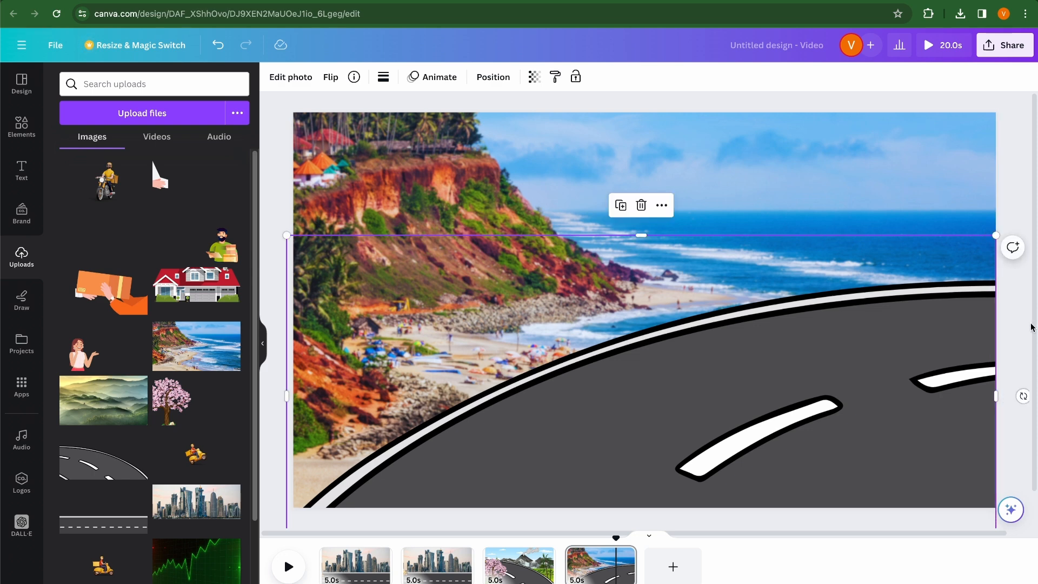
pyautogui.moveTo(1016, 175)
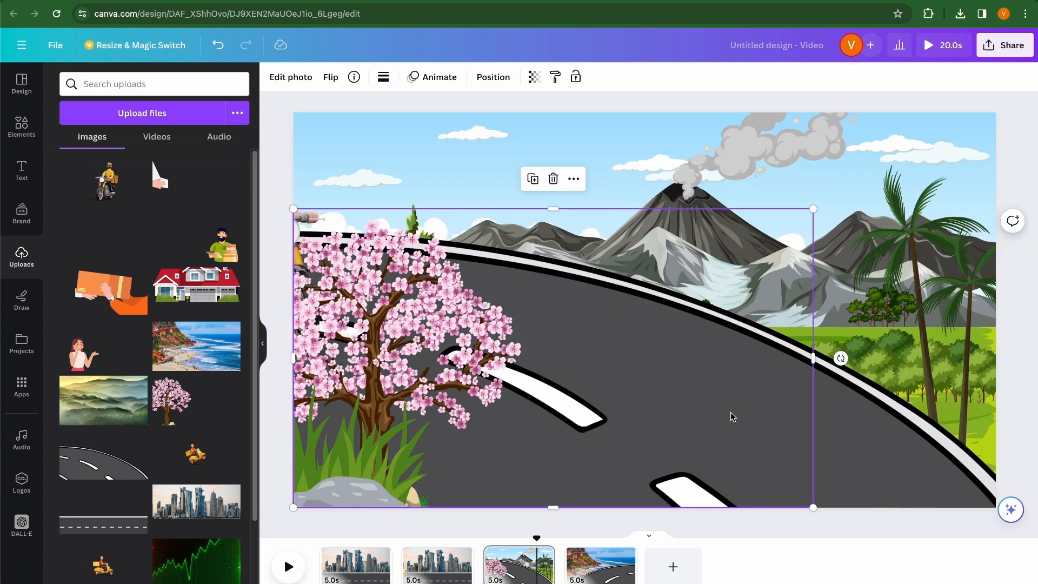
pyautogui.moveTo(600, 569)
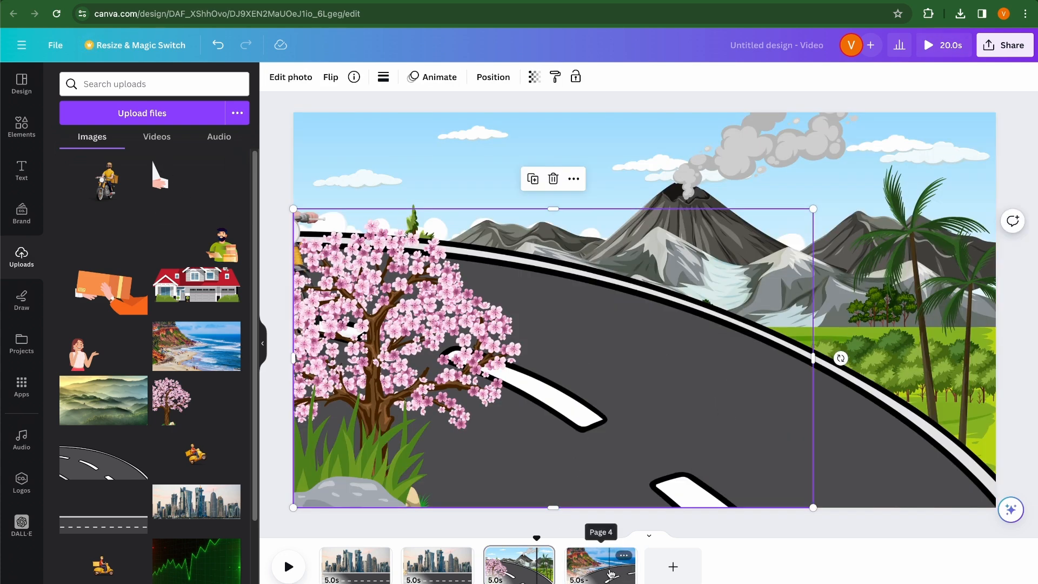
# - Animate the beach-scene rider along a Steady path from the right edge to the lower left
pyautogui.click(598, 566)
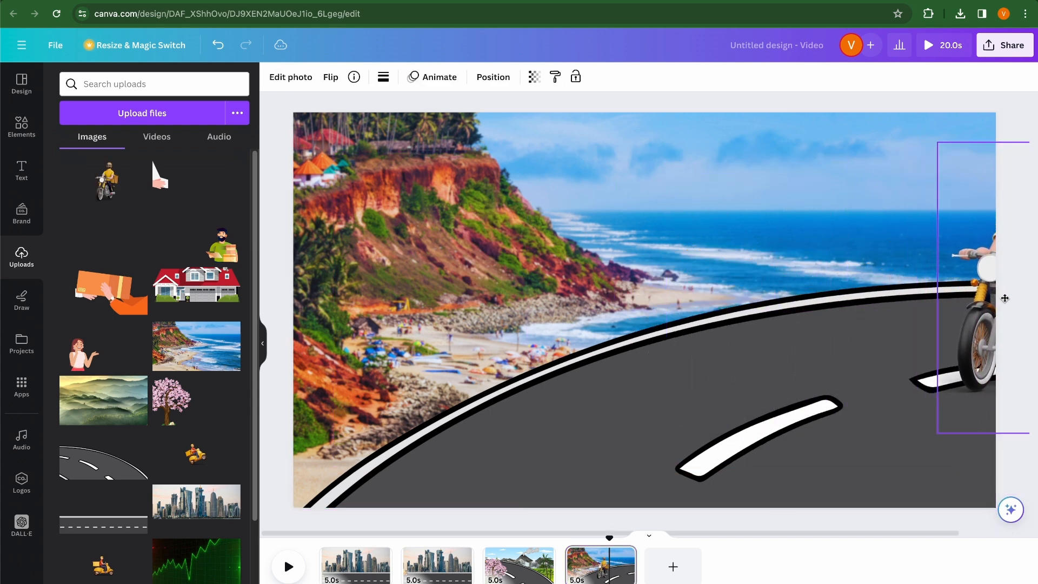
pyautogui.click(986, 297)
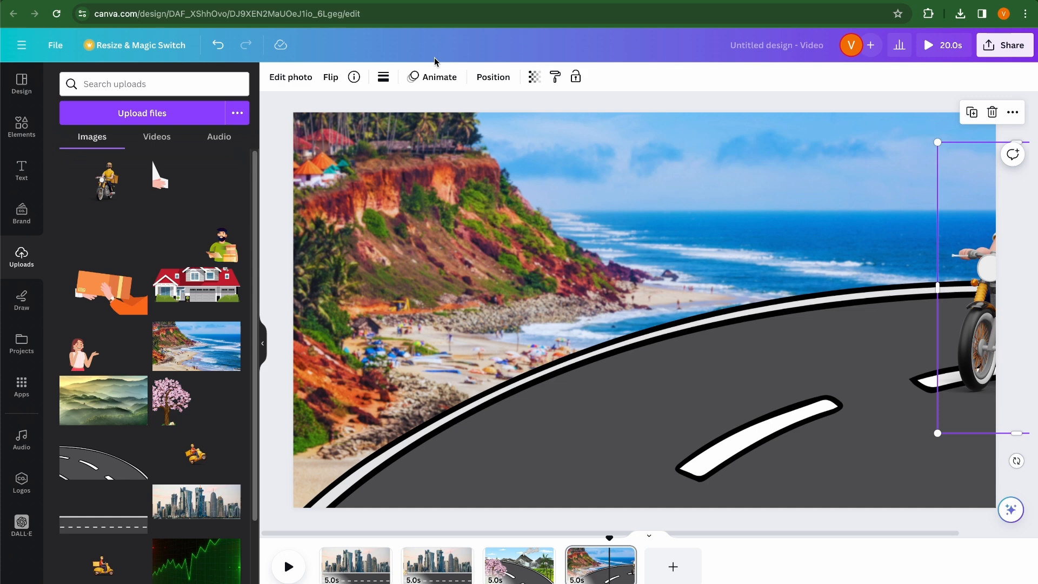
pyautogui.click(439, 77)
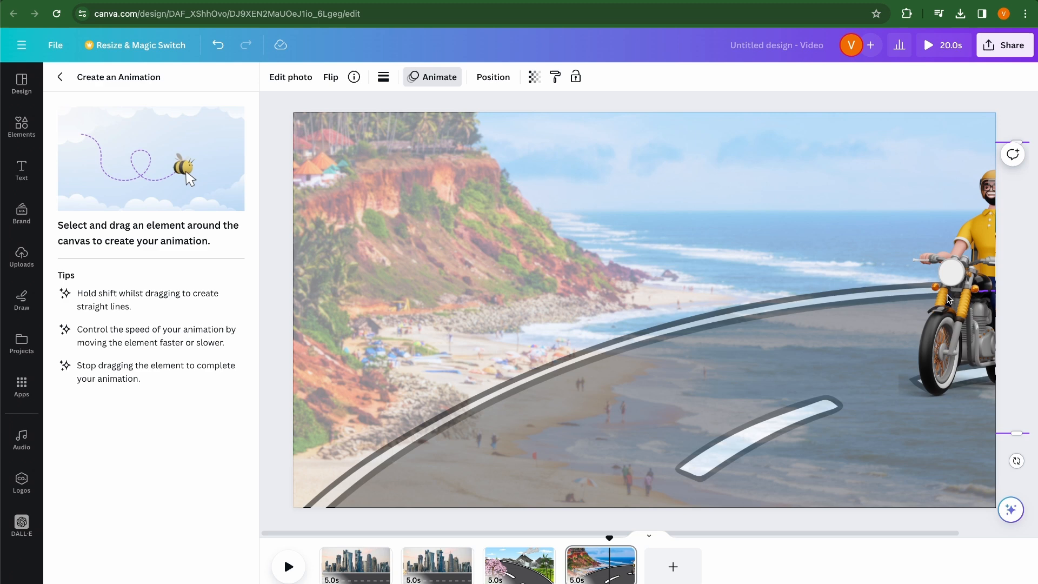
pyautogui.moveTo(953, 298); pyautogui.dragTo(549, 410)
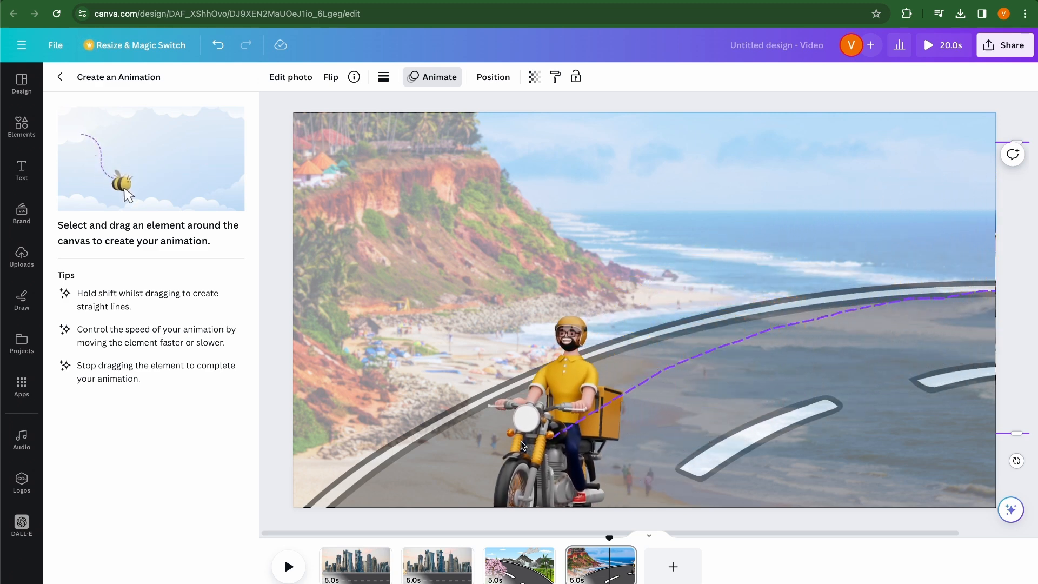
pyautogui.moveTo(573, 410); pyautogui.dragTo(387, 476)
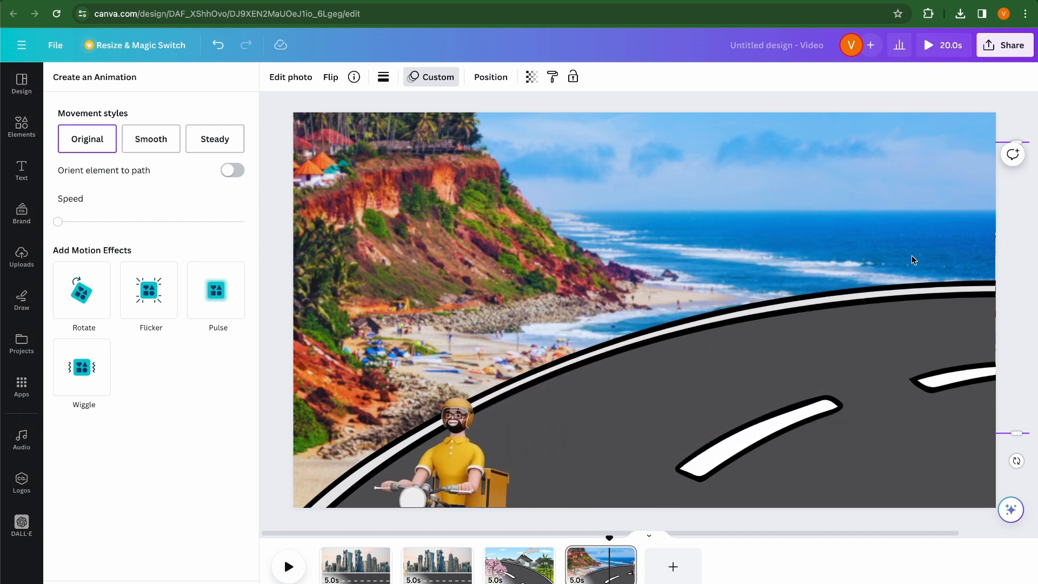
pyautogui.click(214, 139)
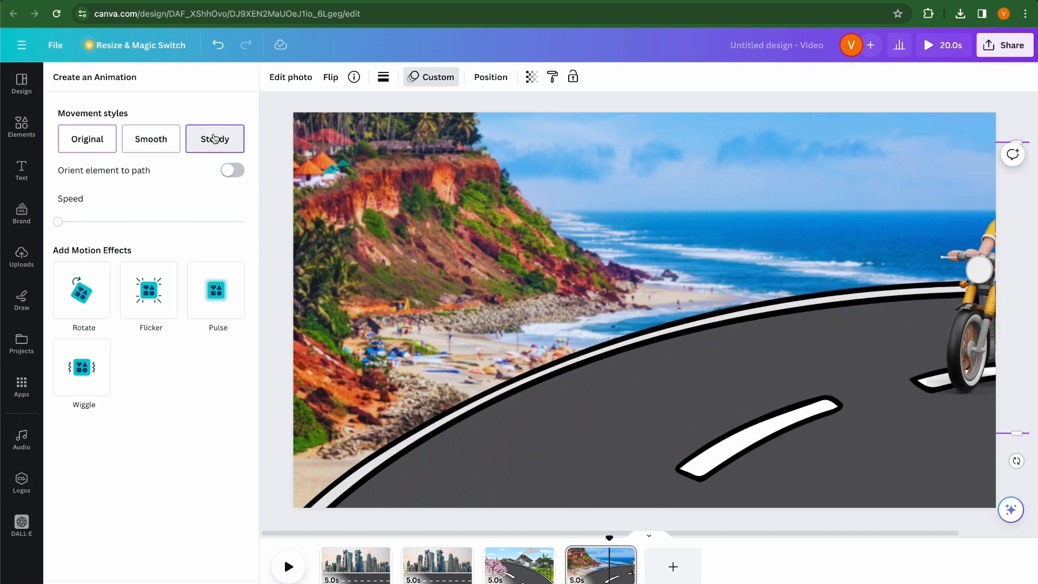
pyautogui.click(214, 139)
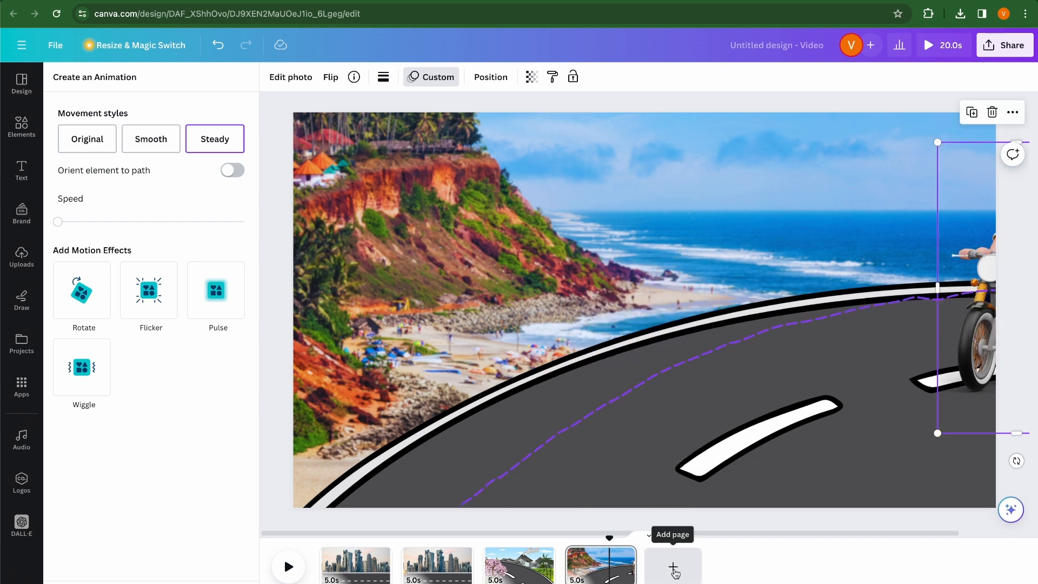
# - Add a page with the red-roofed house image and move the woman in front of the house
pyautogui.click(673, 566)
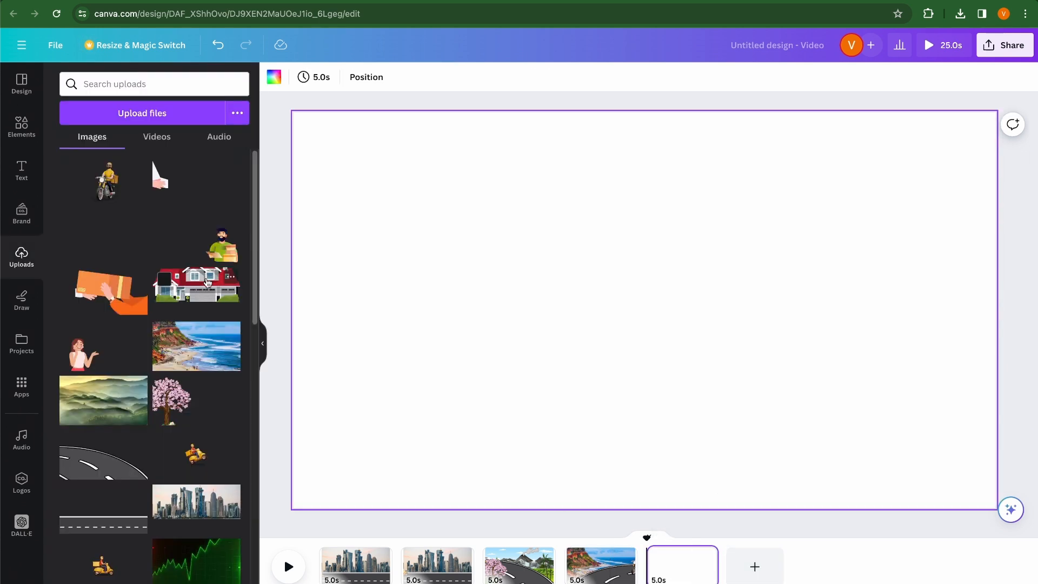
pyautogui.click(196, 281)
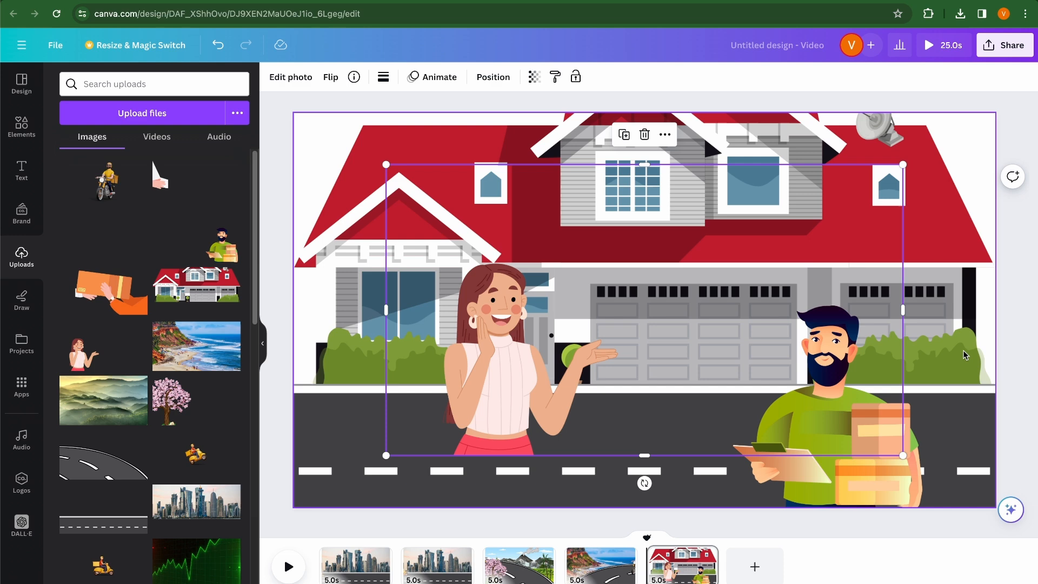
pyautogui.moveTo(902, 309); pyautogui.dragTo(710, 309)
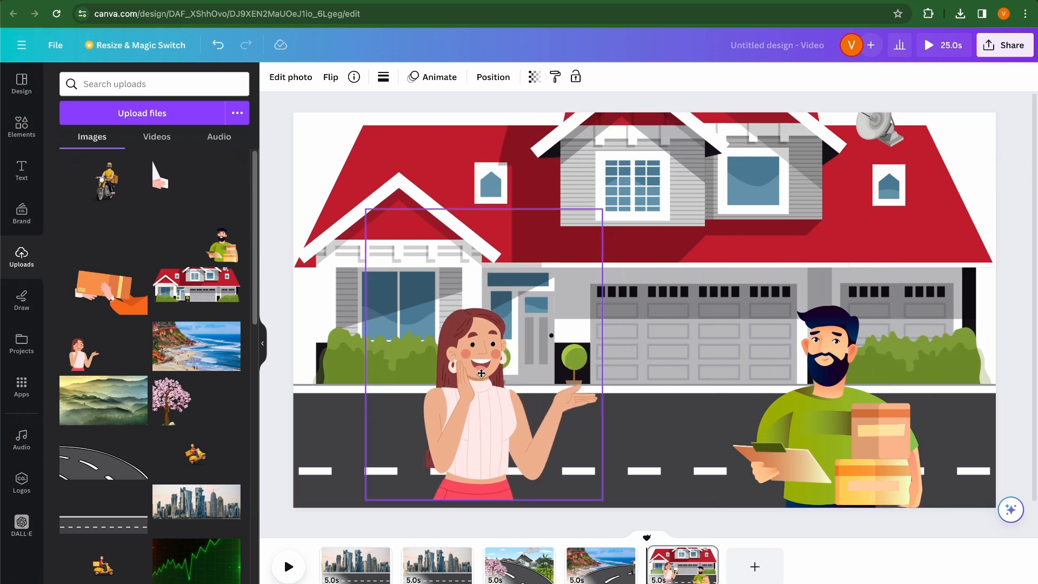
pyautogui.moveTo(482, 373); pyautogui.dragTo(490, 383)
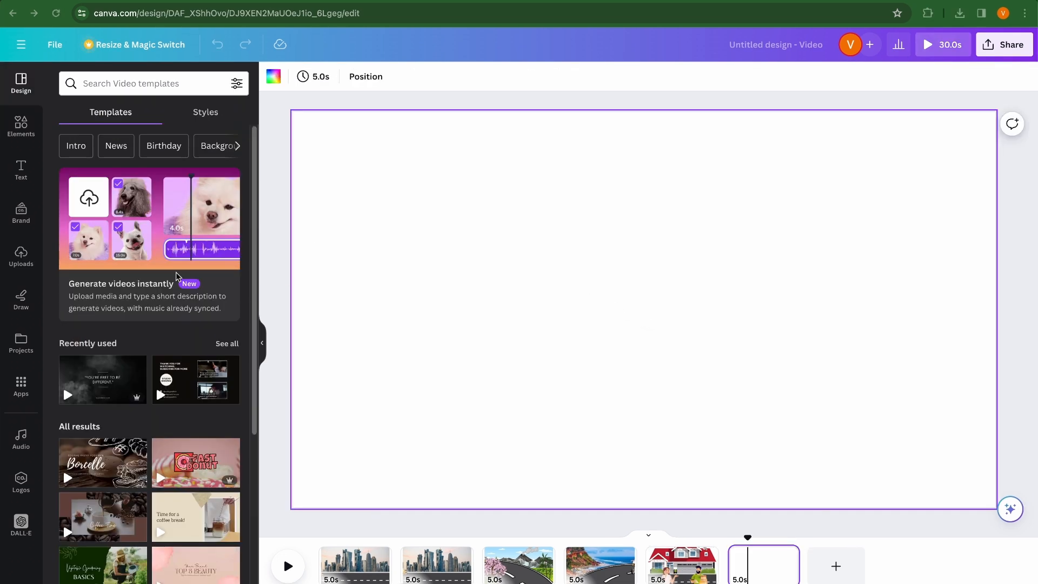
pyautogui.moveTo(344, 390)
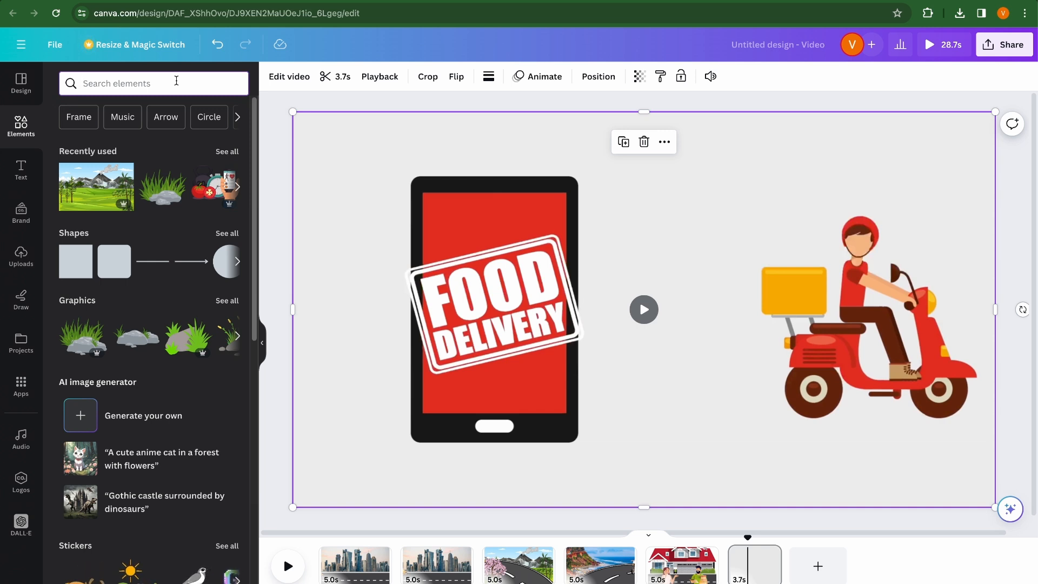
# - Search Elements for 'delivery', filter to videos, and scroll through the results
pyautogui.write('delivery man')
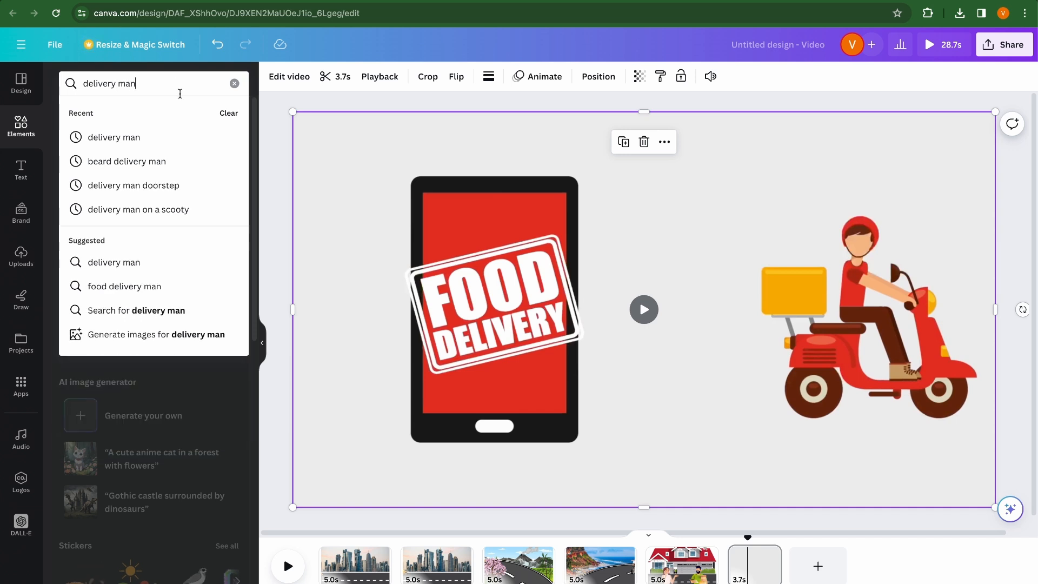
pyautogui.press('Enter')
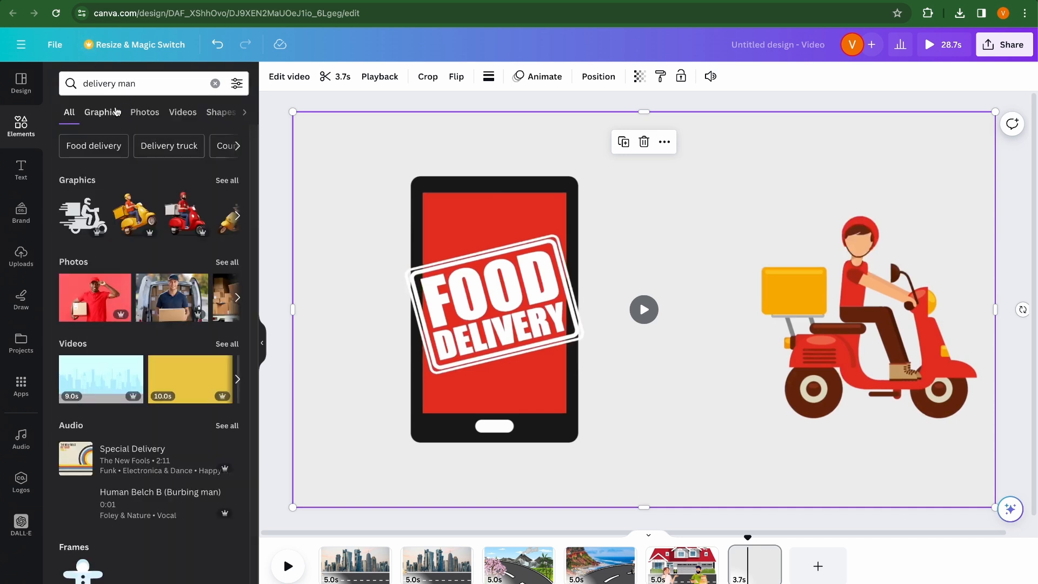
pyautogui.click(183, 112)
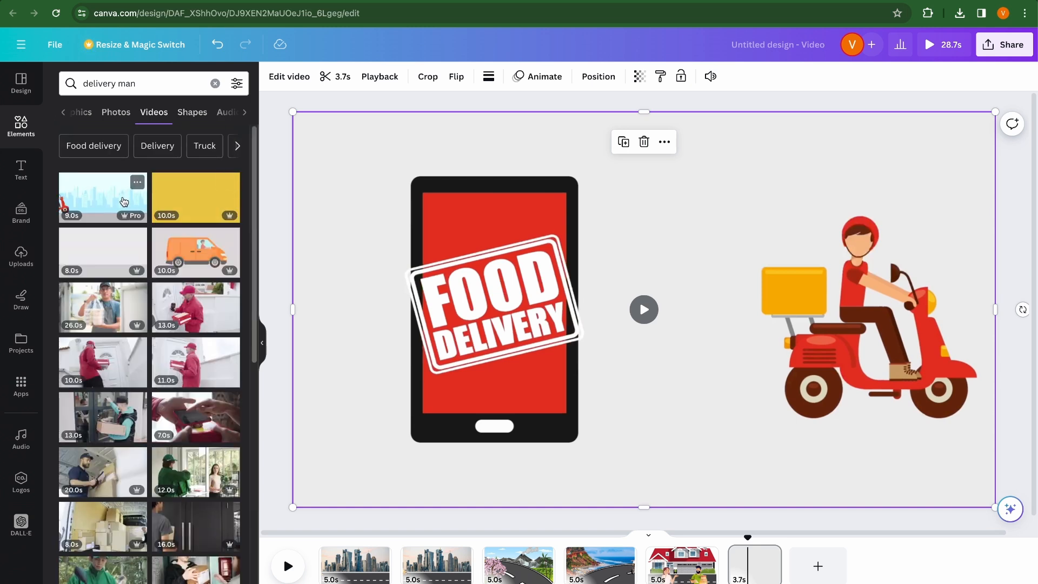
pyautogui.moveTo(103, 251)
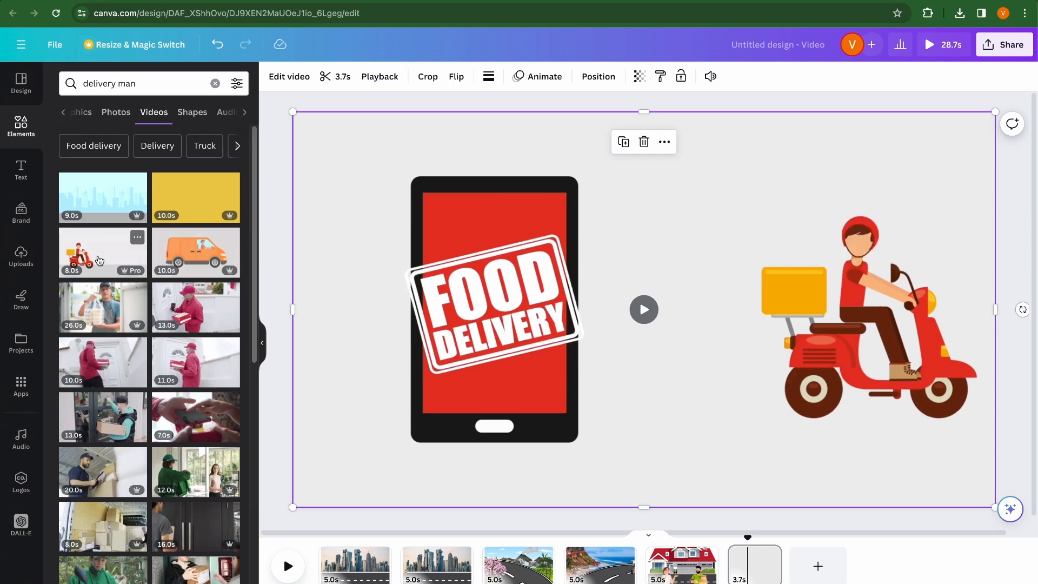
pyautogui.scroll(-3)
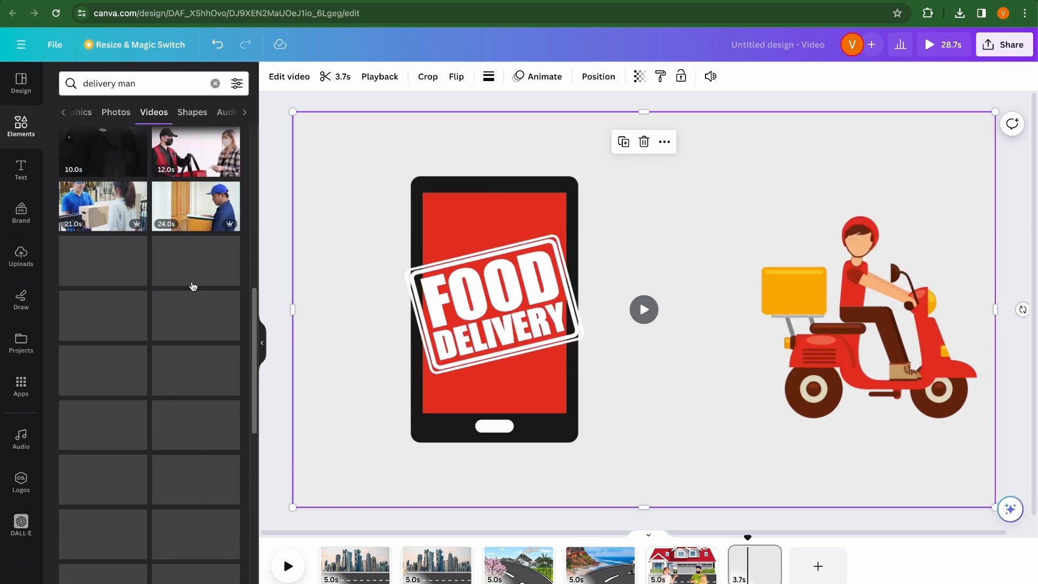
pyautogui.scroll(-3)
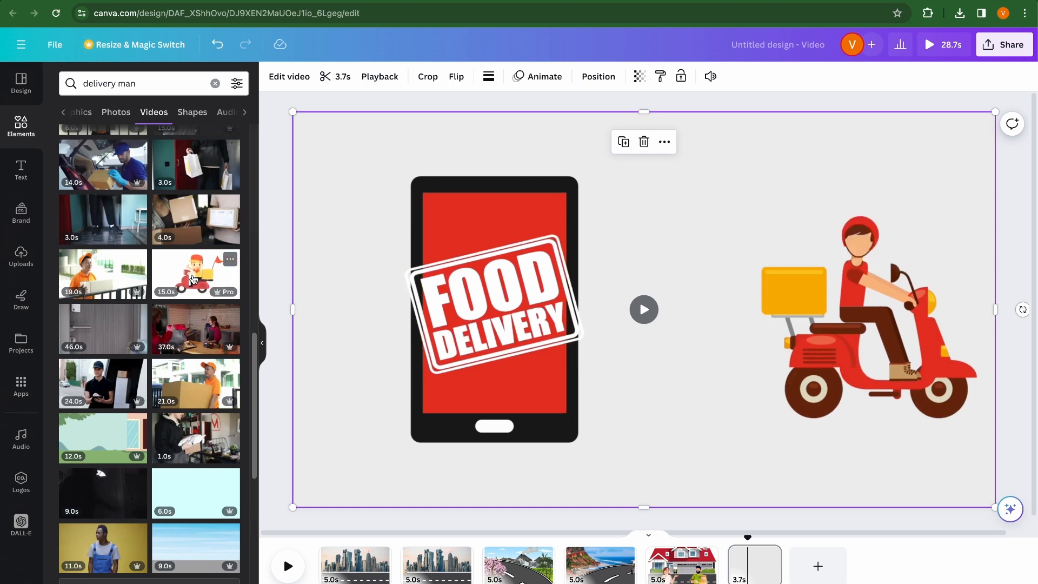
pyautogui.scroll(-3)
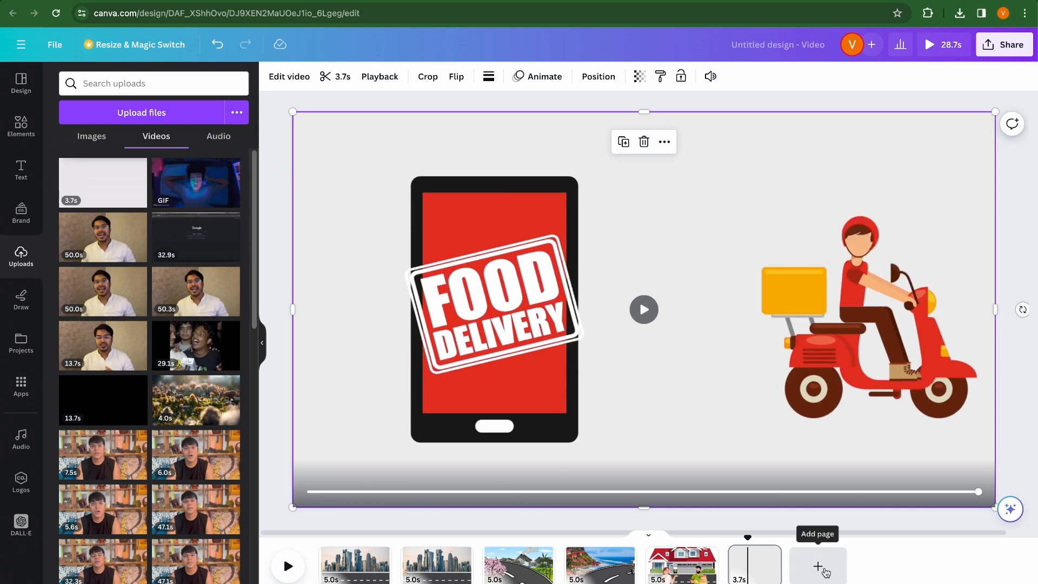
# - Add a new page with white 'Tomato' text enlarged and centred on the guides
pyautogui.click(817, 566)
pyautogui.write('Ta')
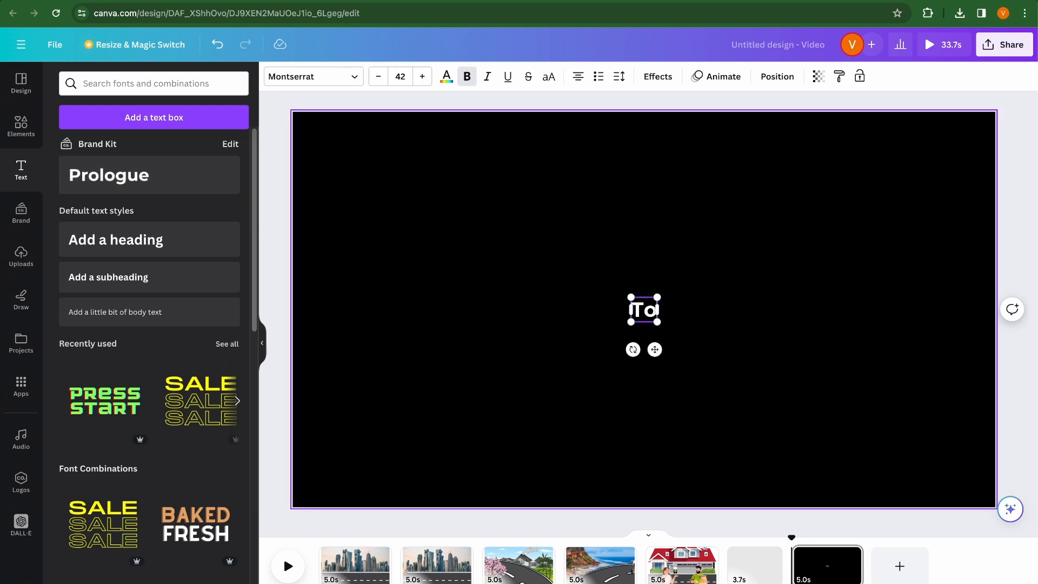
pyautogui.write('Tomato')
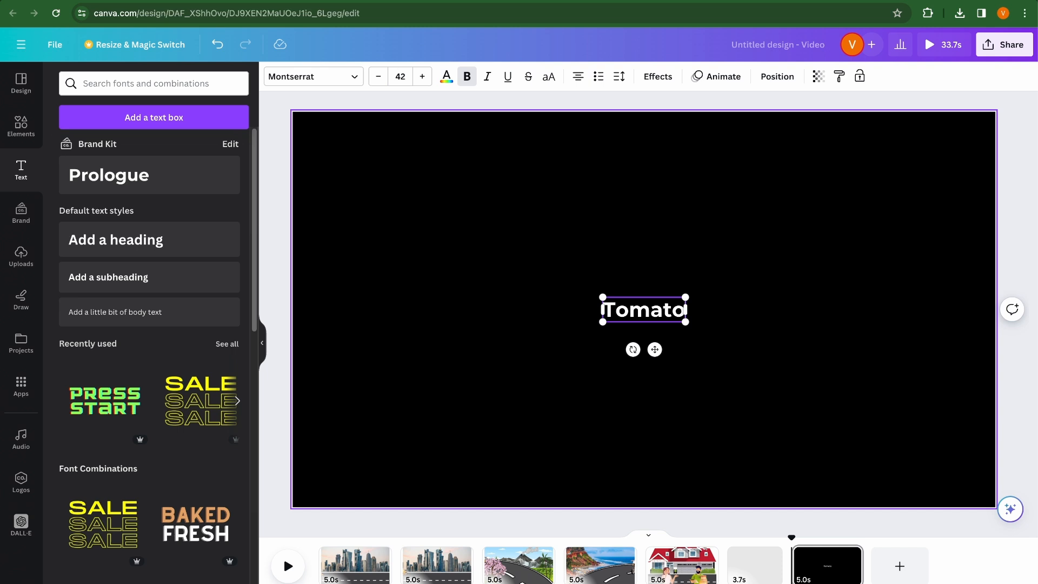
pyautogui.click(308, 77)
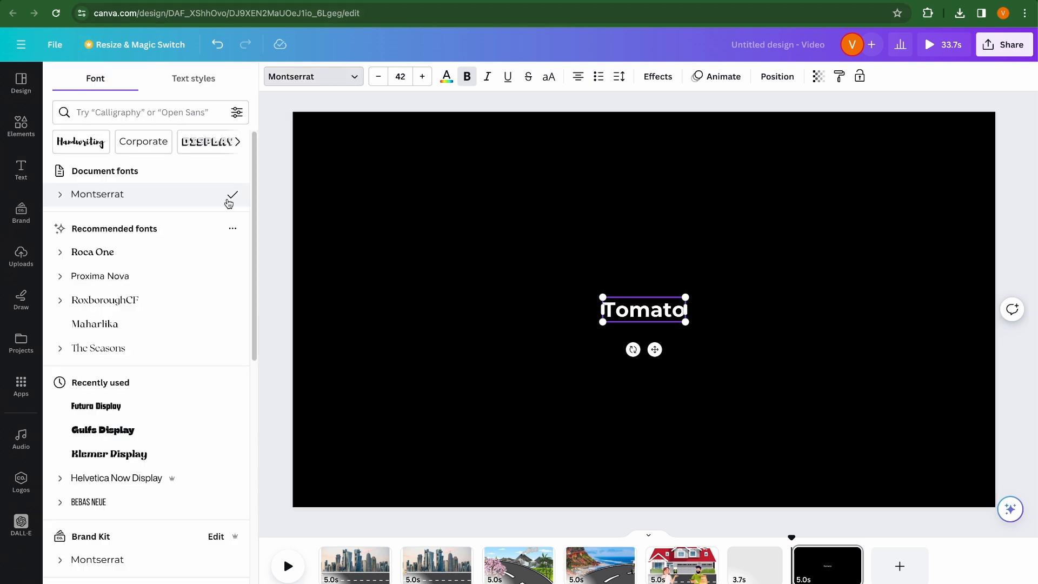
pyautogui.moveTo(687, 318); pyautogui.dragTo(816, 363)
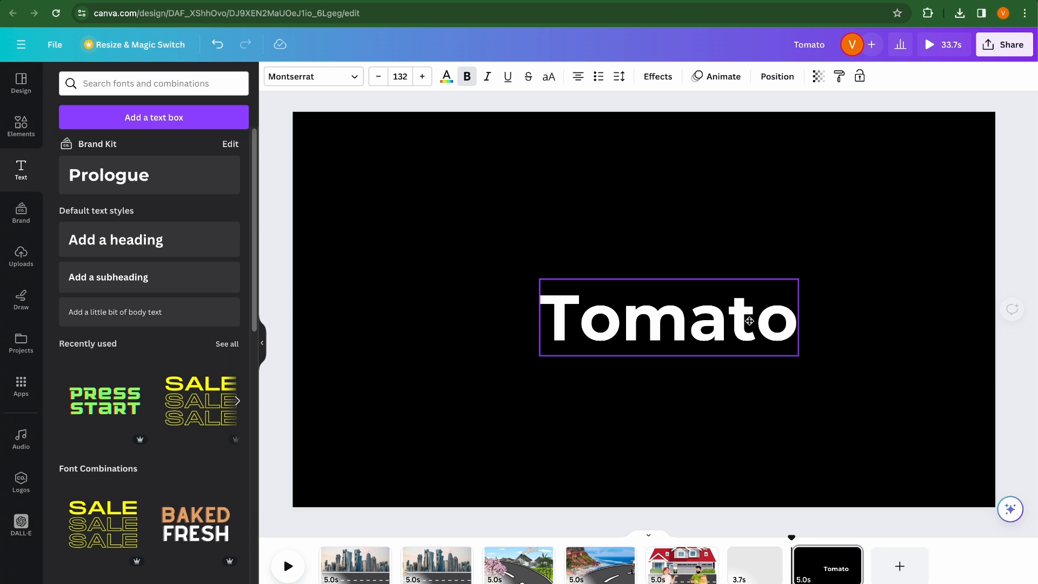
pyautogui.moveTo(669, 316); pyautogui.dragTo(643, 310)
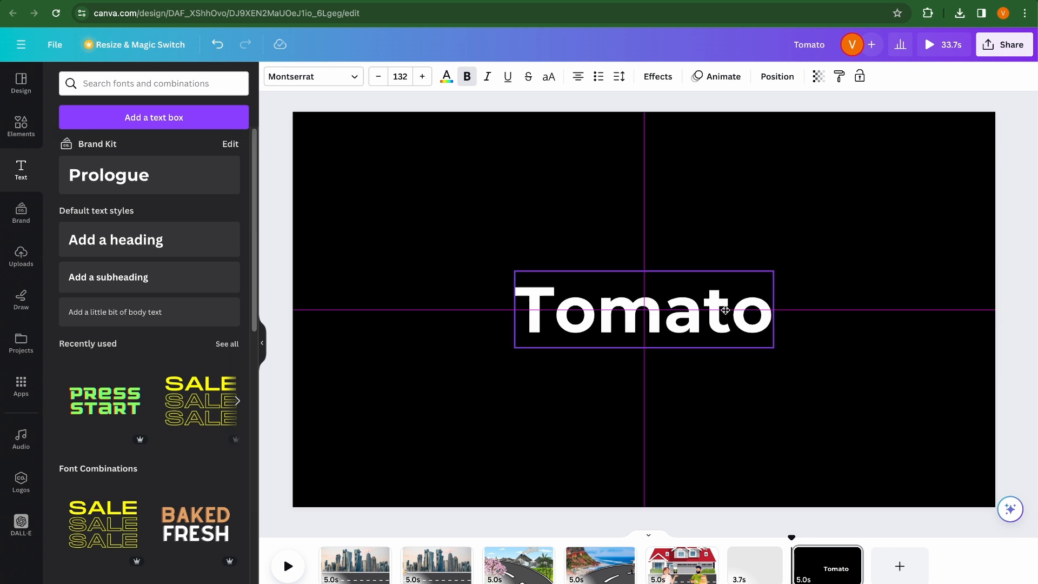
pyautogui.click(642, 309)
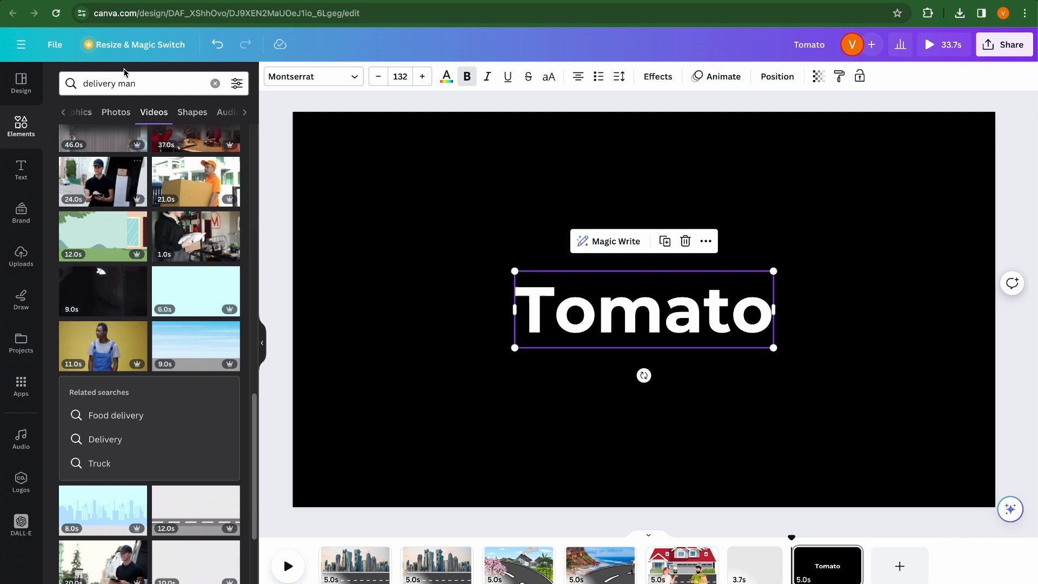
# - Stretch a rounded square snugly behind the 'Tomato' text and recolour it red
pyautogui.click(215, 84)
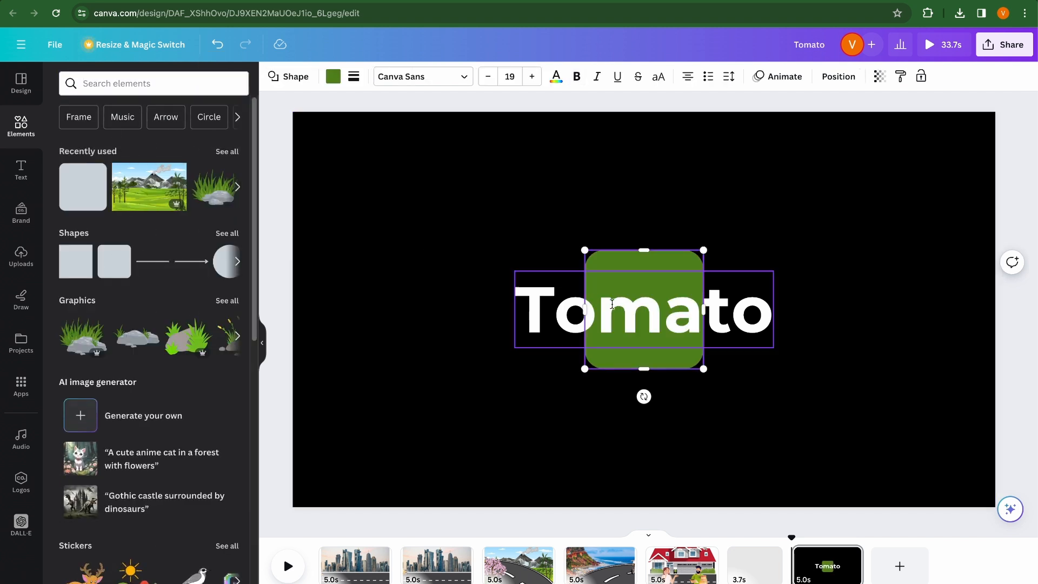
pyautogui.moveTo(642, 310); pyautogui.dragTo(598, 309)
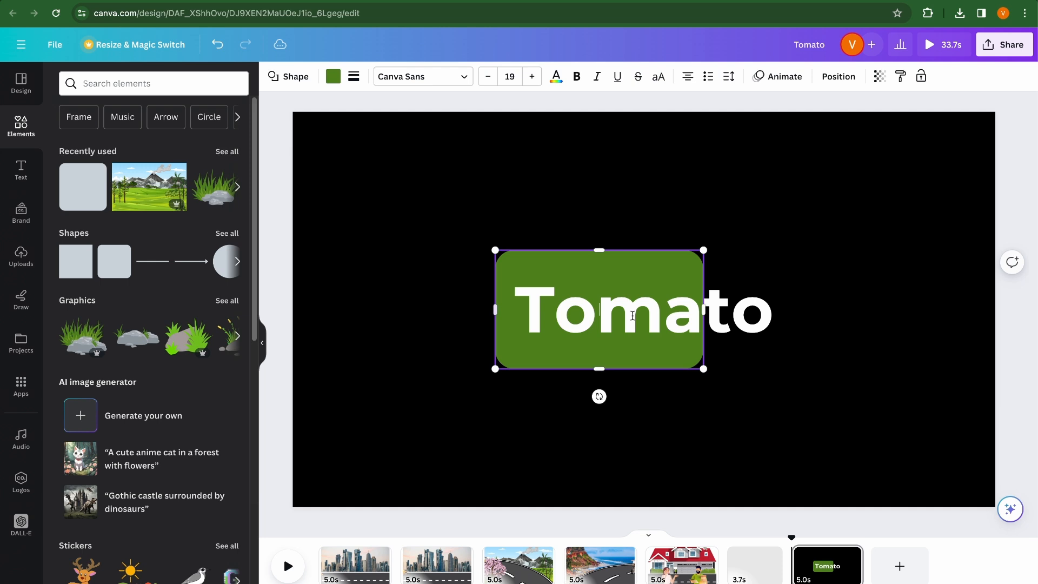
pyautogui.moveTo(703, 309); pyautogui.dragTo(829, 310)
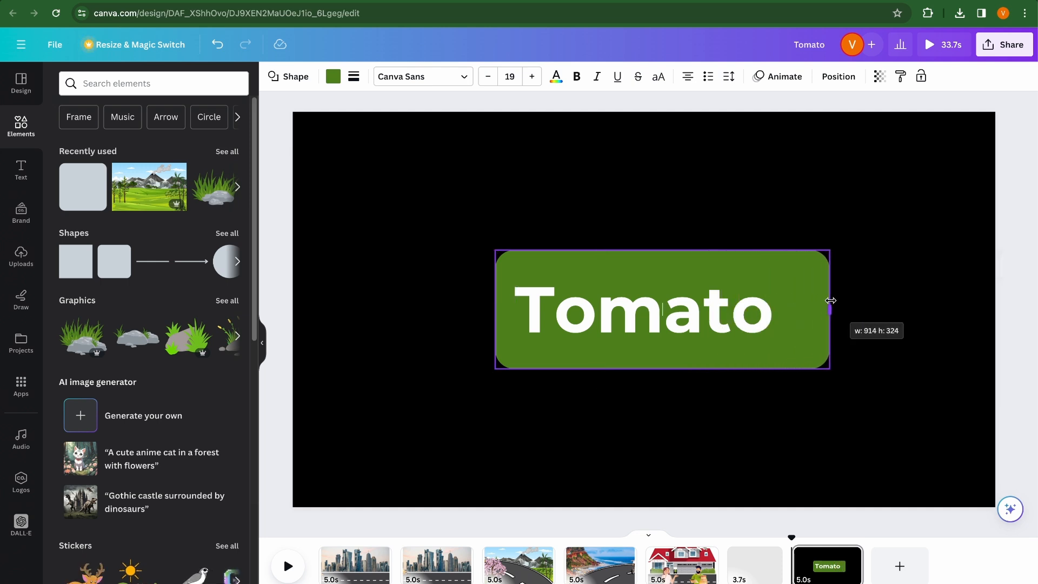
pyautogui.moveTo(829, 300); pyautogui.dragTo(784, 298)
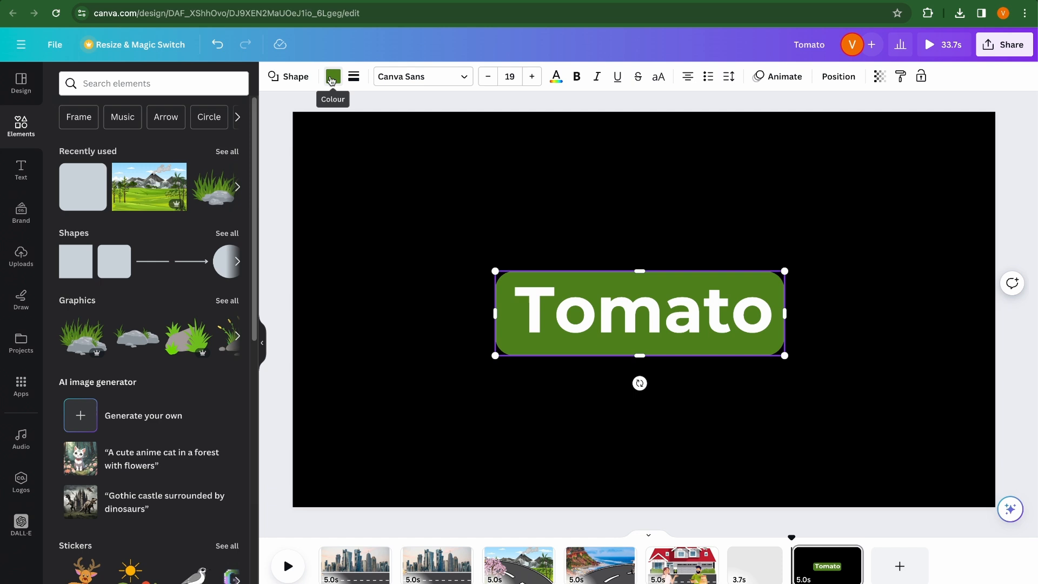
pyautogui.click(65, 523)
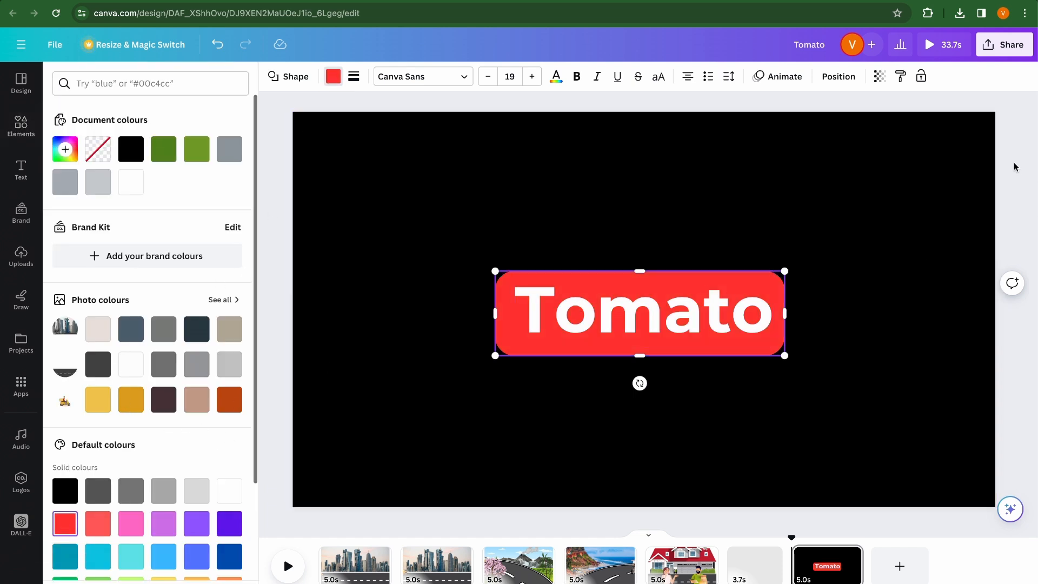
pyautogui.click(21, 127)
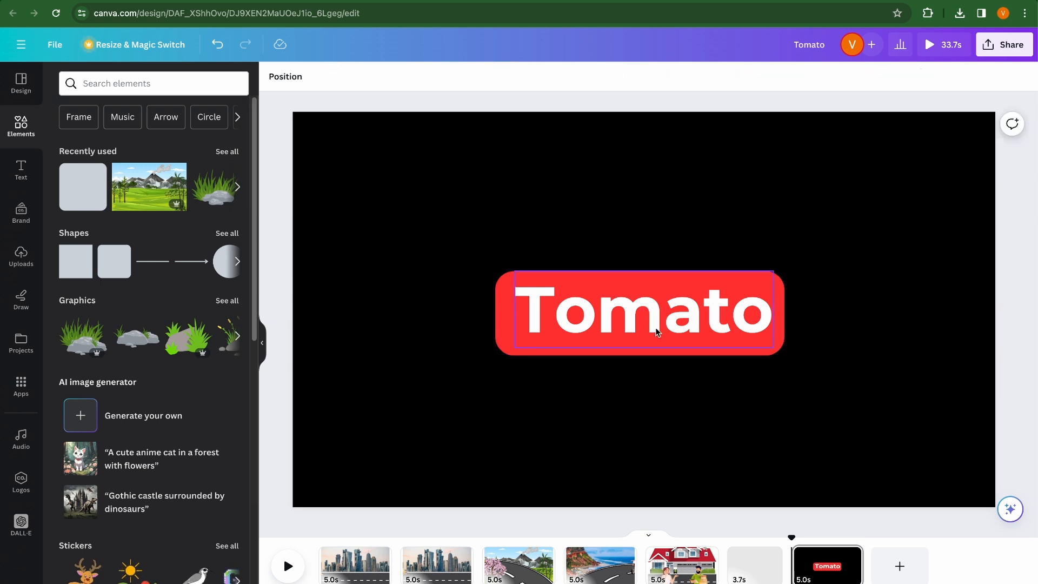
pyautogui.click(639, 313)
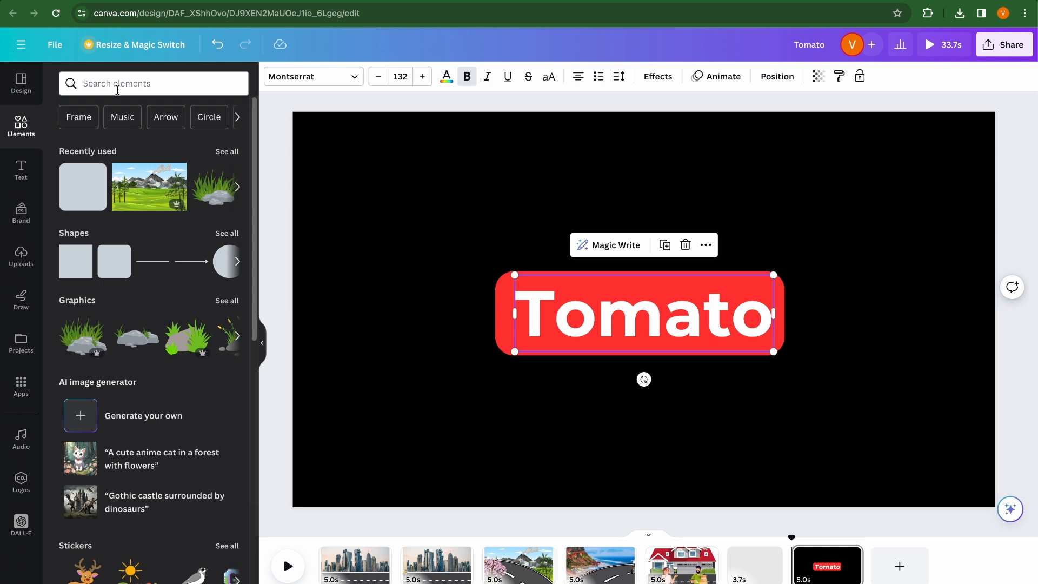
# - Add a shrunken tomato graphic left of the title and centre both together
pyautogui.write('tomato')
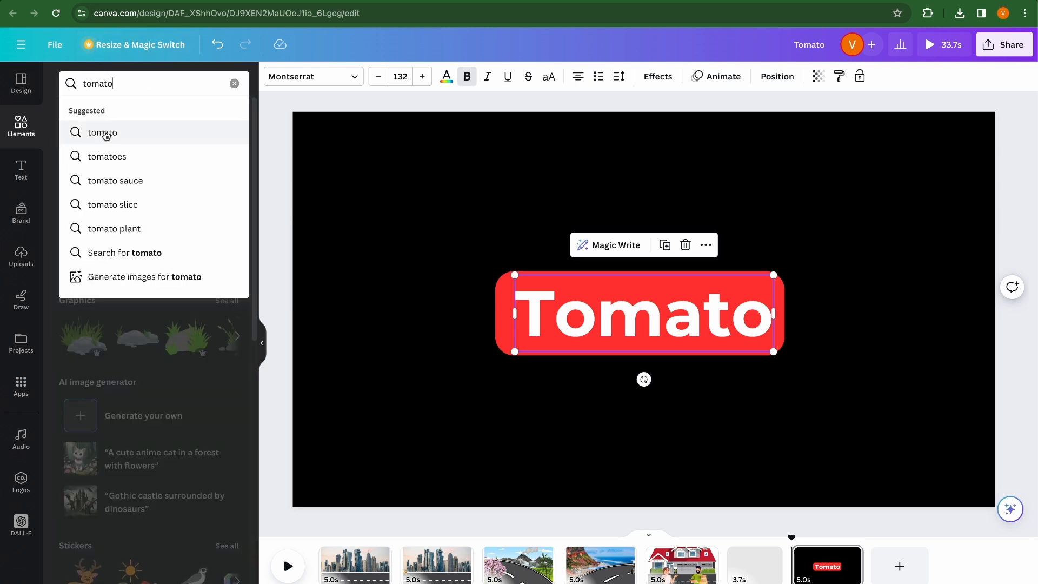
pyautogui.press('Enter')
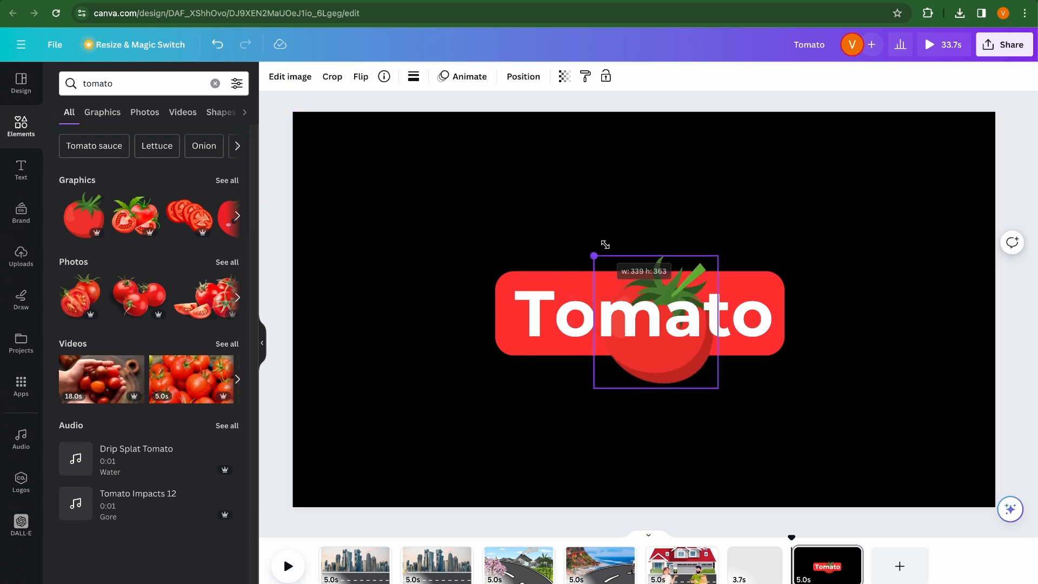
pyautogui.moveTo(639, 321); pyautogui.dragTo(427, 316)
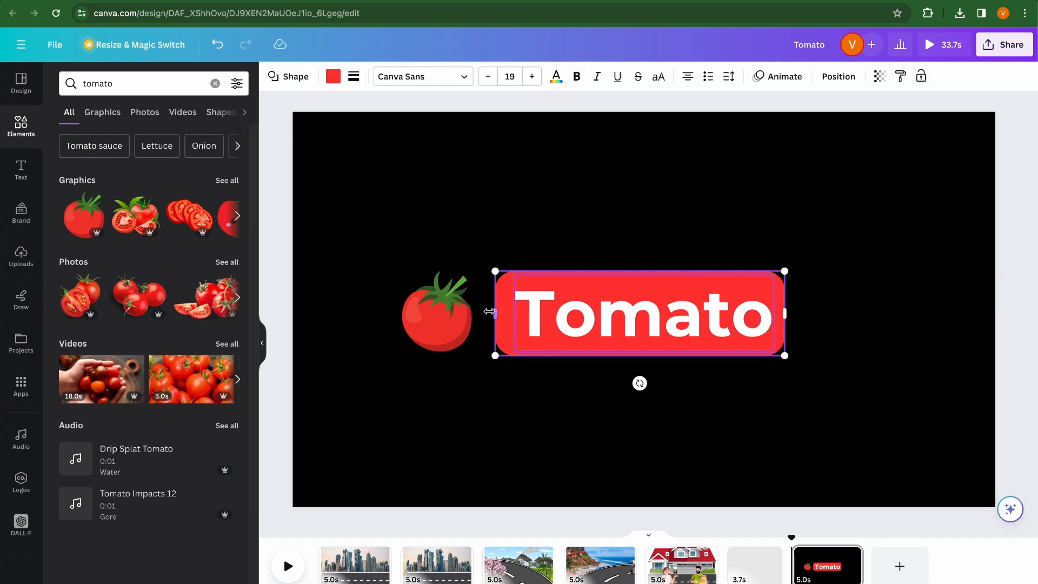
pyautogui.moveTo(638, 311); pyautogui.dragTo(691, 309)
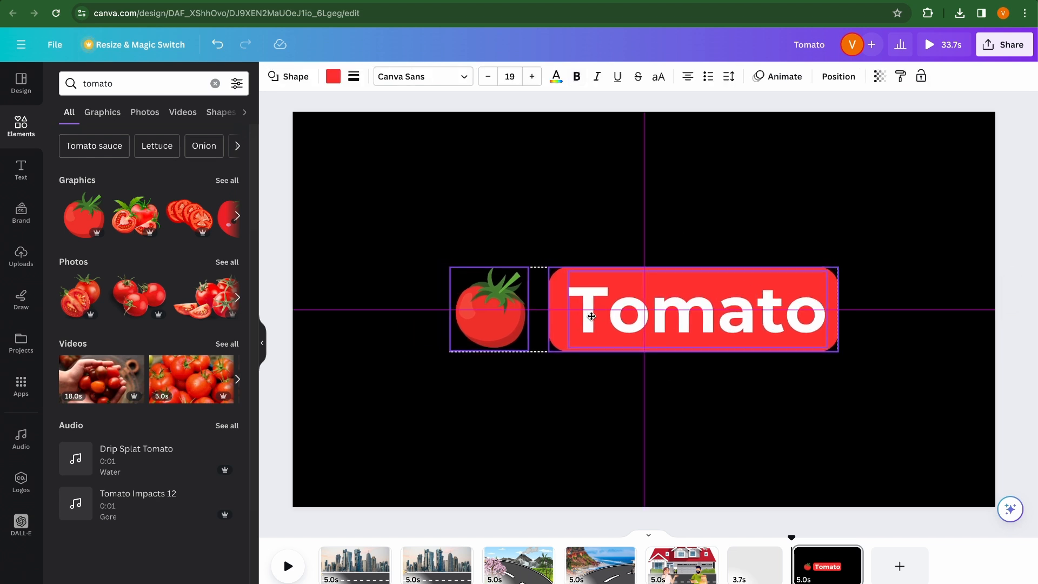
pyautogui.click(590, 315)
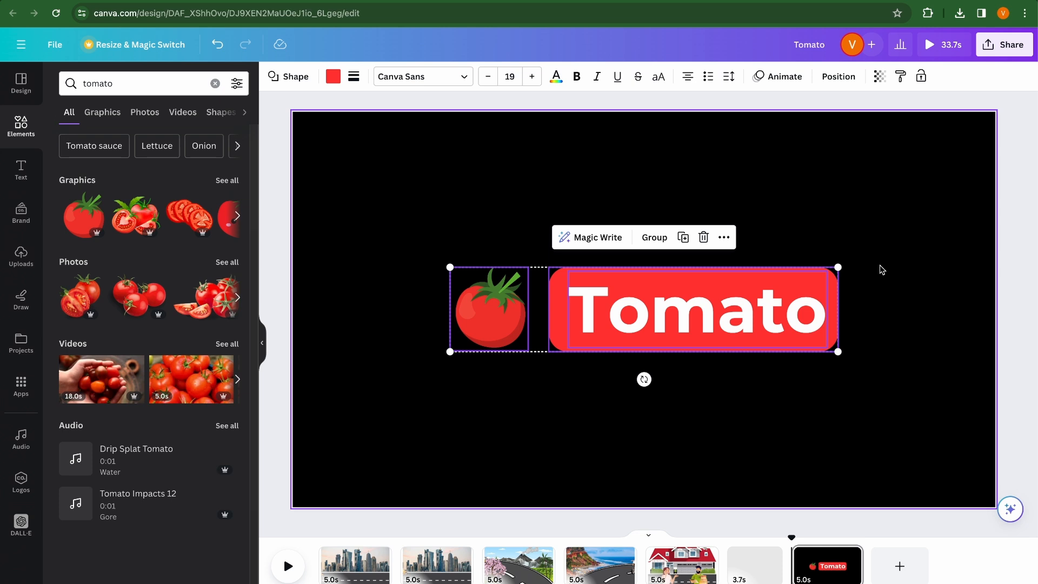
pyautogui.moveTo(562, 351)
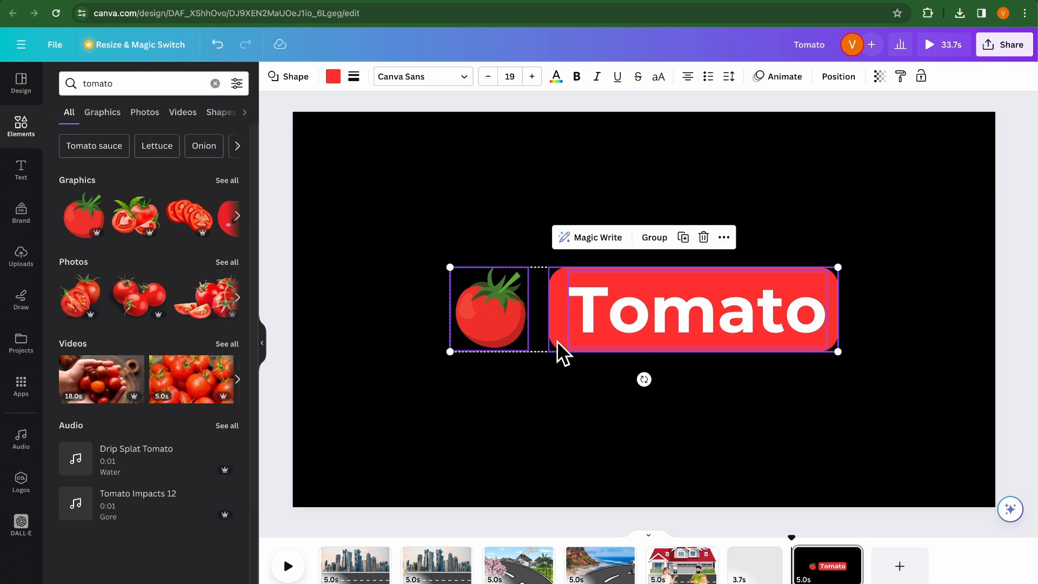
pyautogui.moveTo(705, 284)
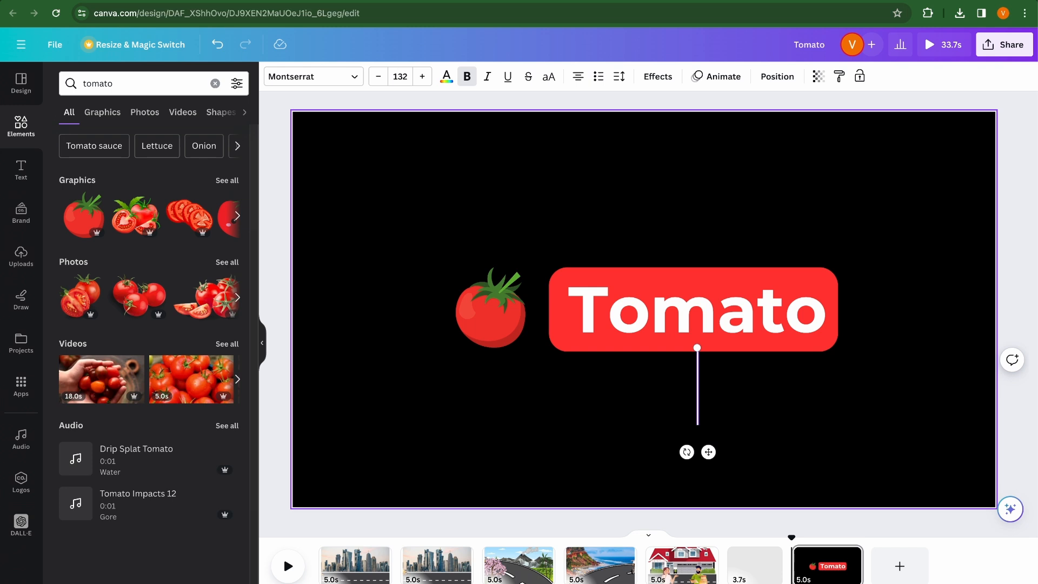
# - Type the tagline 'Fastest Delivery GUARANTEED!!' beneath the Tomato title
pyautogui.write('Fastest Delivery')
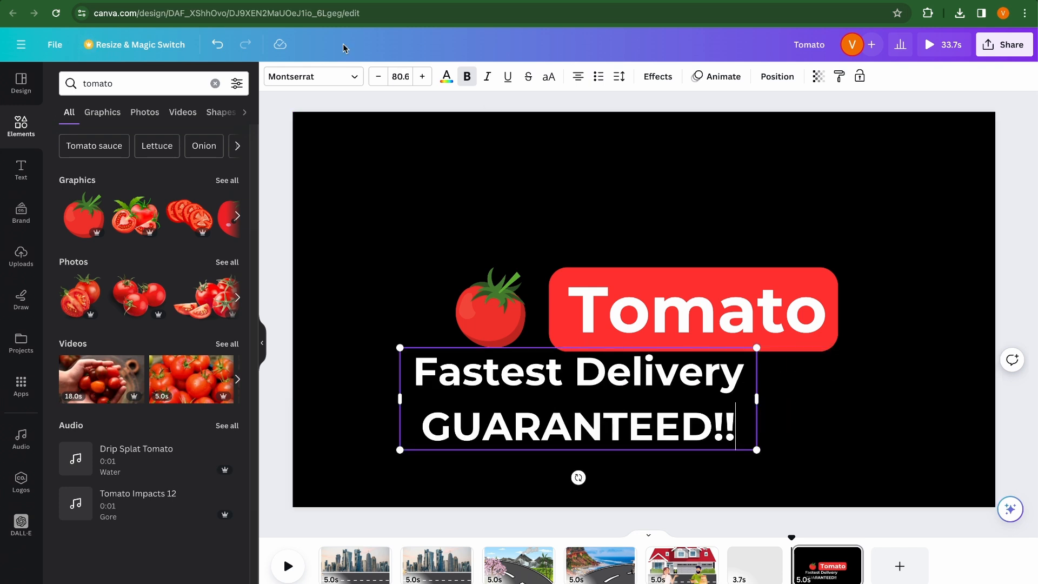
pyautogui.click(378, 76)
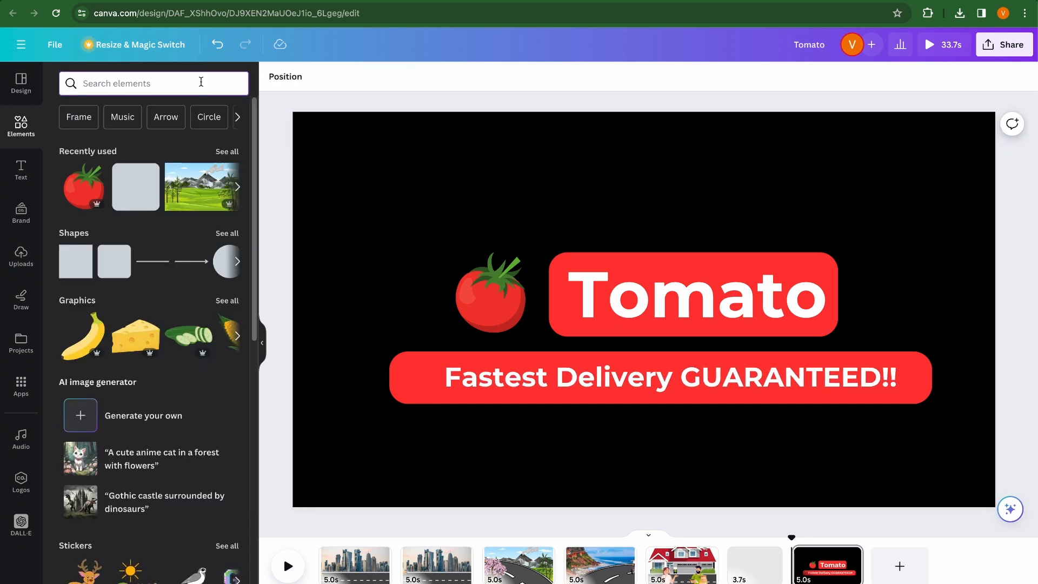
# - Add the GUARANTEED stamp at bottom-right, tilt it slightly, and recolour it white
pyautogui.write('guaranteed')
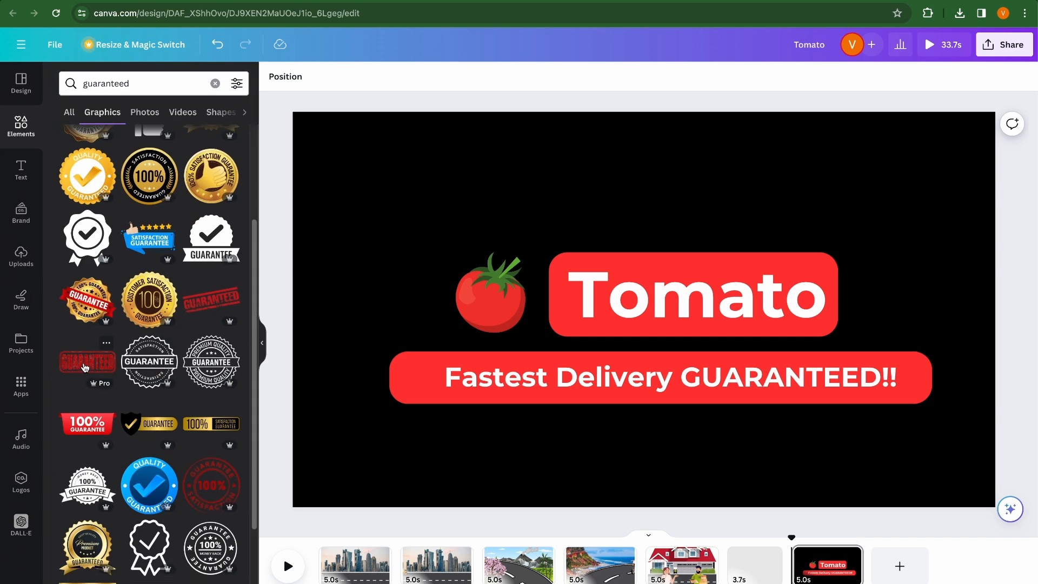
pyautogui.click(86, 362)
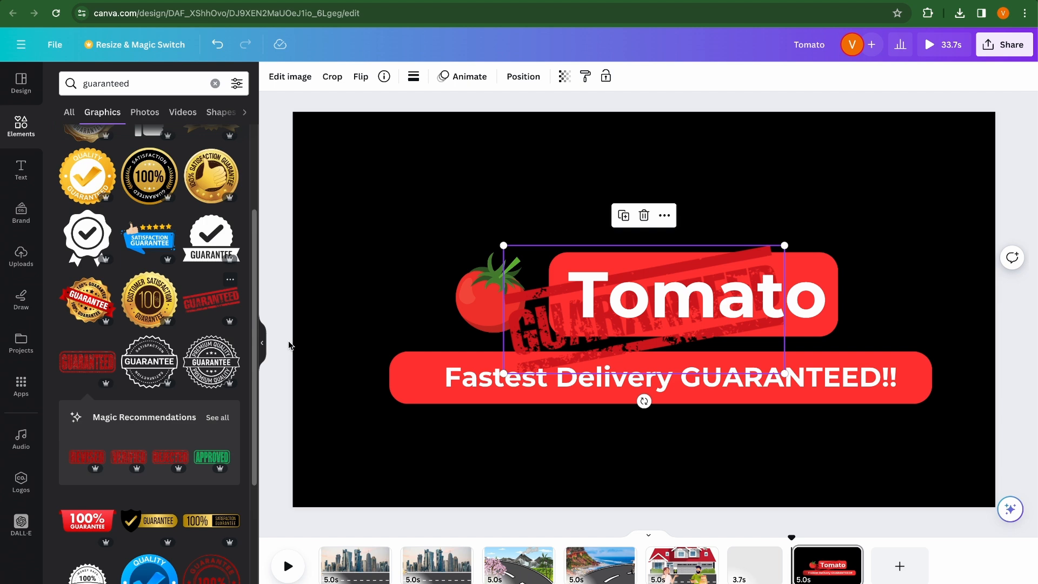
pyautogui.moveTo(642, 295); pyautogui.dragTo(846, 437)
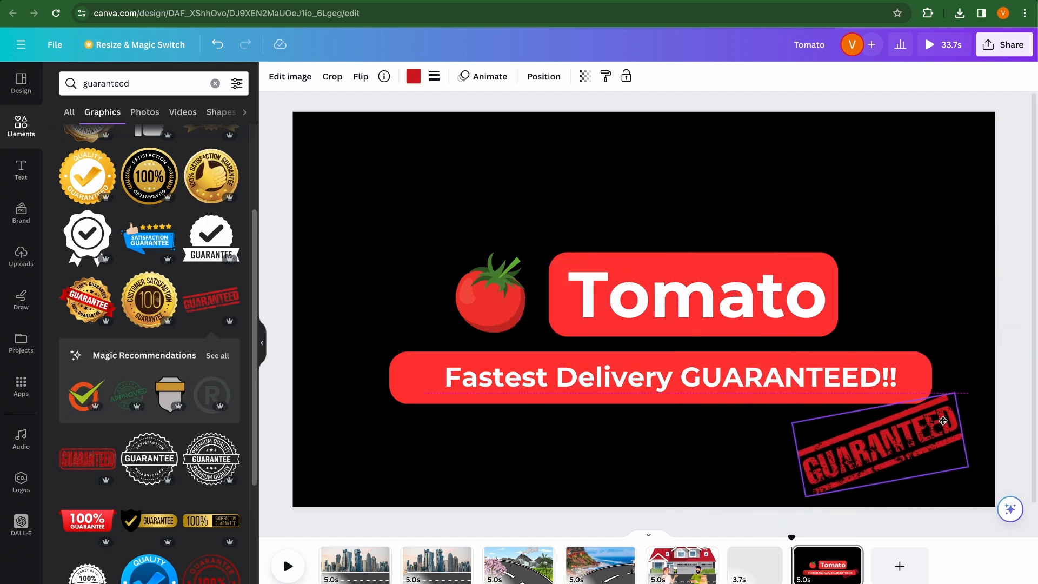
pyautogui.moveTo(940, 421); pyautogui.dragTo(887, 443)
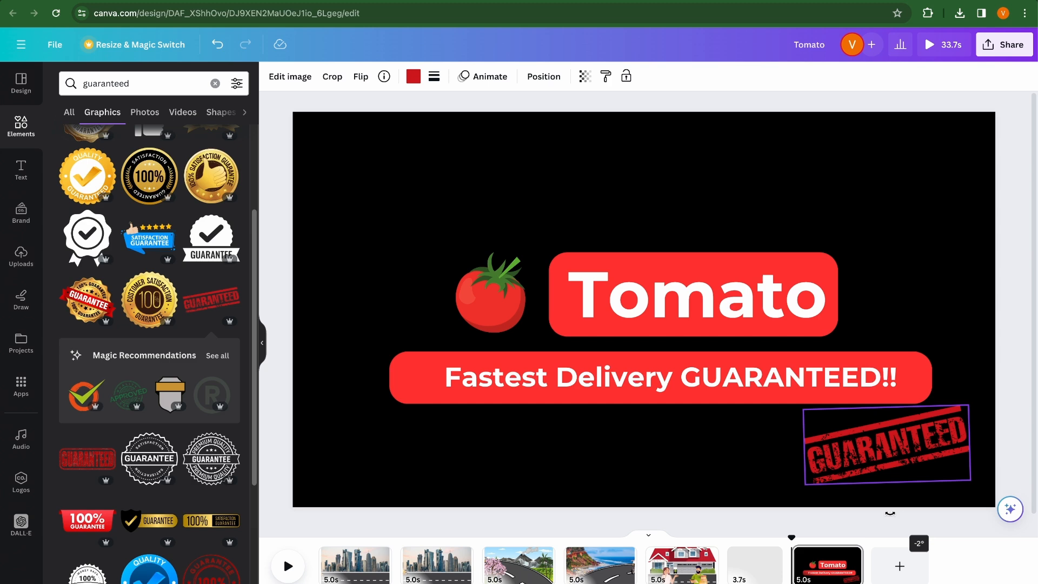
pyautogui.click(413, 76)
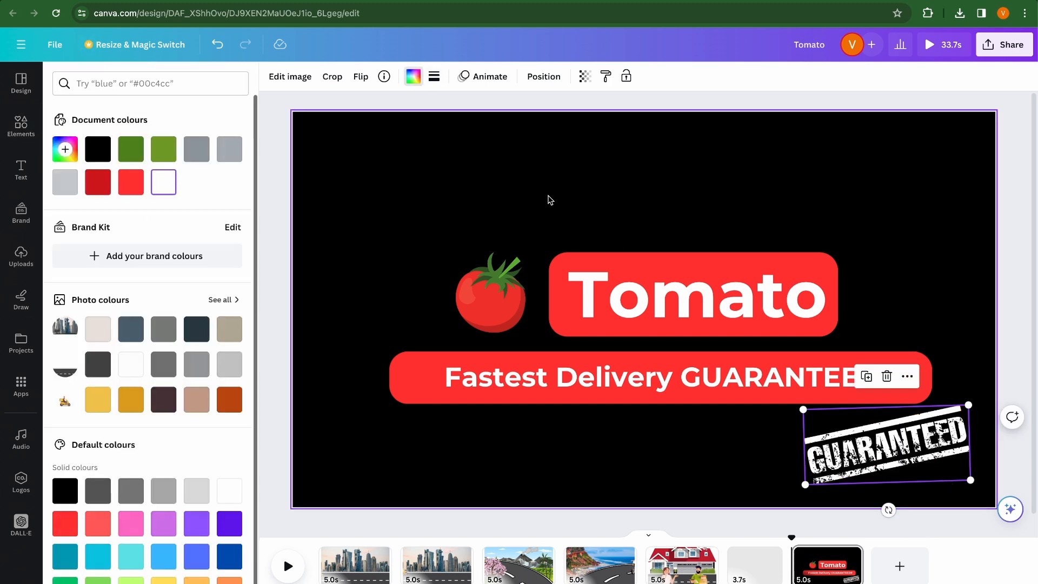
pyautogui.write('guaranteed')
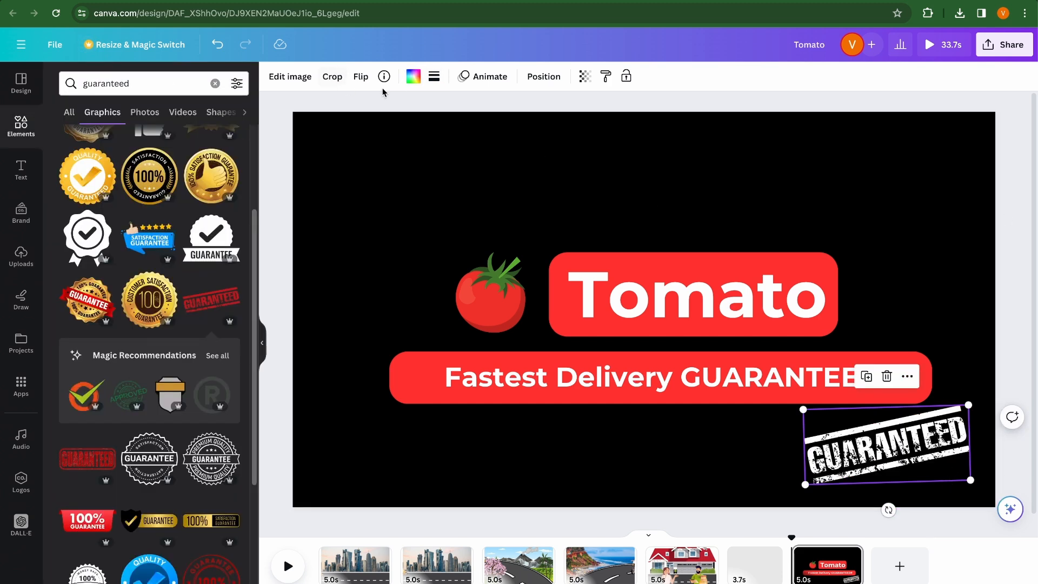
# - Give the GUARANTEED stamp the Stomp entrance animation
pyautogui.click(488, 76)
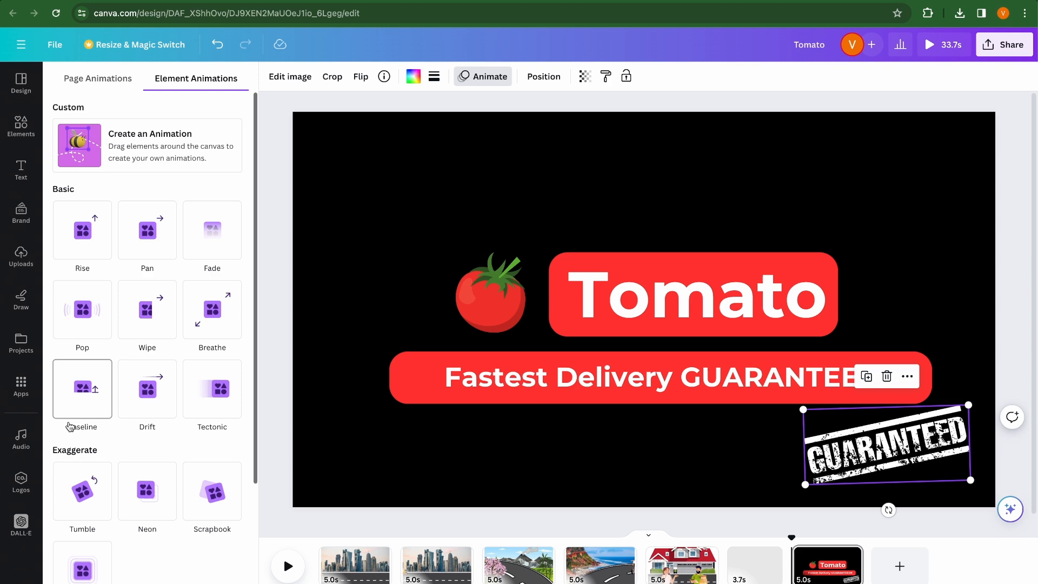
pyautogui.scroll(-3)
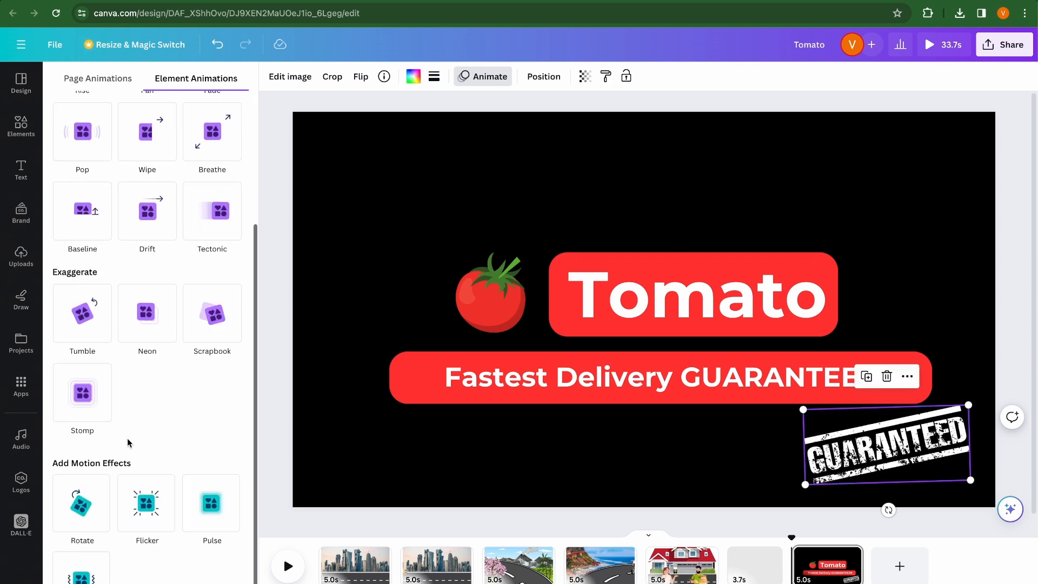
pyautogui.click(82, 392)
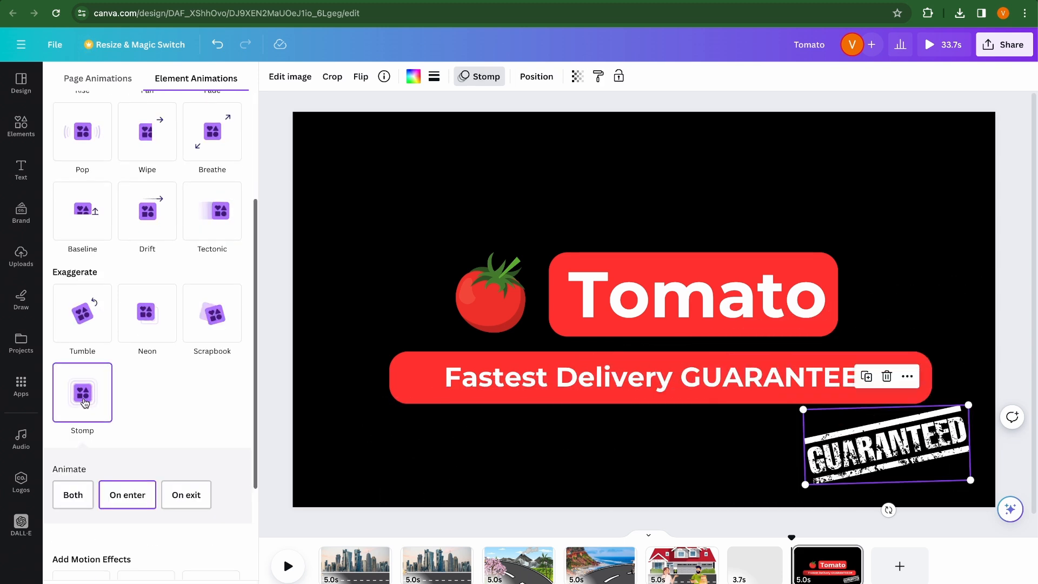
pyautogui.moveTo(790, 534)
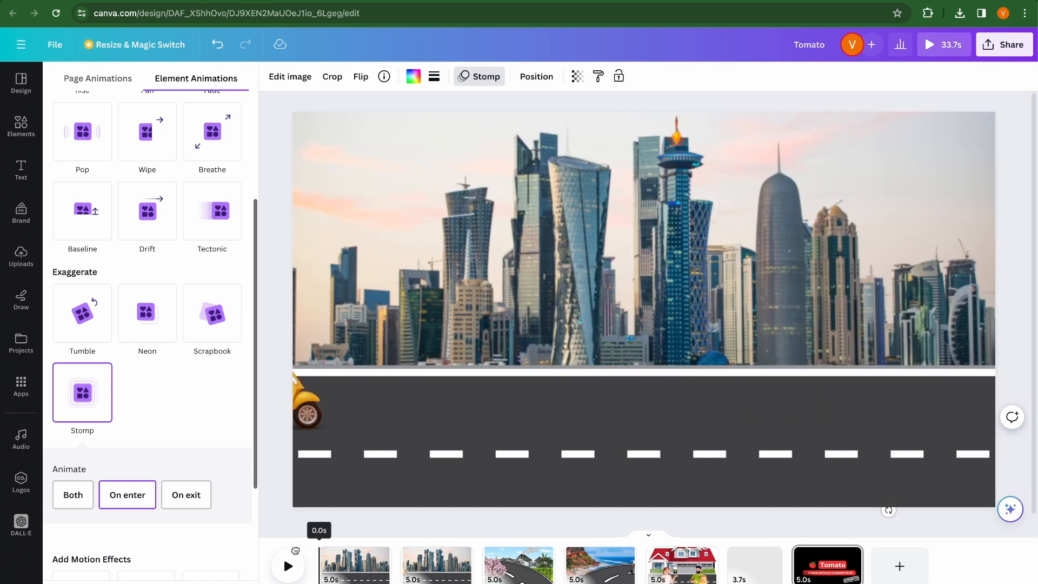
# - Join the delivery scenes with Match & Move transitions and preview the video
pyautogui.click(21, 126)
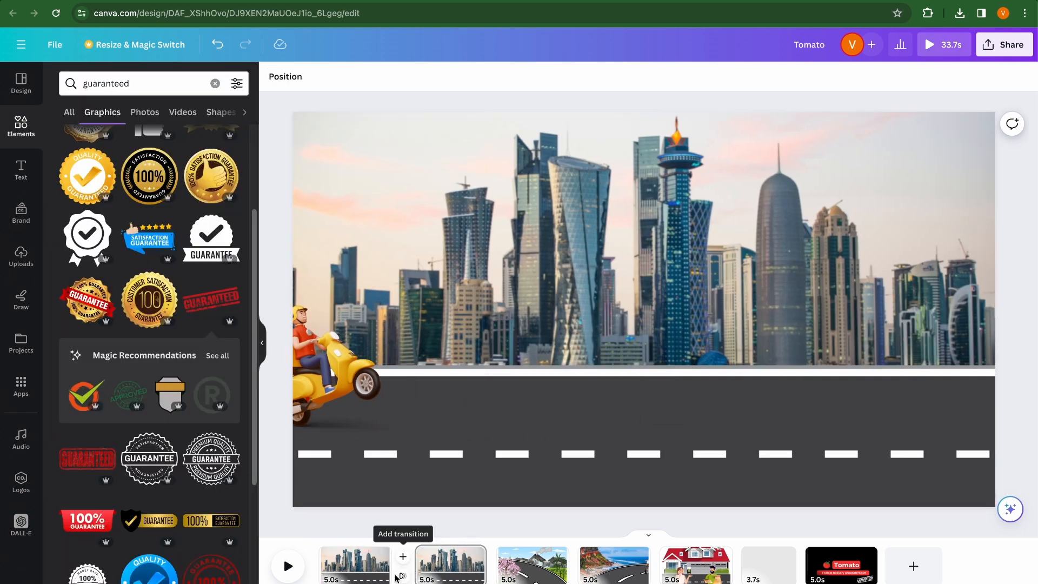
pyautogui.click(402, 556)
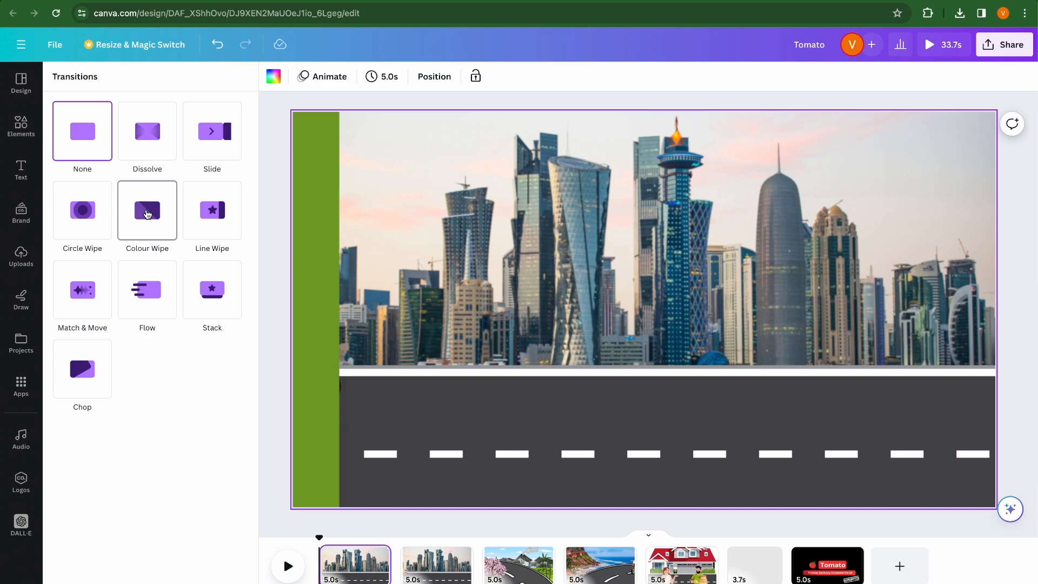
pyautogui.click(83, 290)
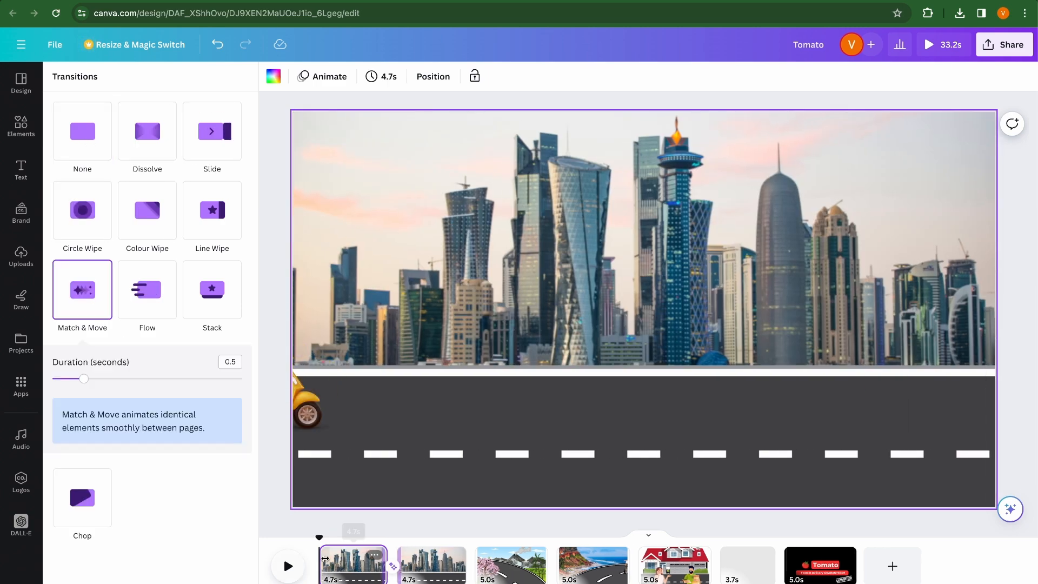
pyautogui.click(287, 566)
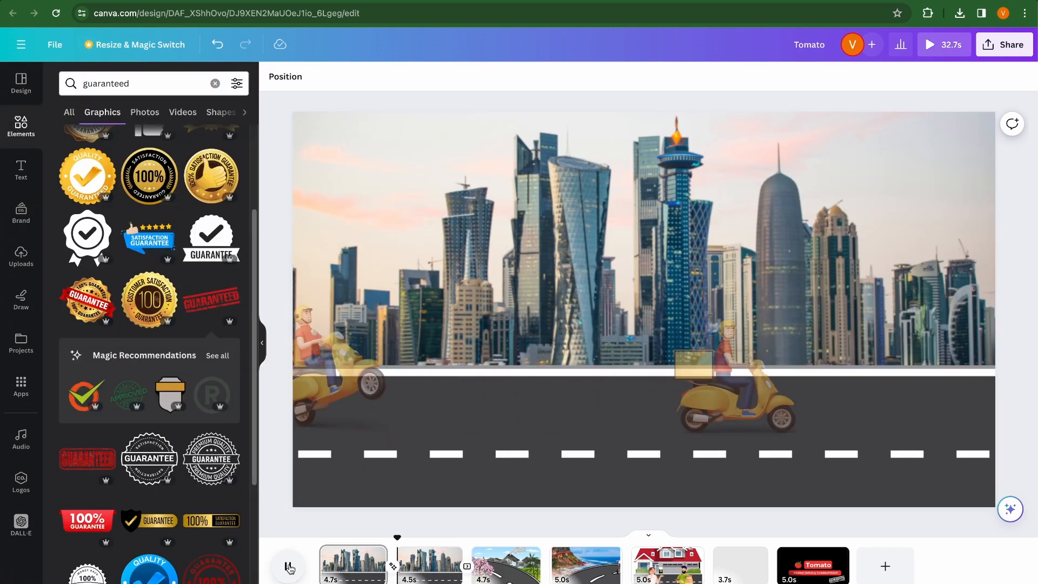
pyautogui.click(287, 565)
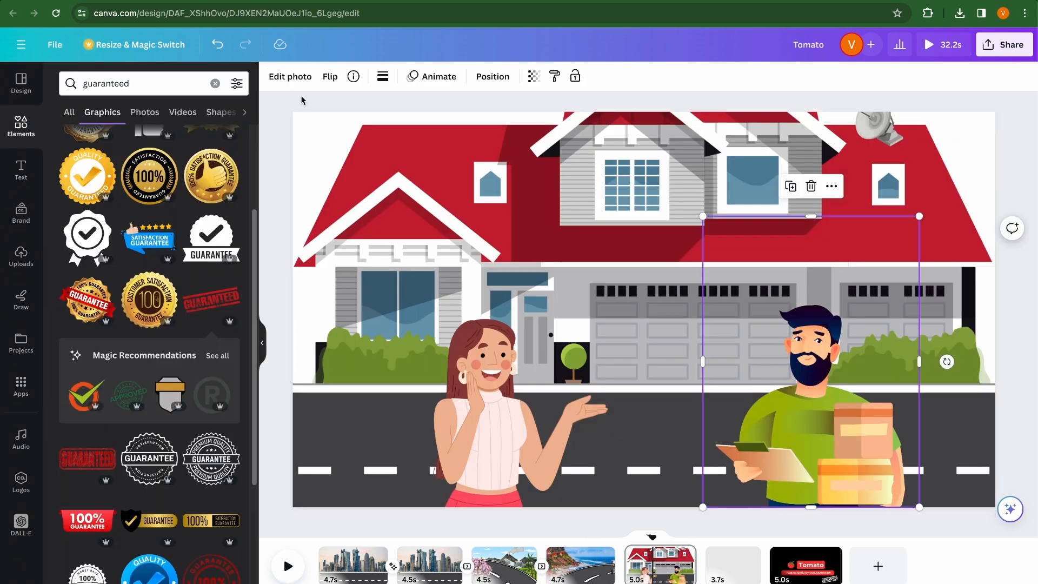
# - Review element animation settings, trying a pop animation on the Tomato title
pyautogui.click(430, 77)
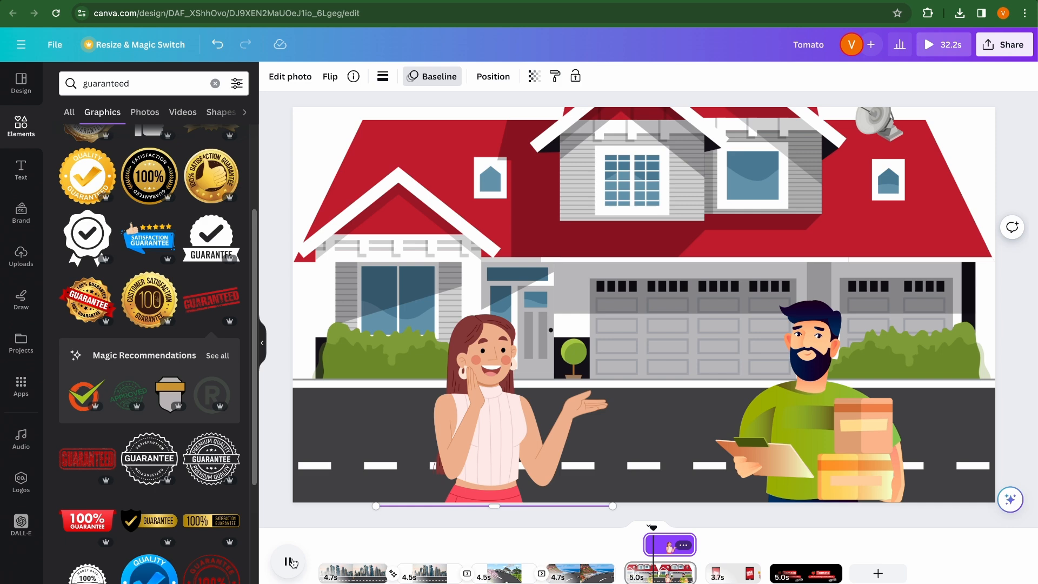
pyautogui.click(438, 76)
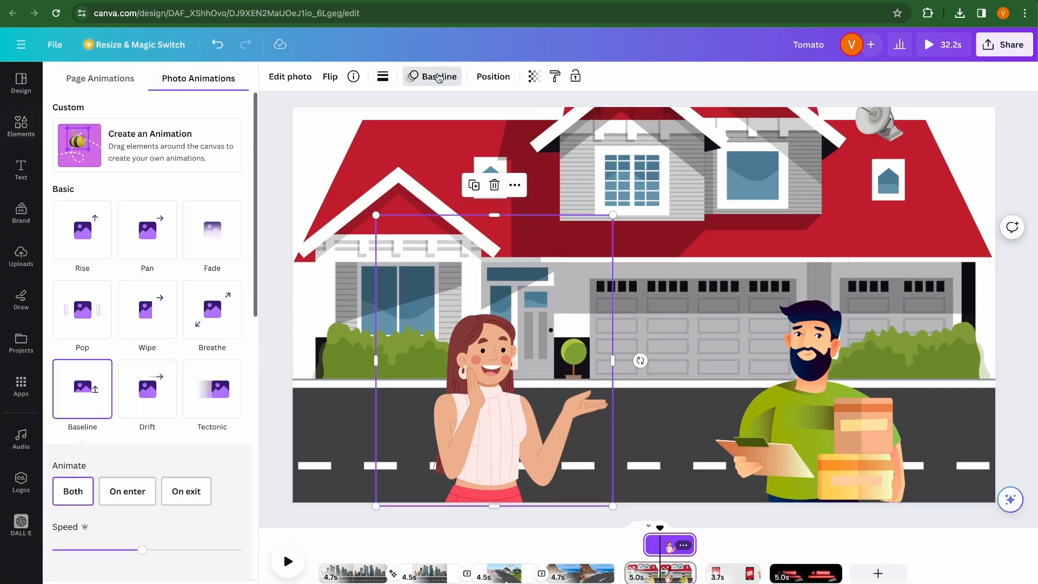
pyautogui.click(126, 491)
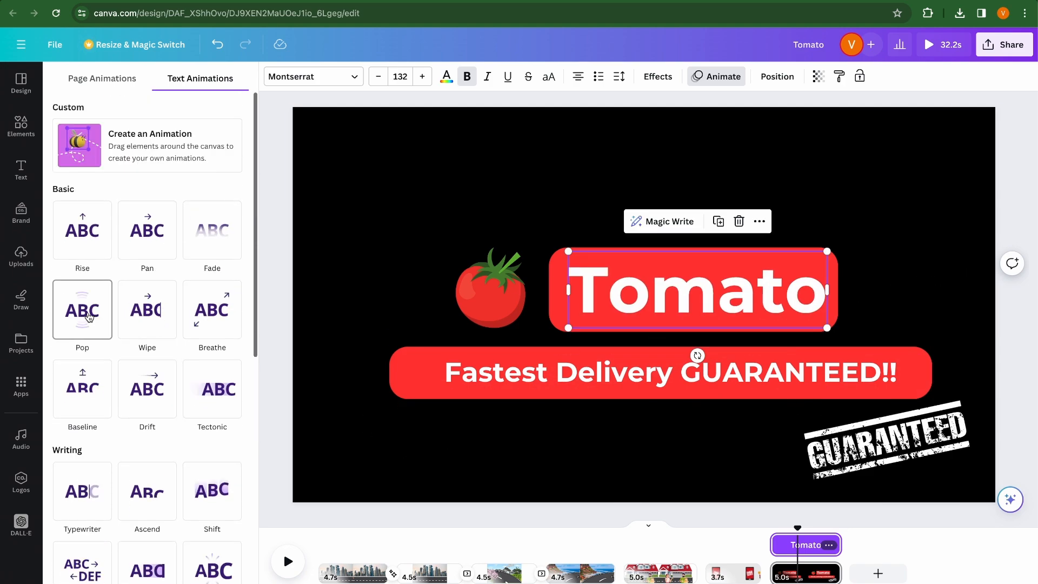
pyautogui.click(20, 126)
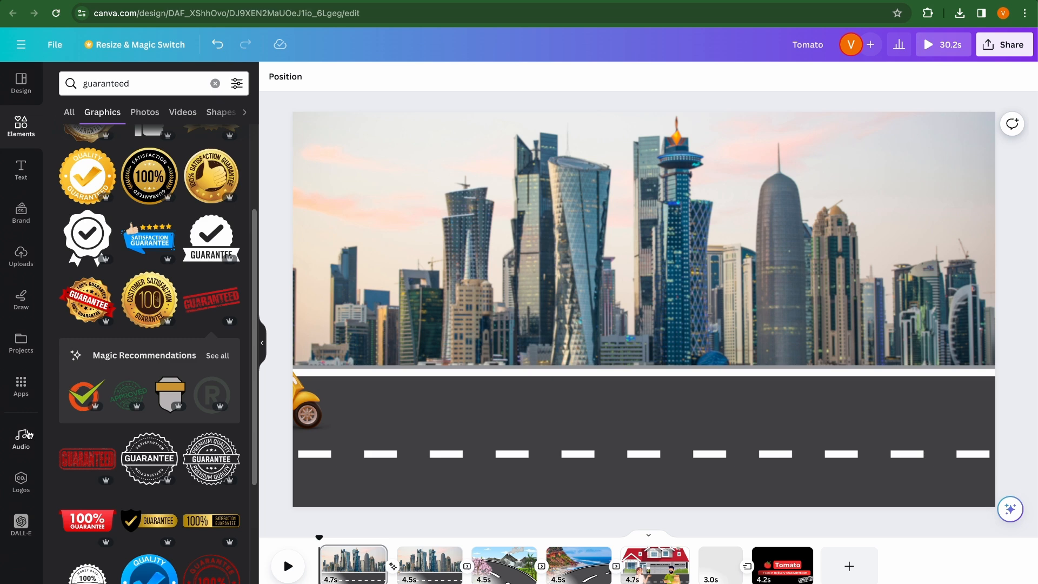
# - Search the music library and add the first Advertising track to the video
pyautogui.click(20, 437)
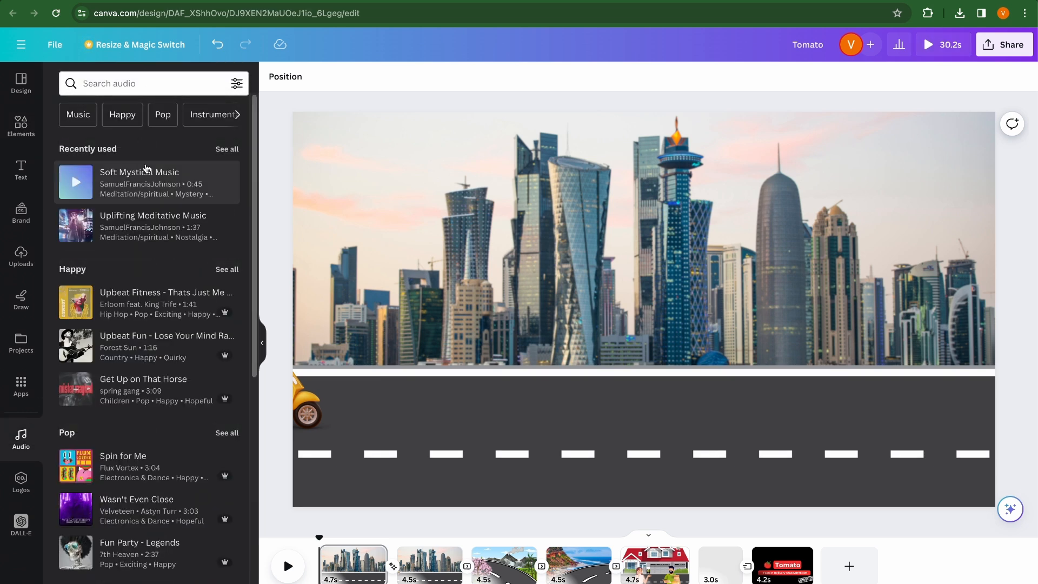
pyautogui.click(154, 83)
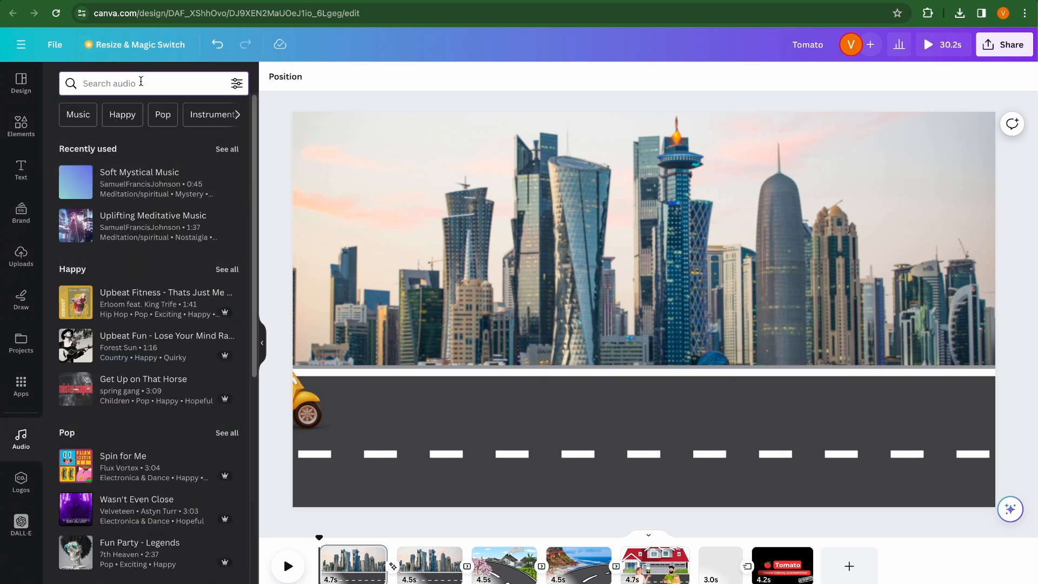
pyautogui.write('advertising')
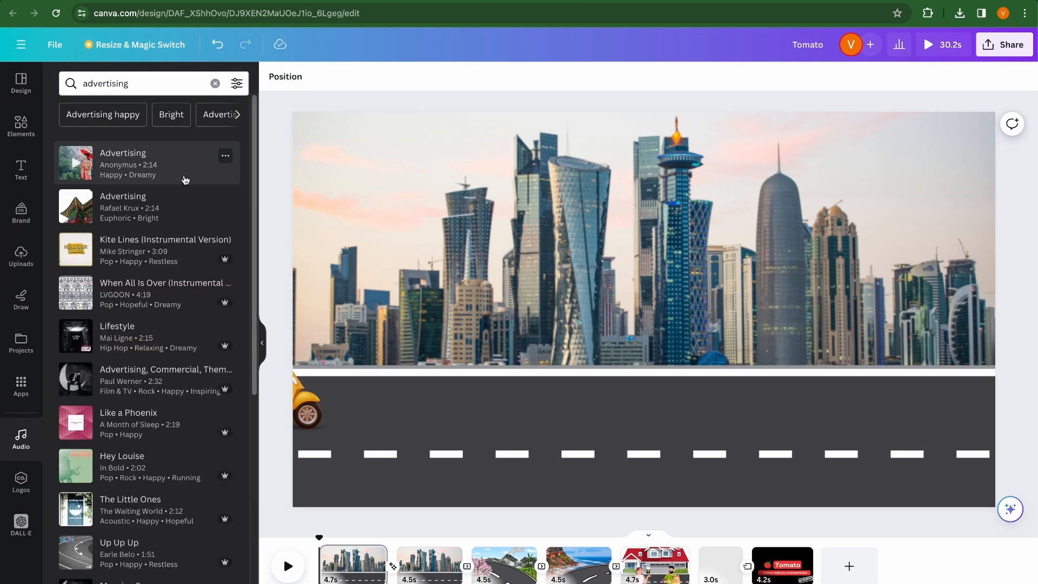
pyautogui.click(75, 162)
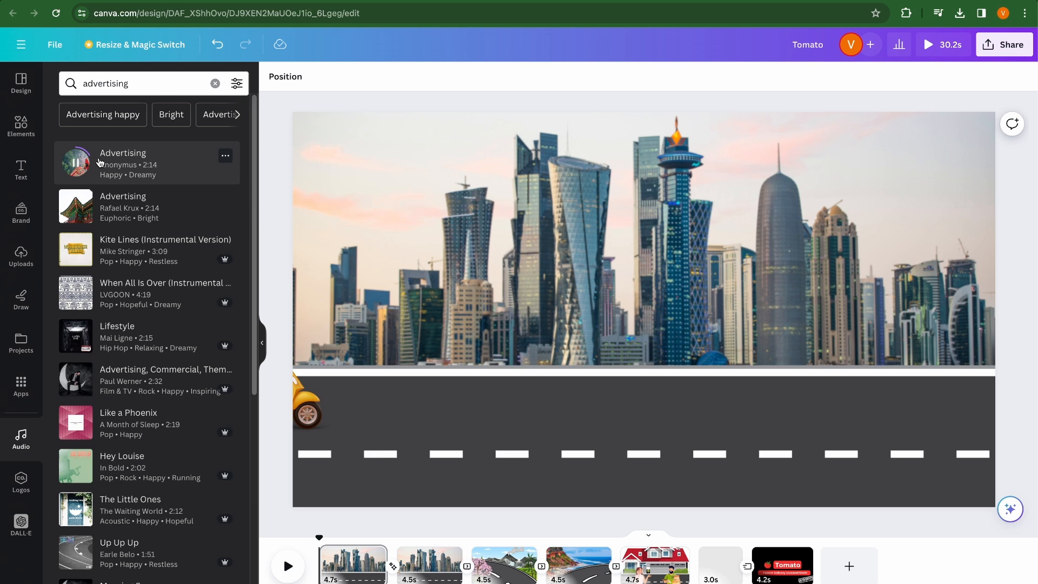
pyautogui.click(76, 162)
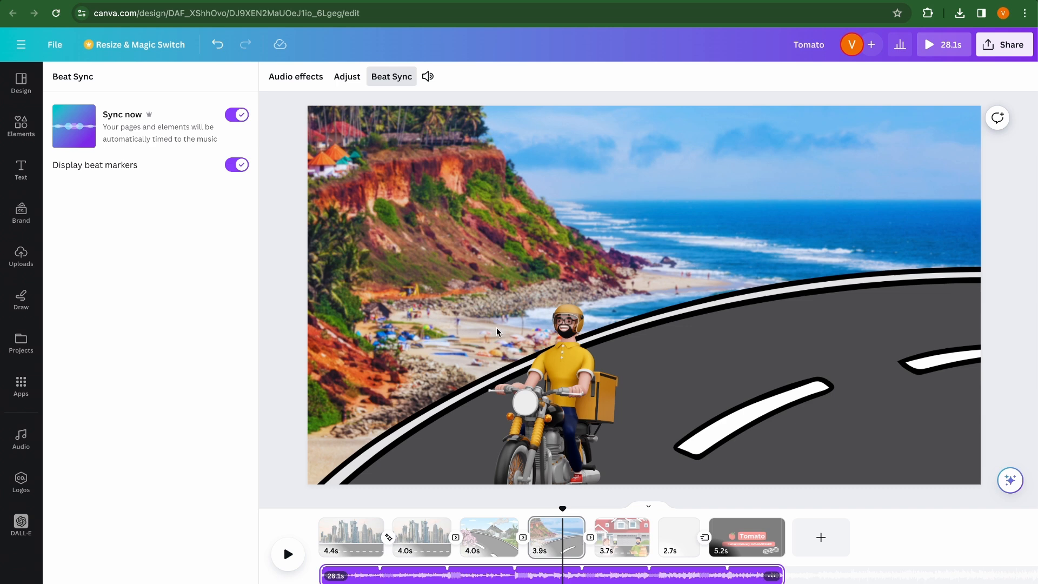
pyautogui.moveTo(657, 452)
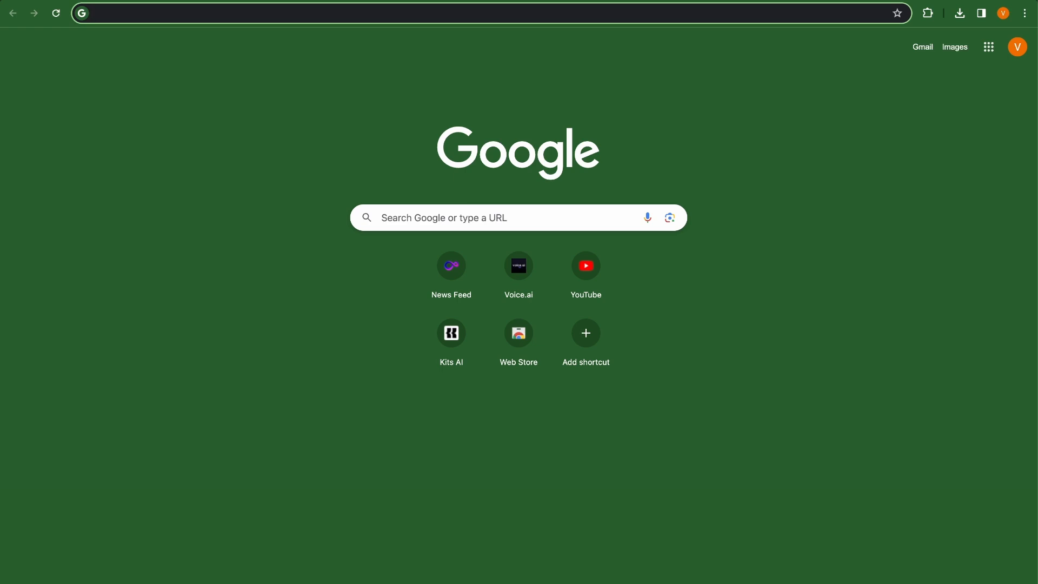
# - Search Google for 'ai voiceover' and open the ElevenLabs voice generator result
pyautogui.write('ai voiceover')
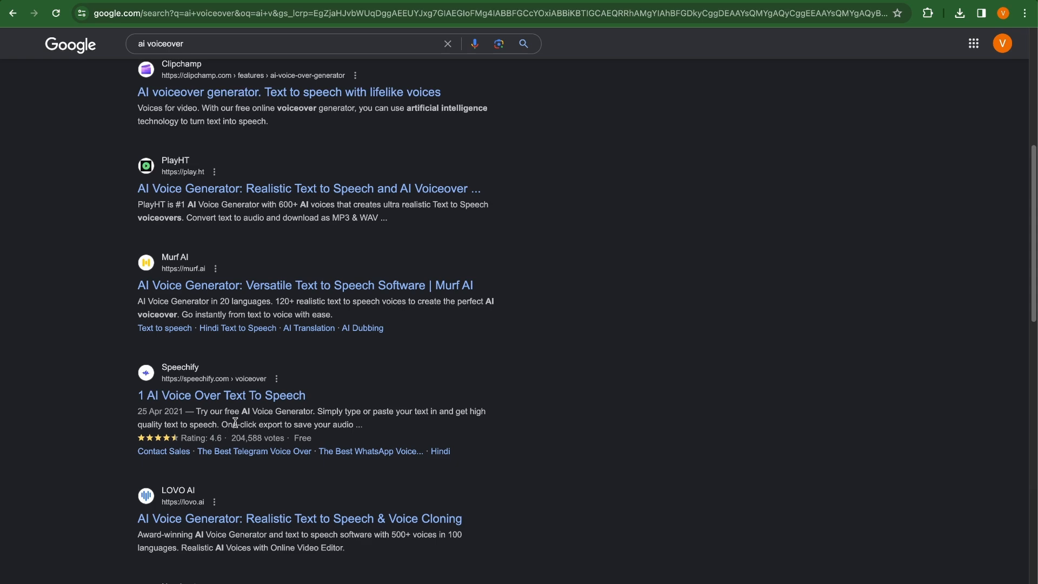
pyautogui.moveTo(213, 460)
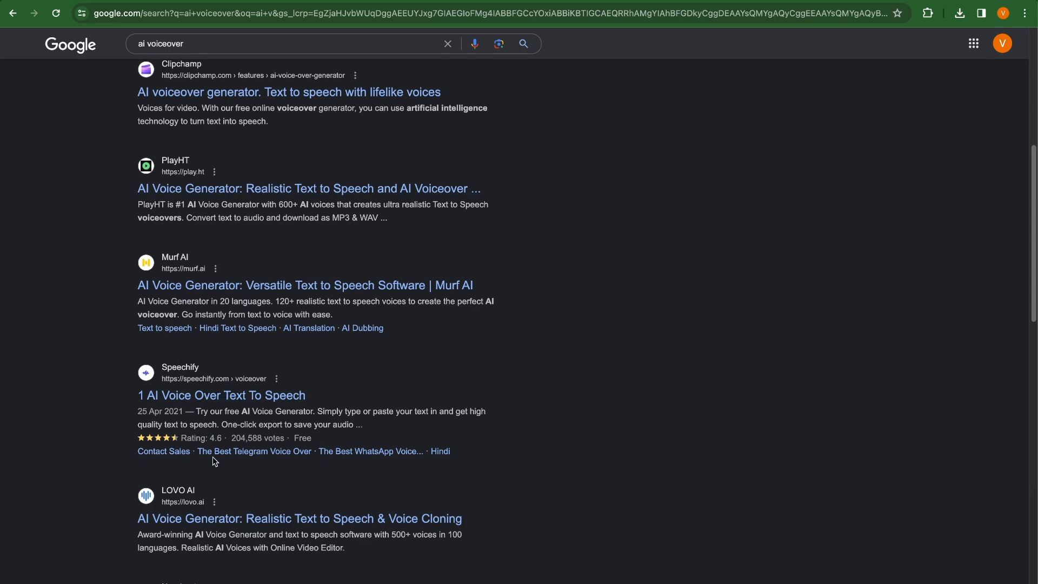
pyautogui.scroll(-3)
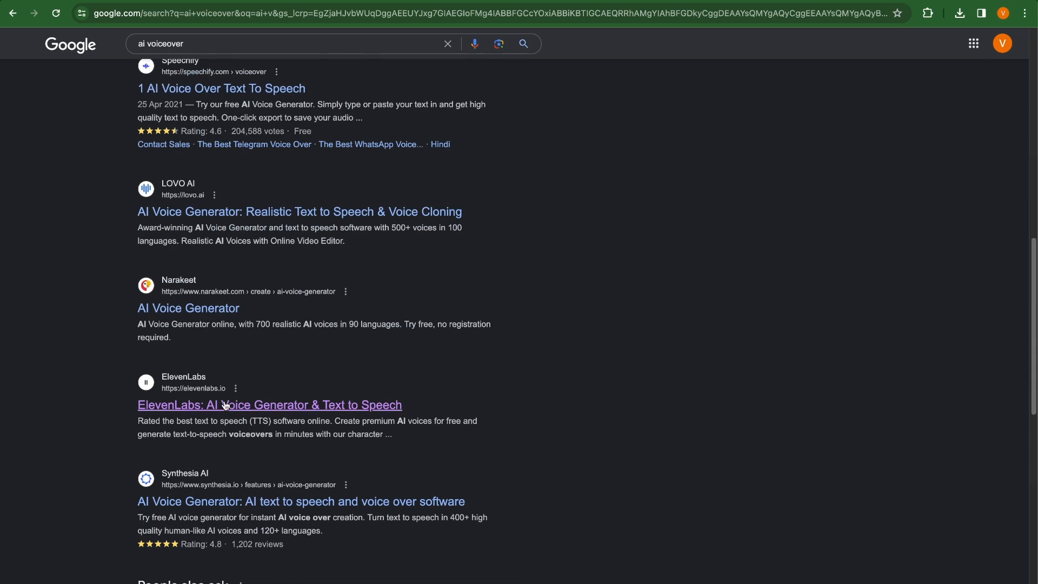
pyautogui.click(269, 404)
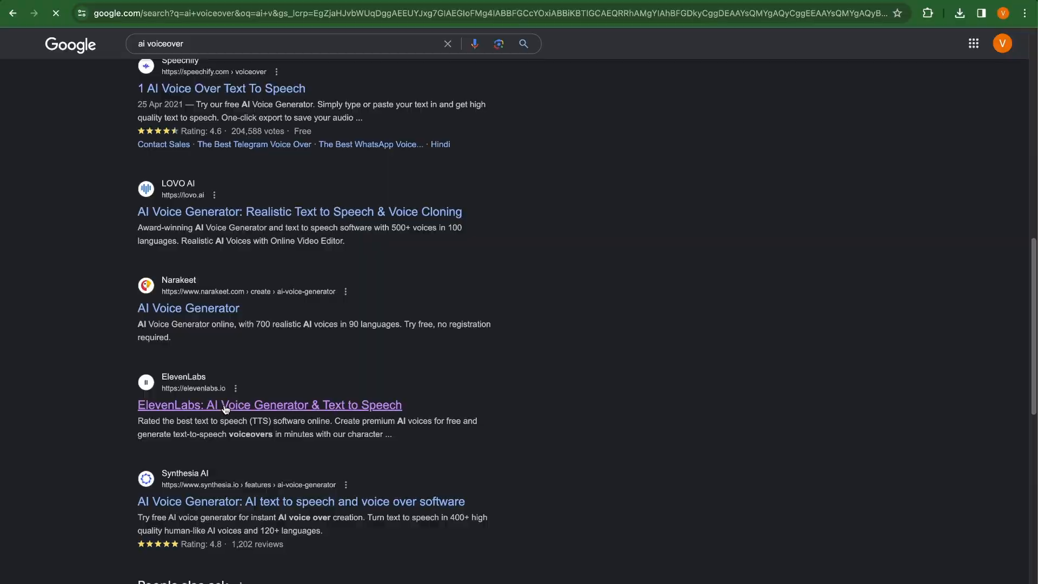
pyautogui.click(269, 404)
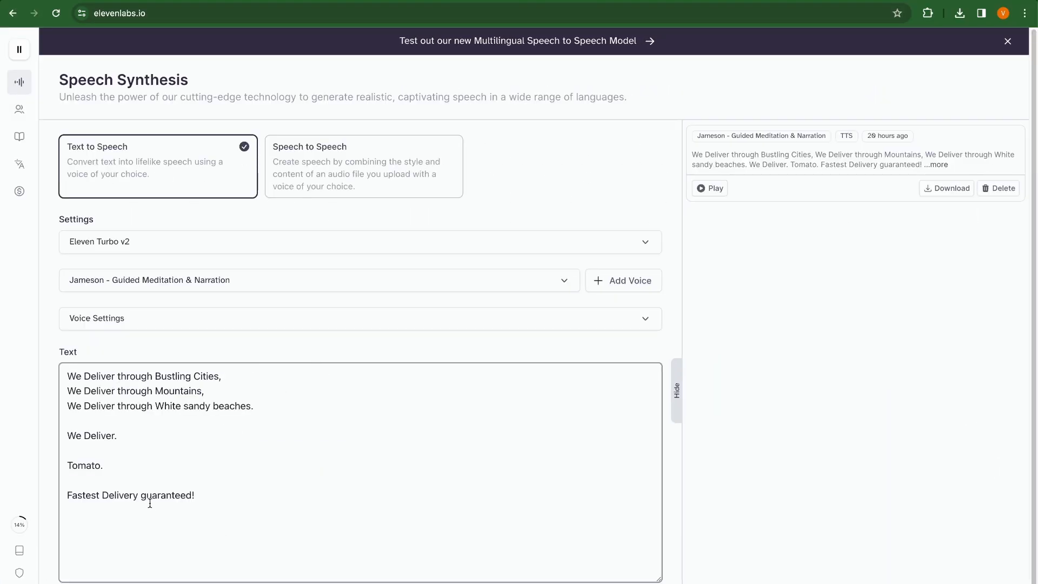
# - Dismiss the new-model banner, then play and pause Jameson's earlier Tomato delivery narration
pyautogui.click(1006, 41)
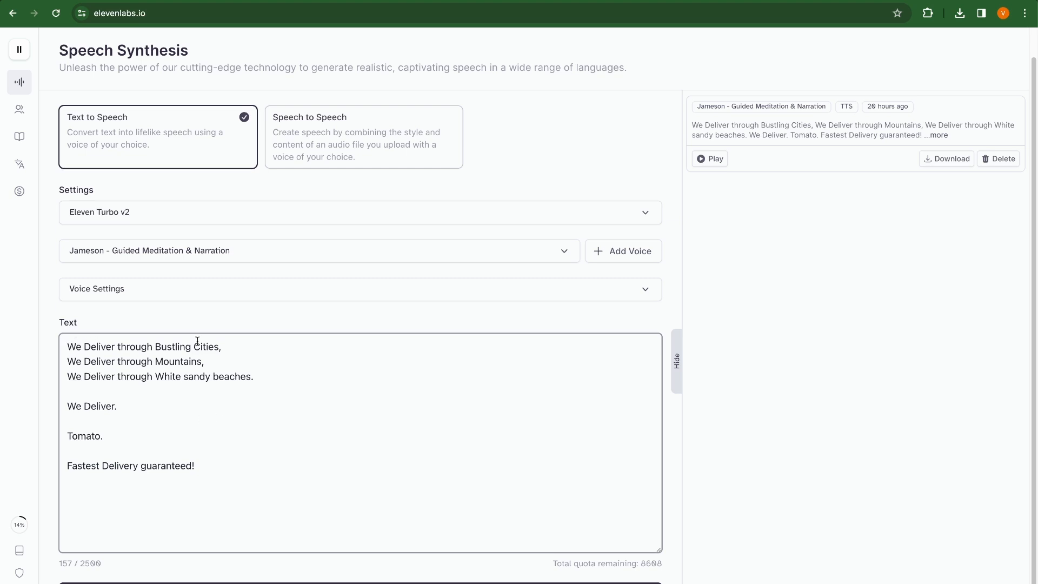
pyautogui.moveTo(461, 368)
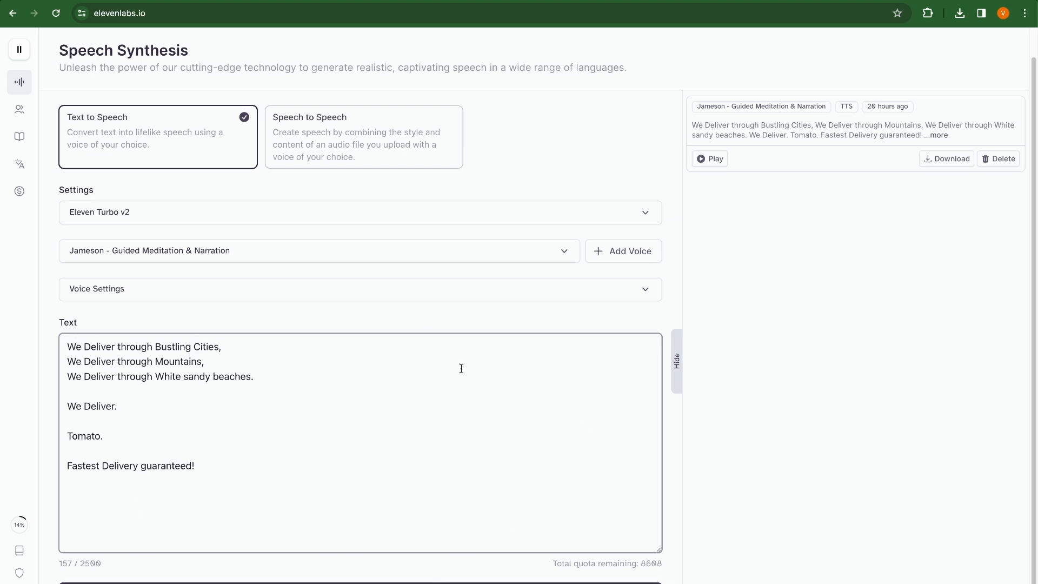
pyautogui.click(709, 158)
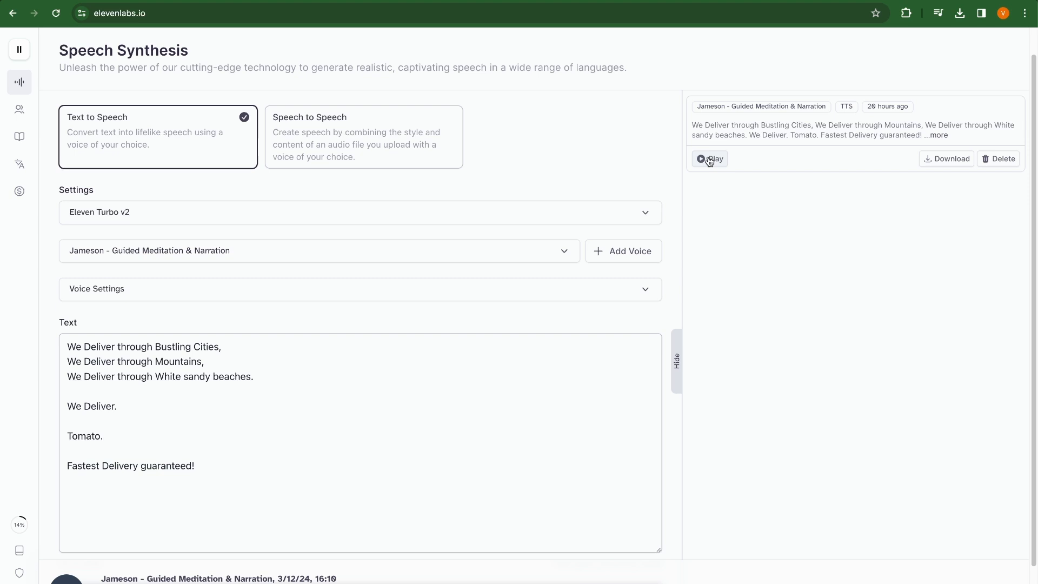
pyautogui.click(708, 159)
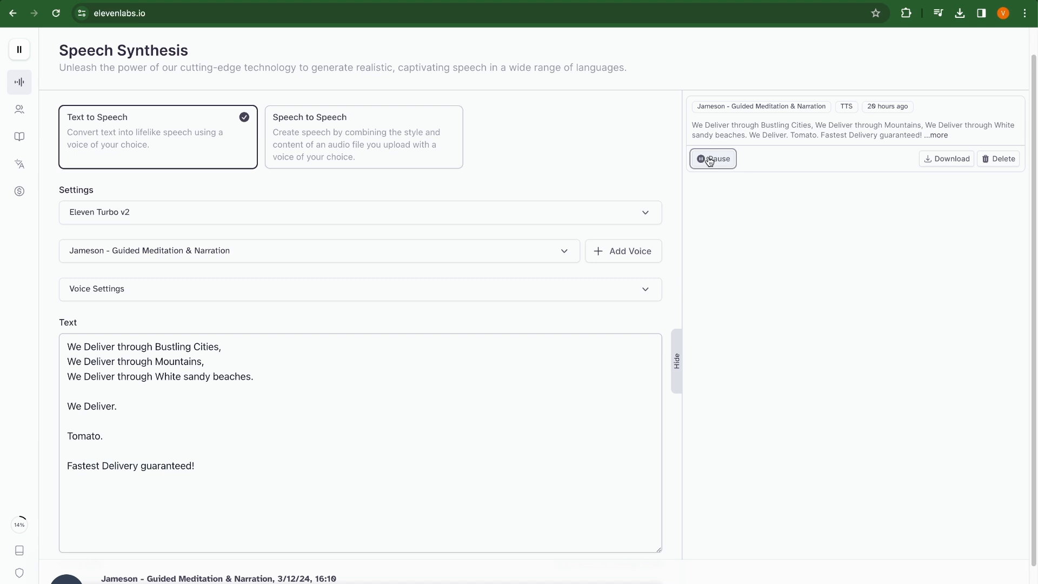
pyautogui.click(712, 158)
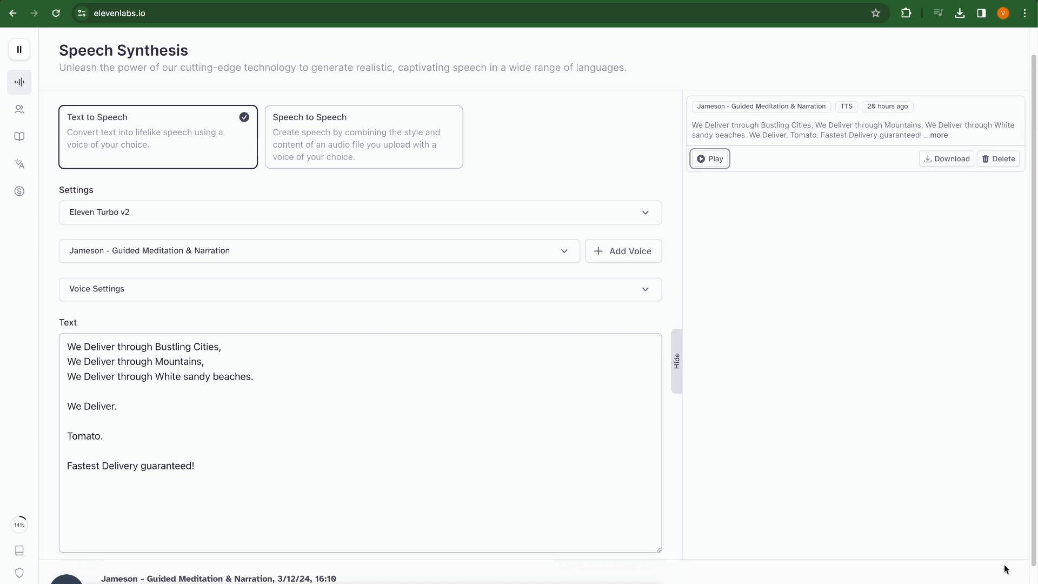